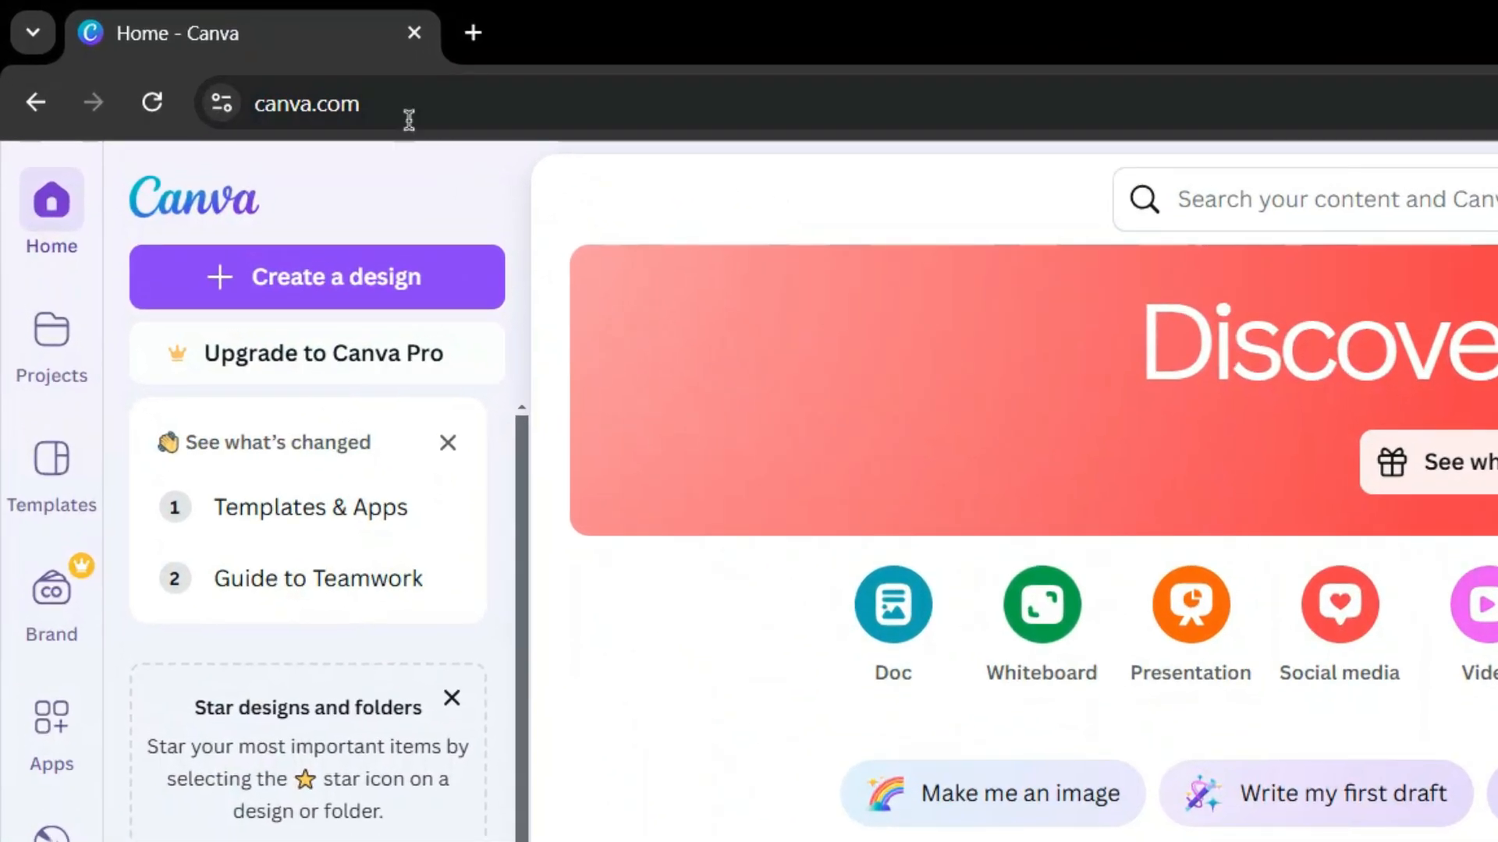
pyautogui.moveTo(532, 217)
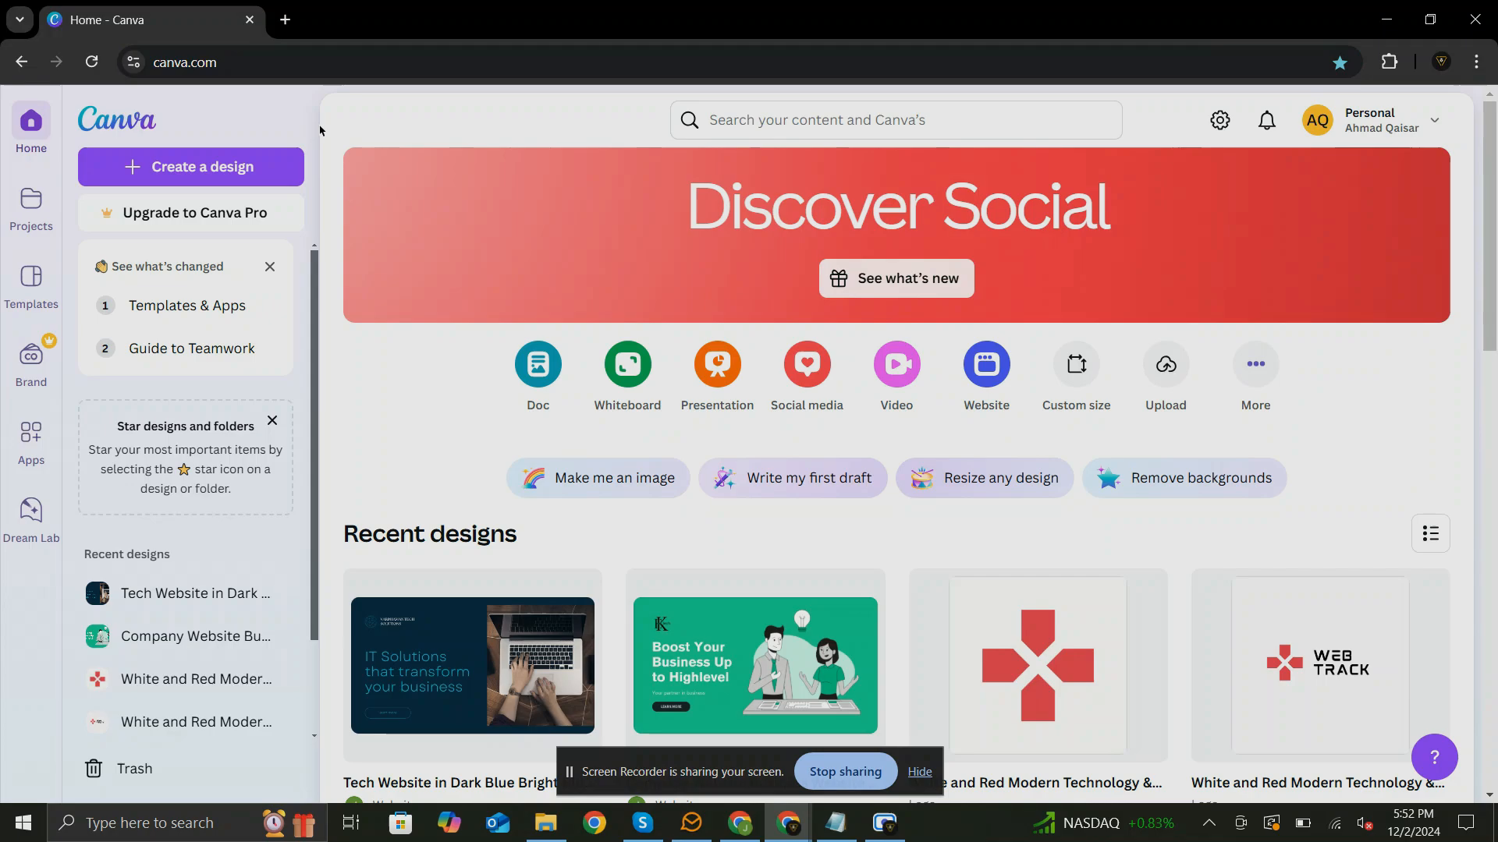
# Open the published ektech.my.canva.site and scroll down through its sections to Client Testimonials
pyautogui.click(755, 666)
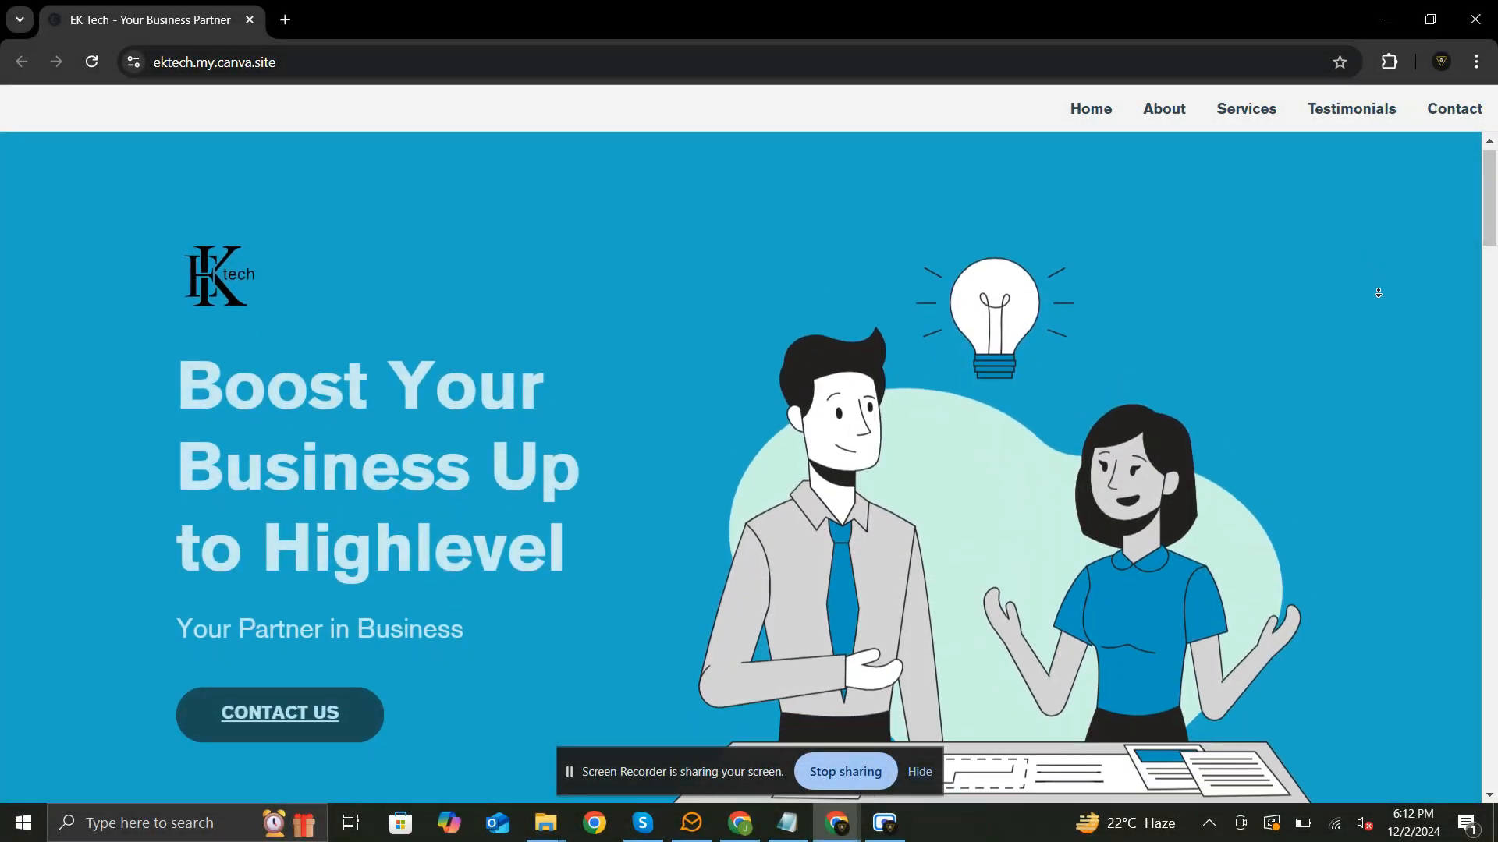
pyautogui.scroll(-3)
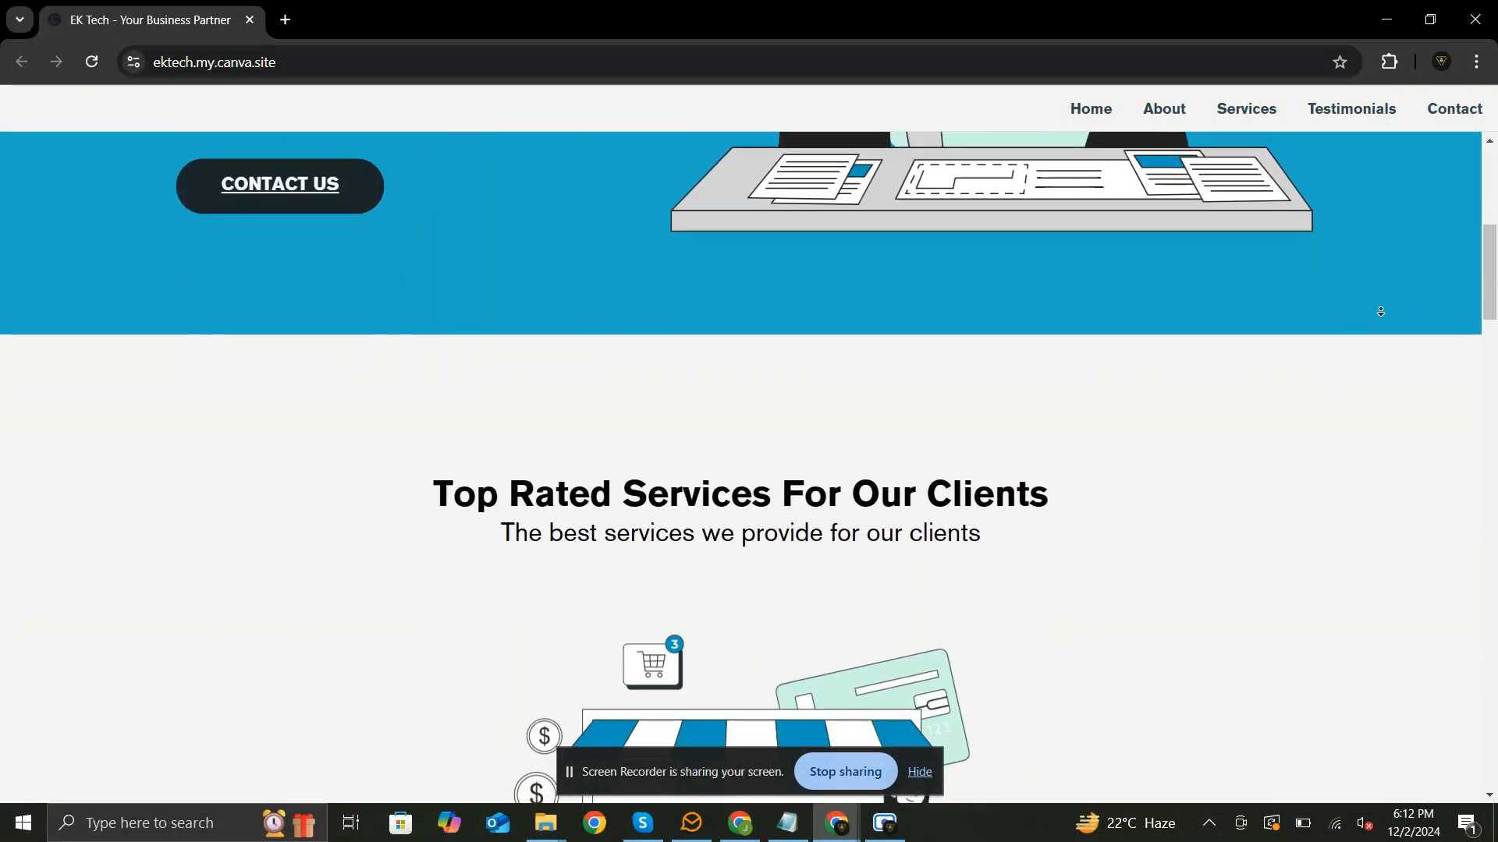
pyautogui.scroll(-3)
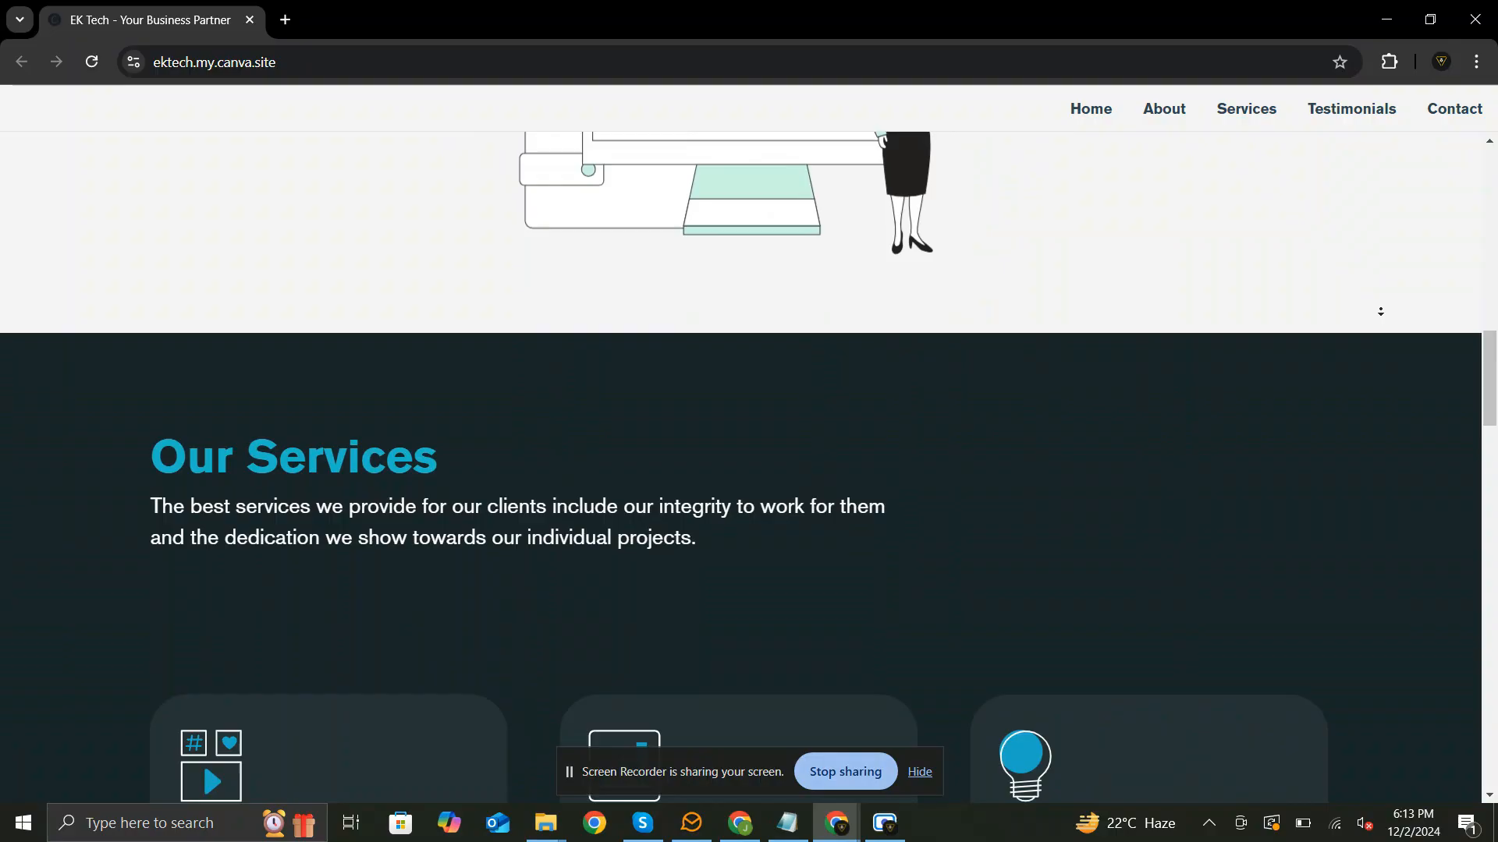
pyautogui.scroll(-3)
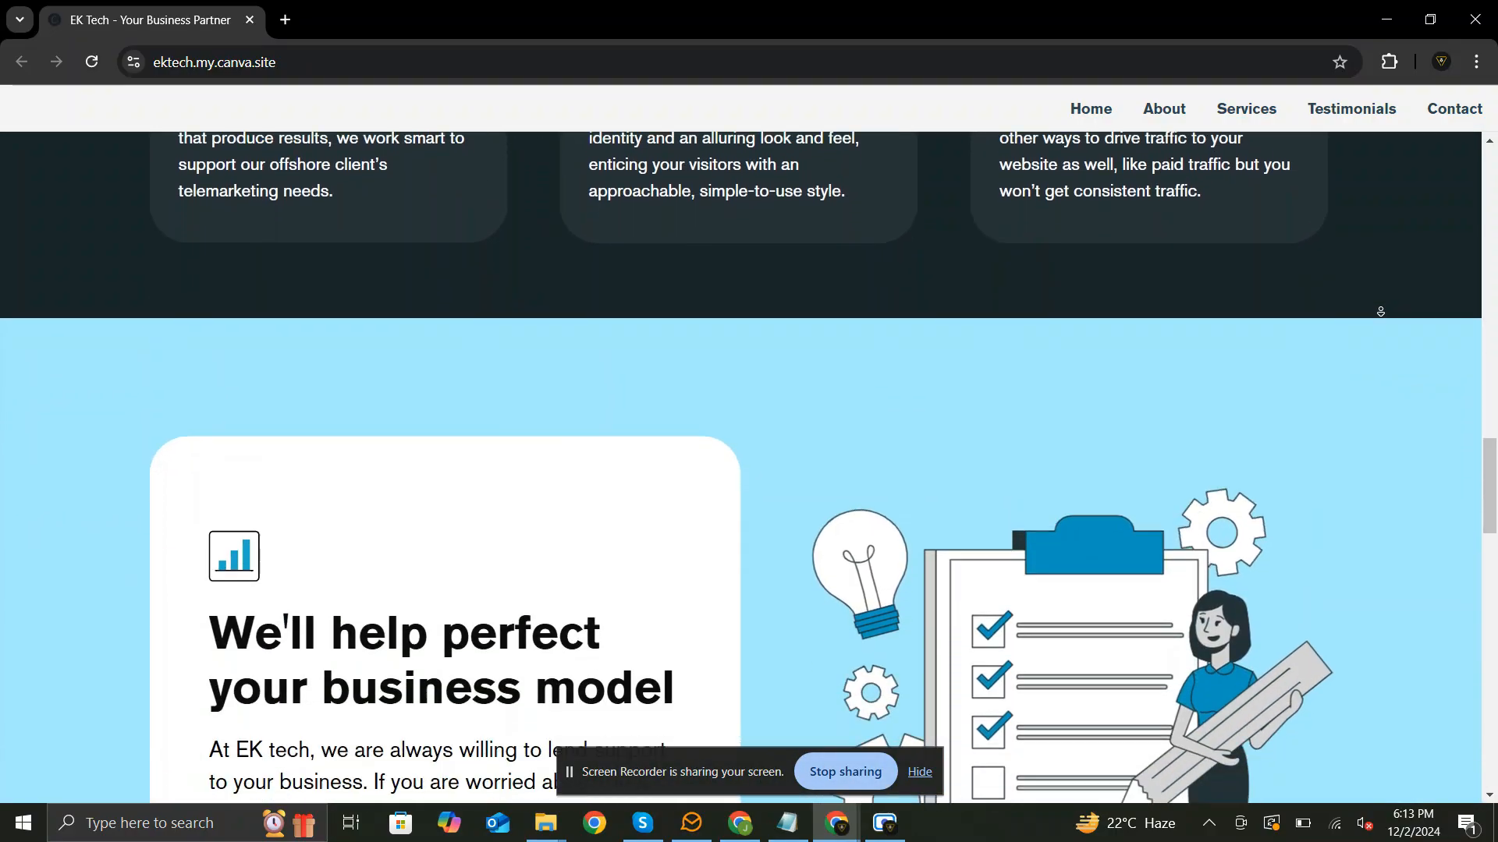
pyautogui.scroll(-3)
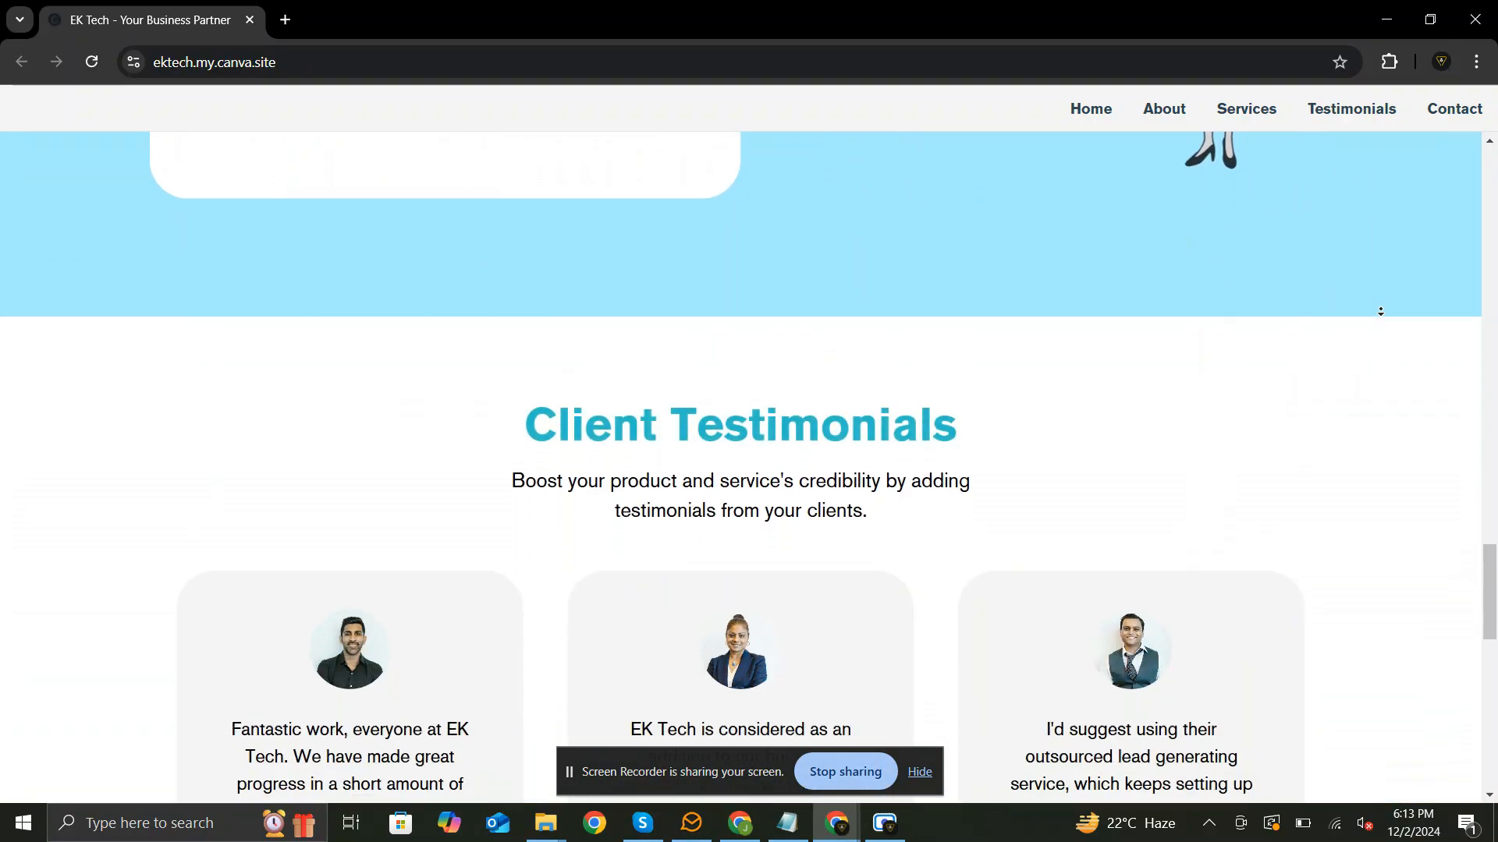
pyautogui.scroll(-3)
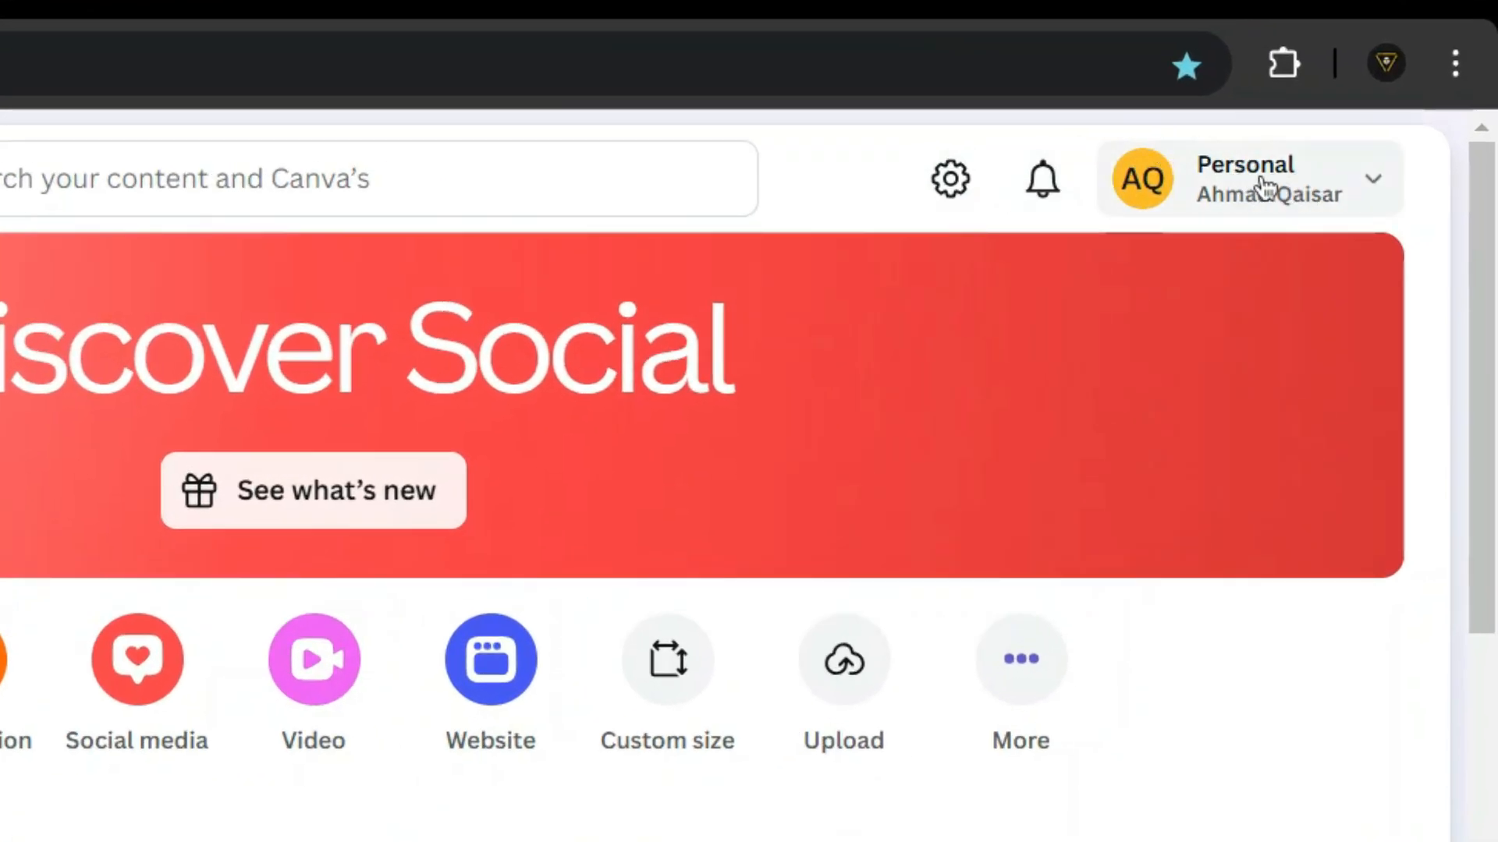
# Search Canva templates for 'company business website in blue' and scroll the results to the blue illustration template
pyautogui.write('company business website')
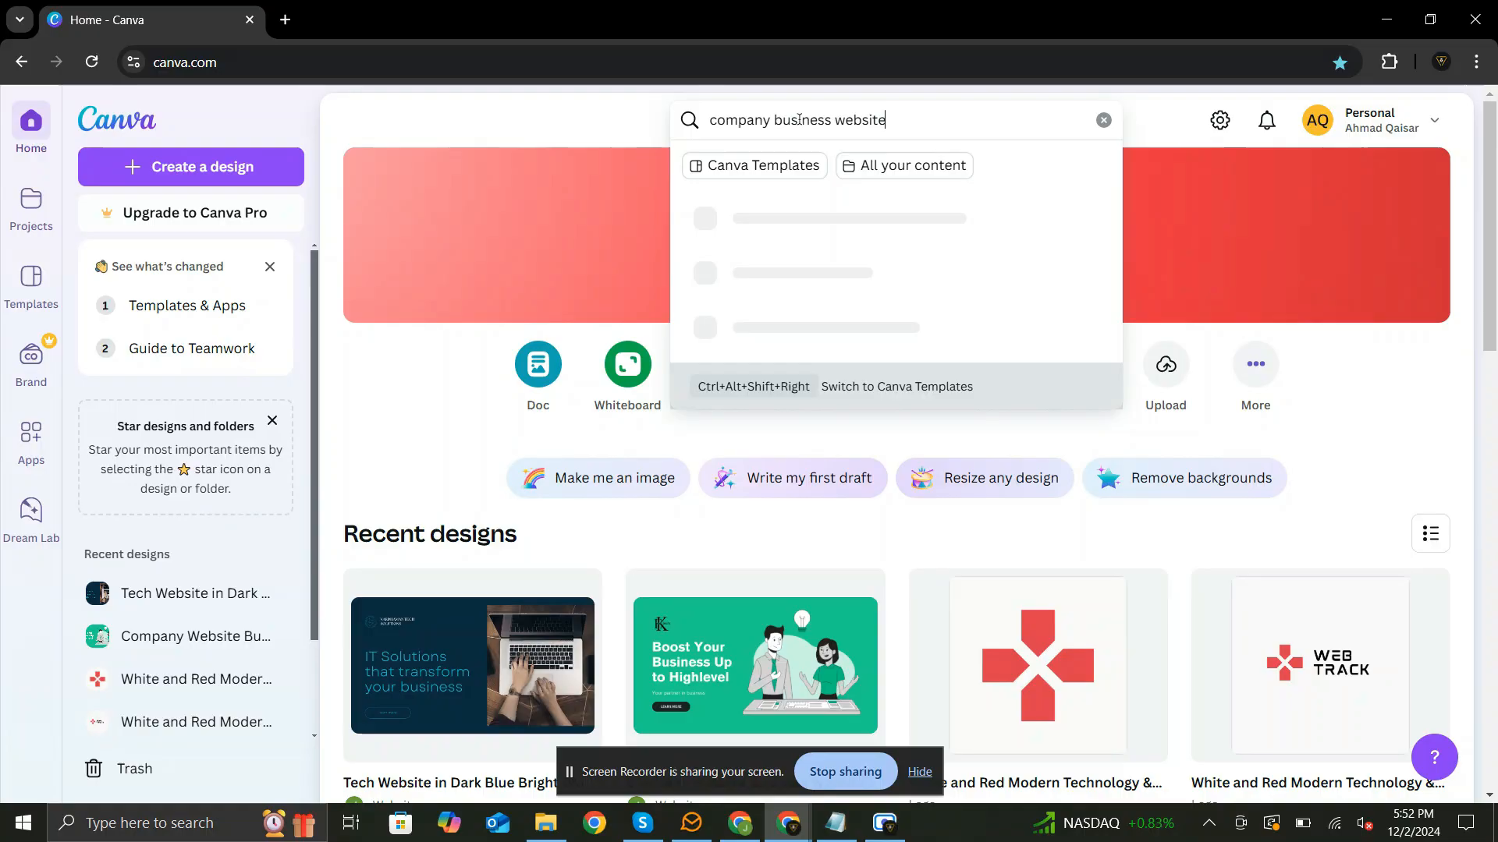
pyautogui.write('in blue')
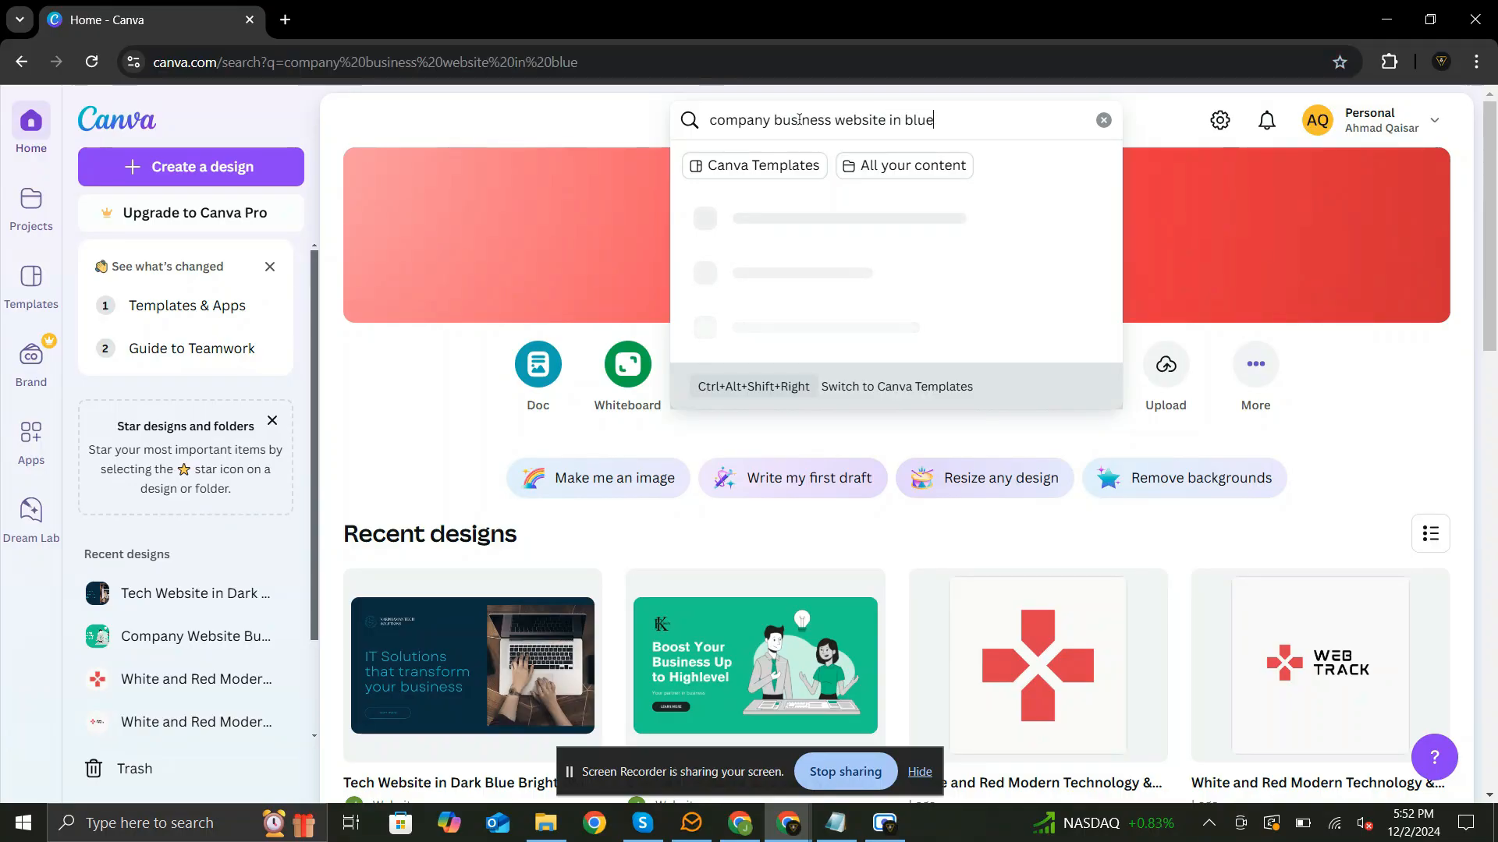
pyautogui.press('Enter')
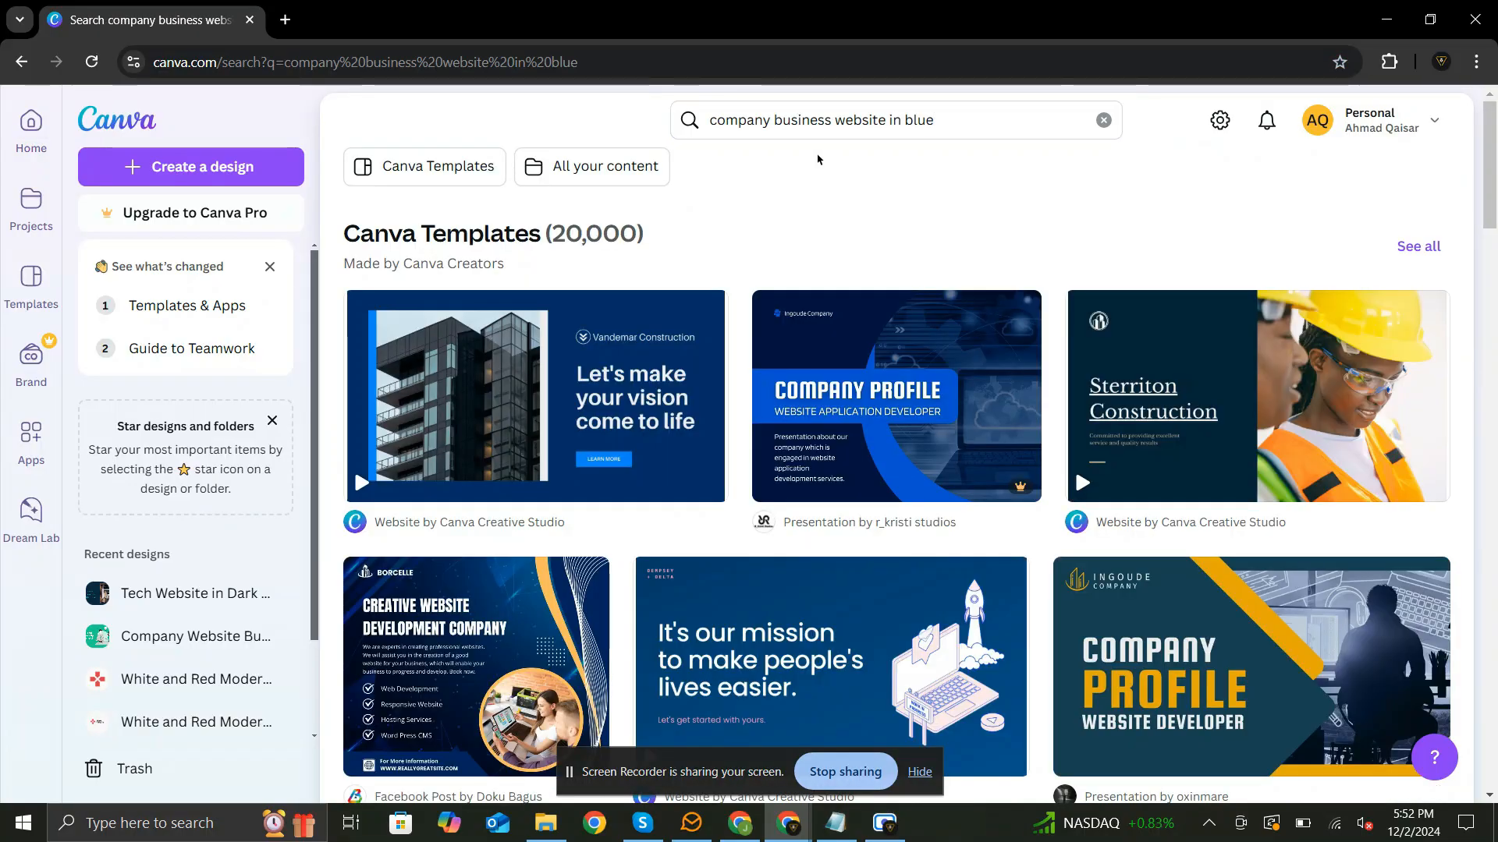
pyautogui.scroll(-3)
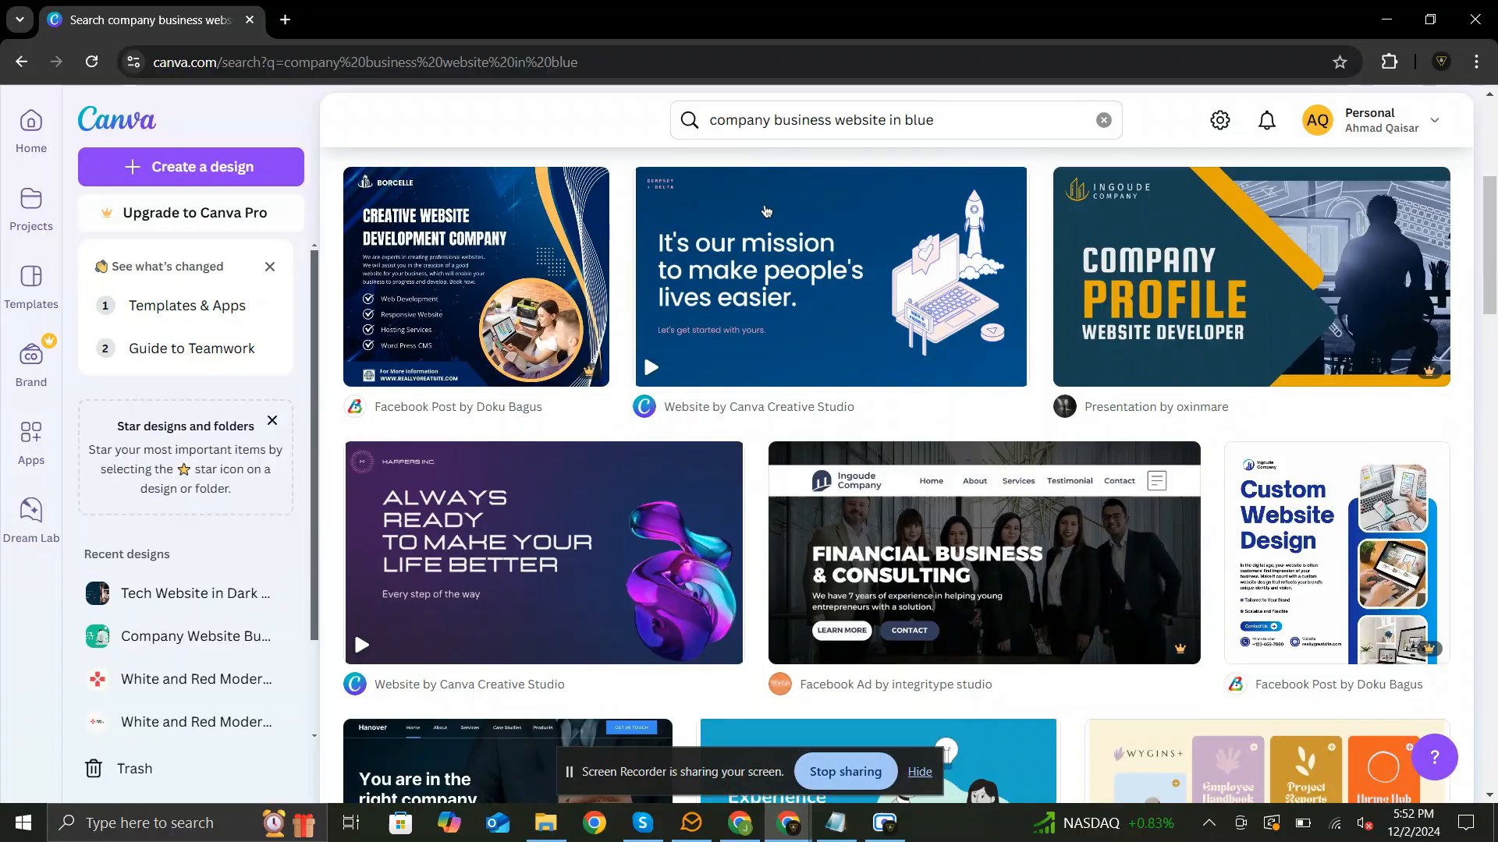
pyautogui.scroll(-3)
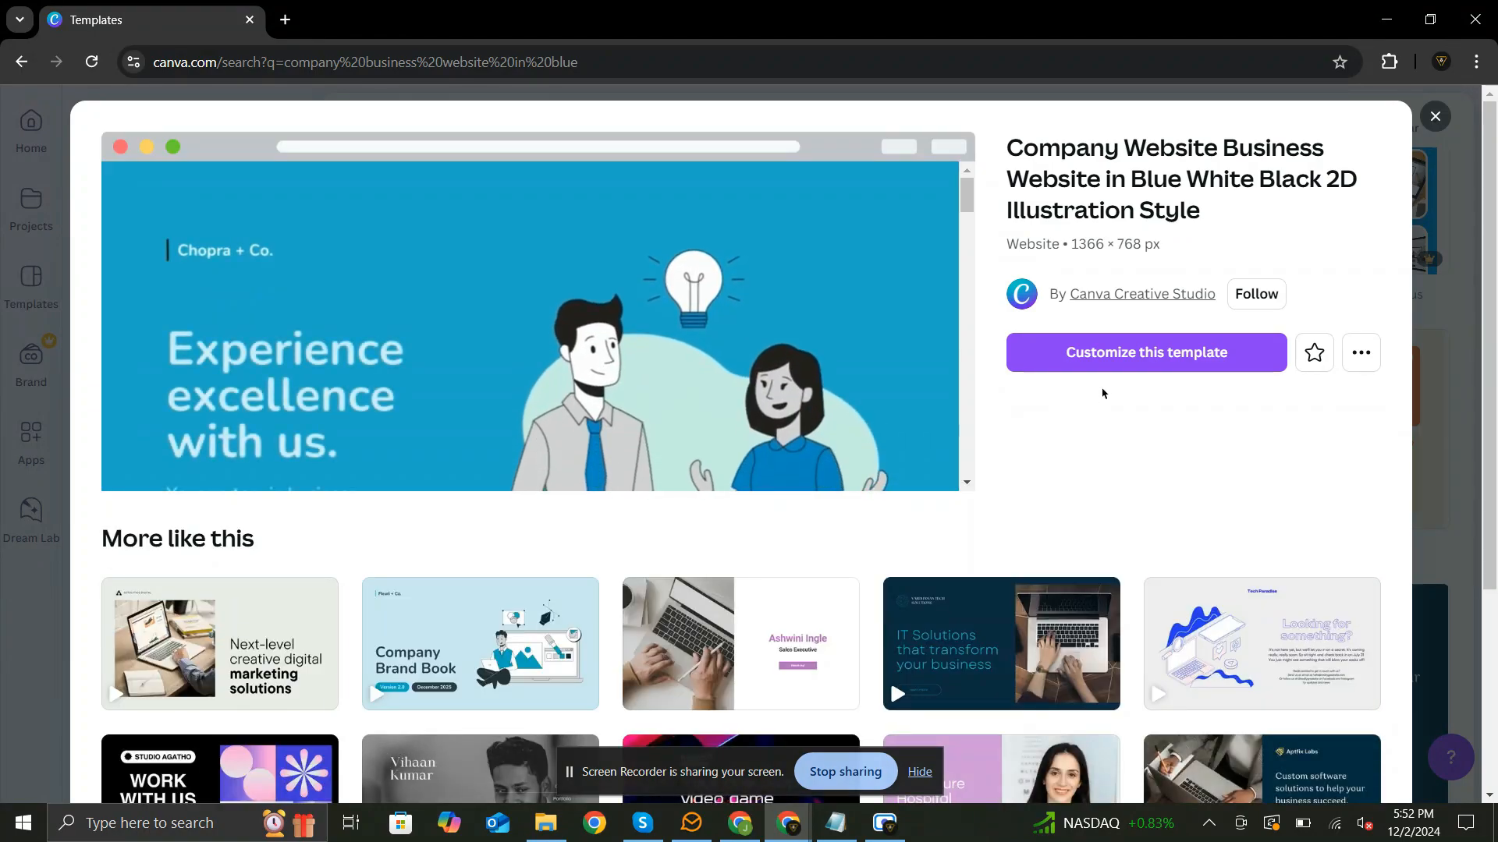
# Customize the blue illustration template and remove the 'Chopra + Co.' name from the hero section
pyautogui.click(1145, 353)
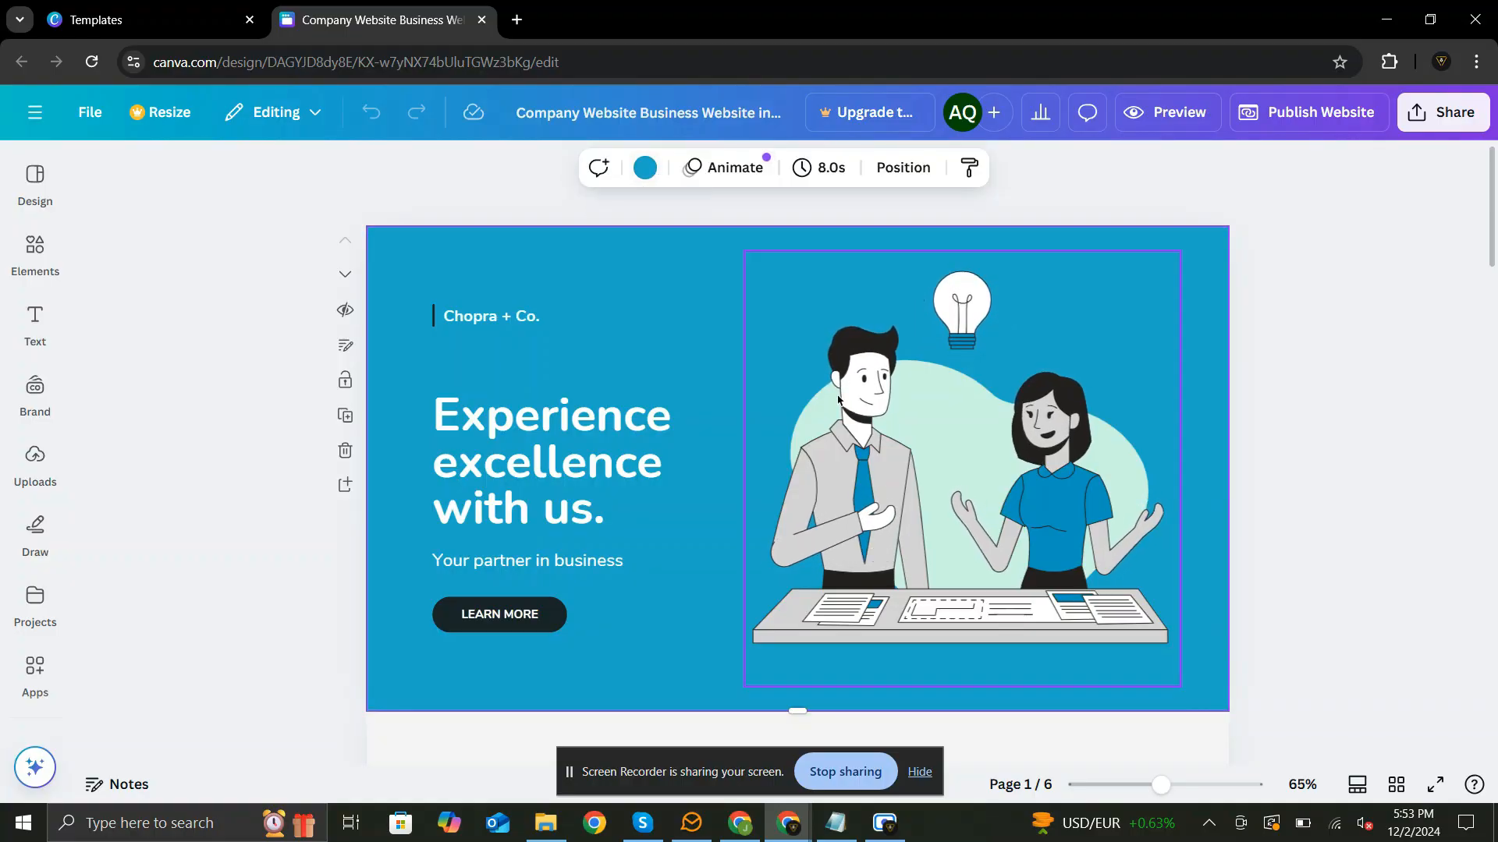
pyautogui.click(963, 468)
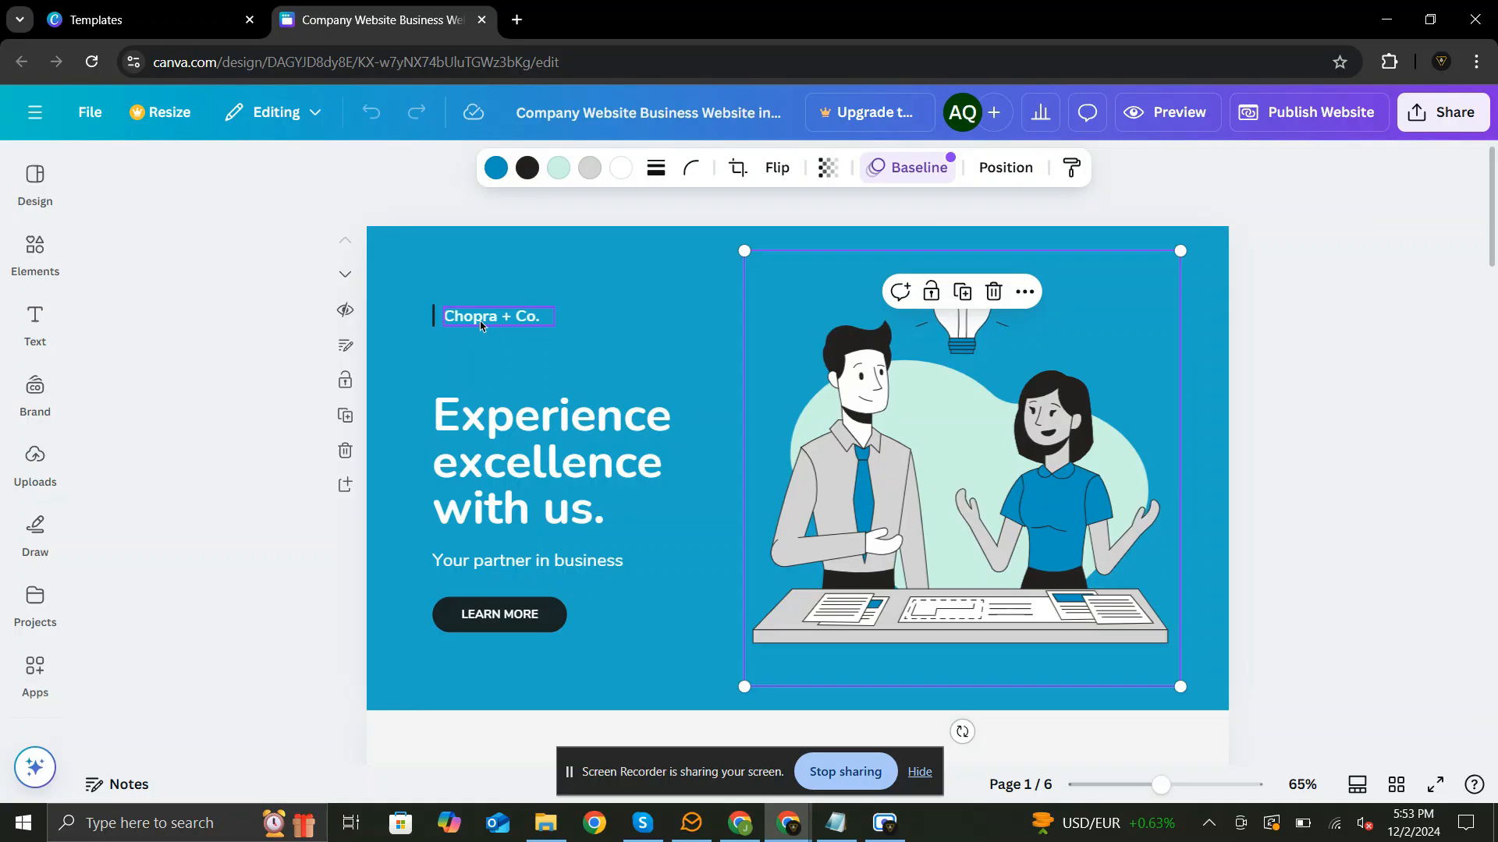
pyautogui.click(549, 462)
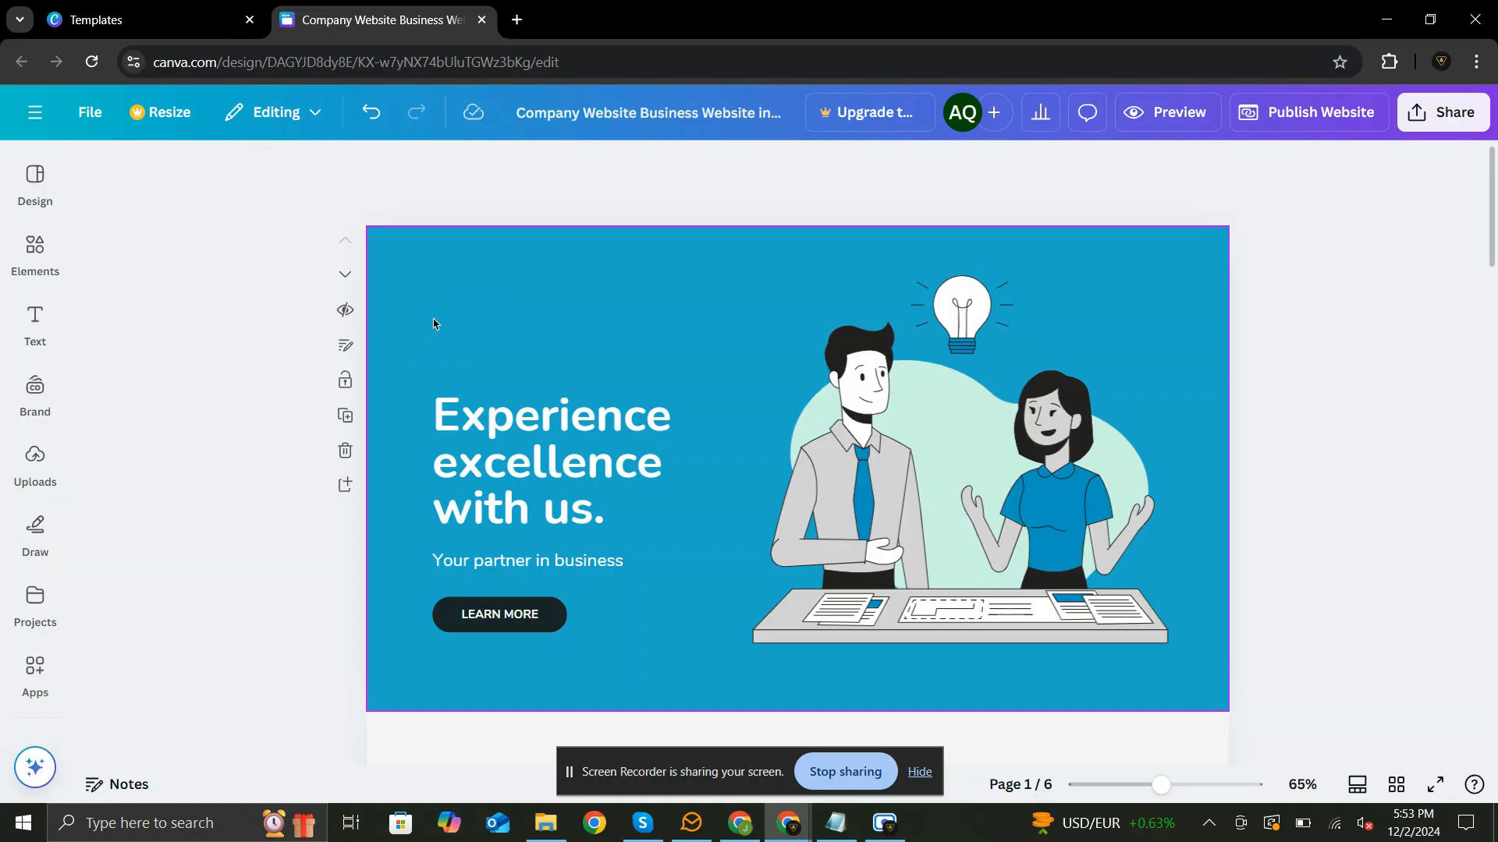
# Place the uploaded EK tech logo, shrunk small, in the top left above the hero headline
pyautogui.click(34, 461)
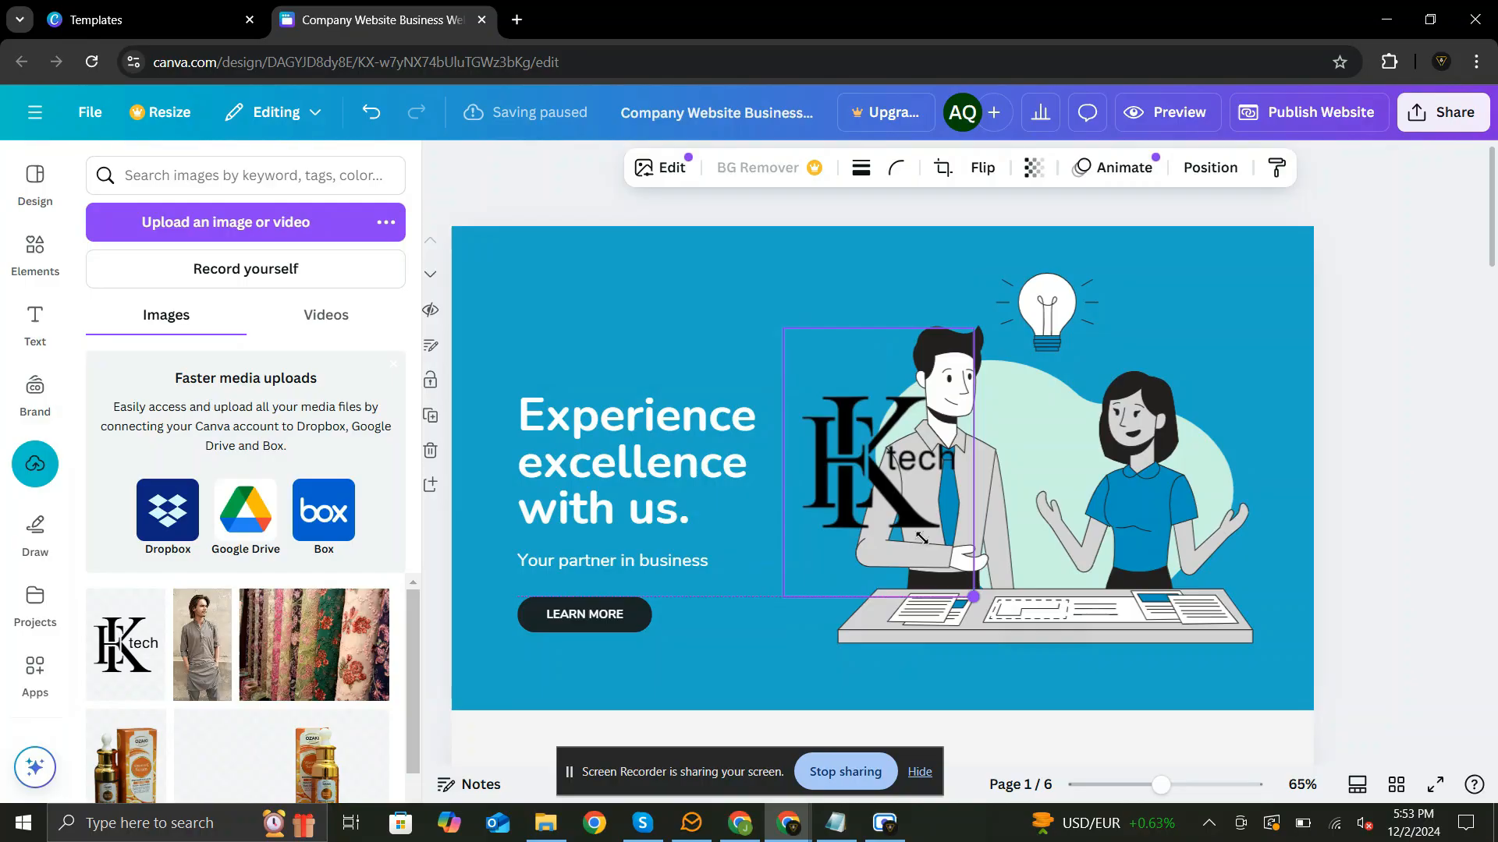
pyautogui.moveTo(877, 459); pyautogui.dragTo(679, 340)
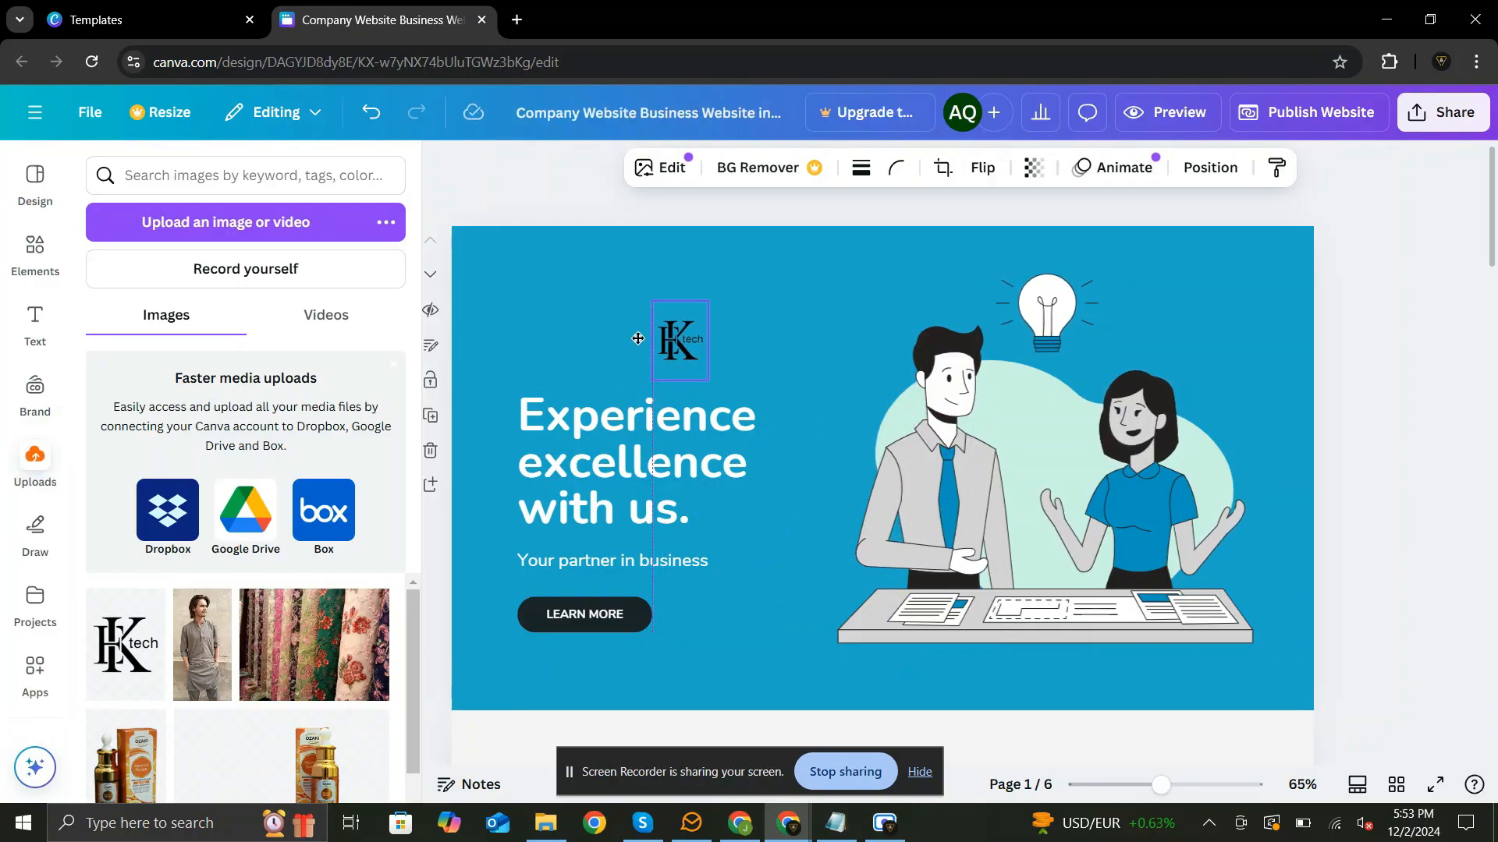
pyautogui.moveTo(679, 339); pyautogui.dragTo(544, 331)
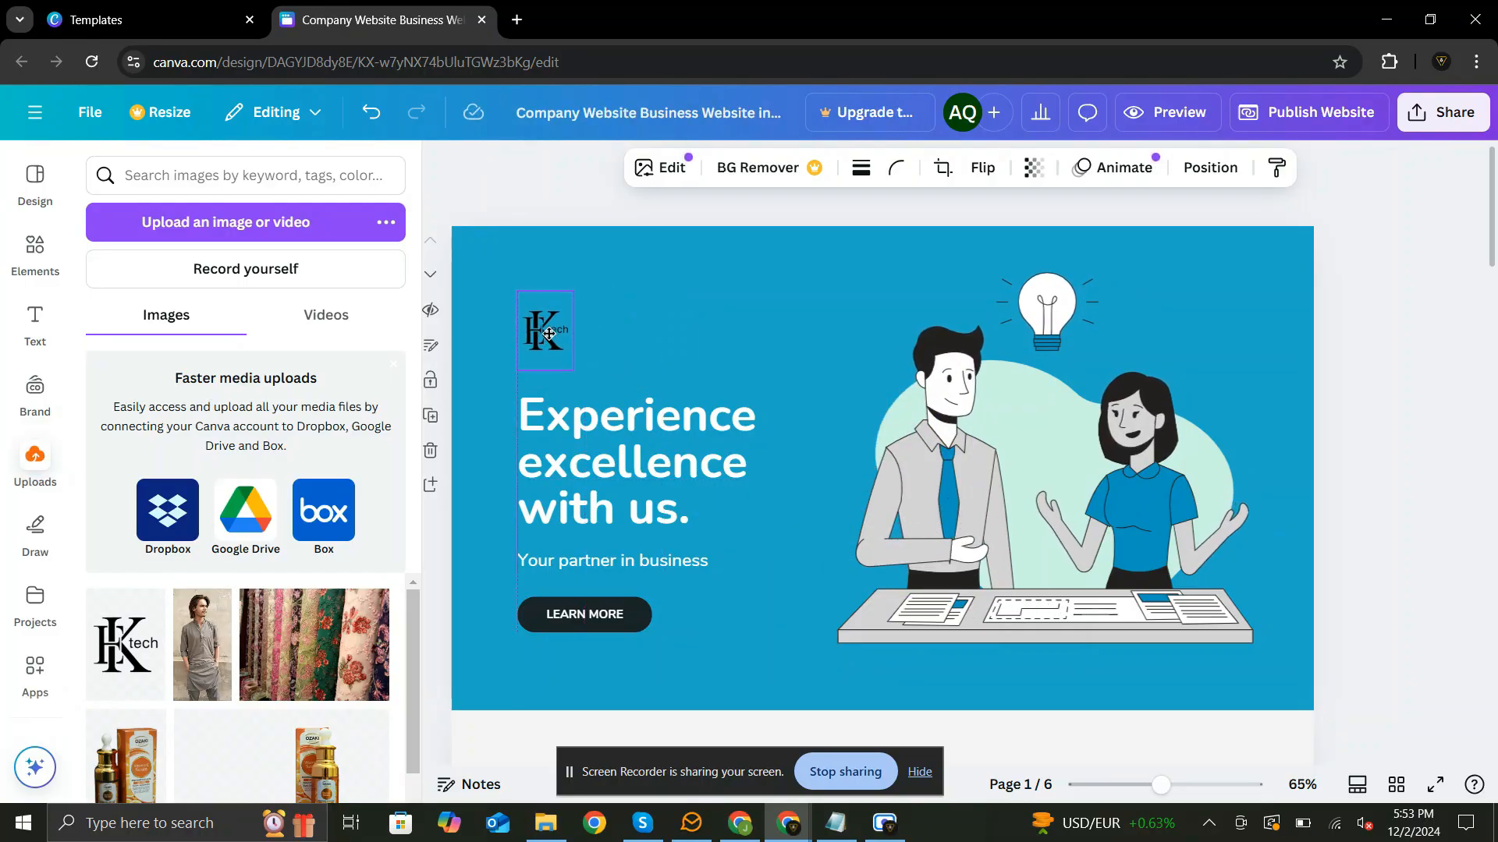
pyautogui.click(529, 207)
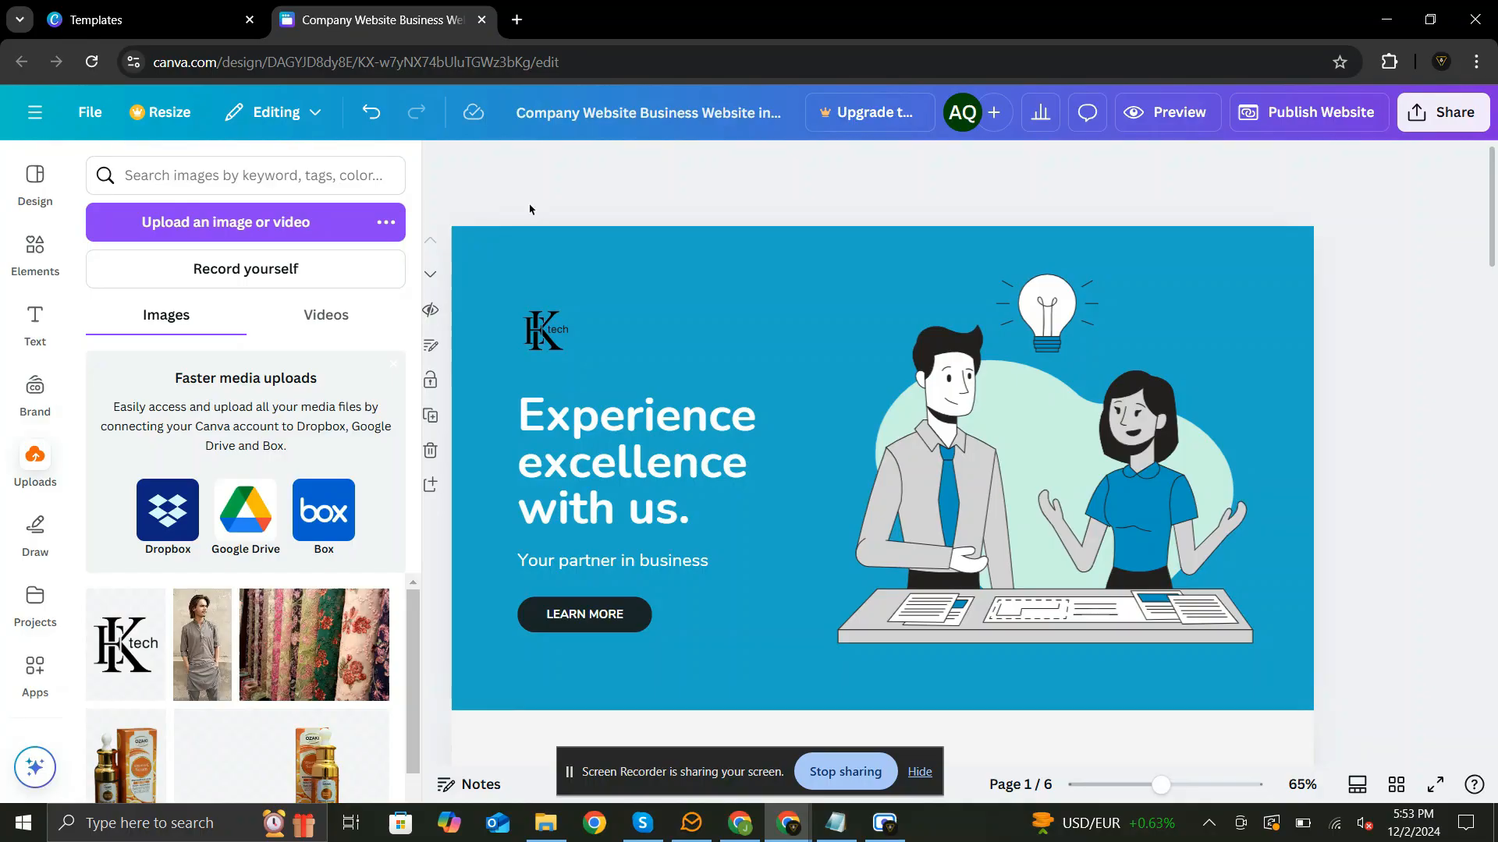
# Reword the headline to 'Boost Your Business Up to Highlevel' and tagline to 'Your Partner in Business'
pyautogui.click(635, 468)
pyautogui.write('Boost Your Business upto Highlevel')
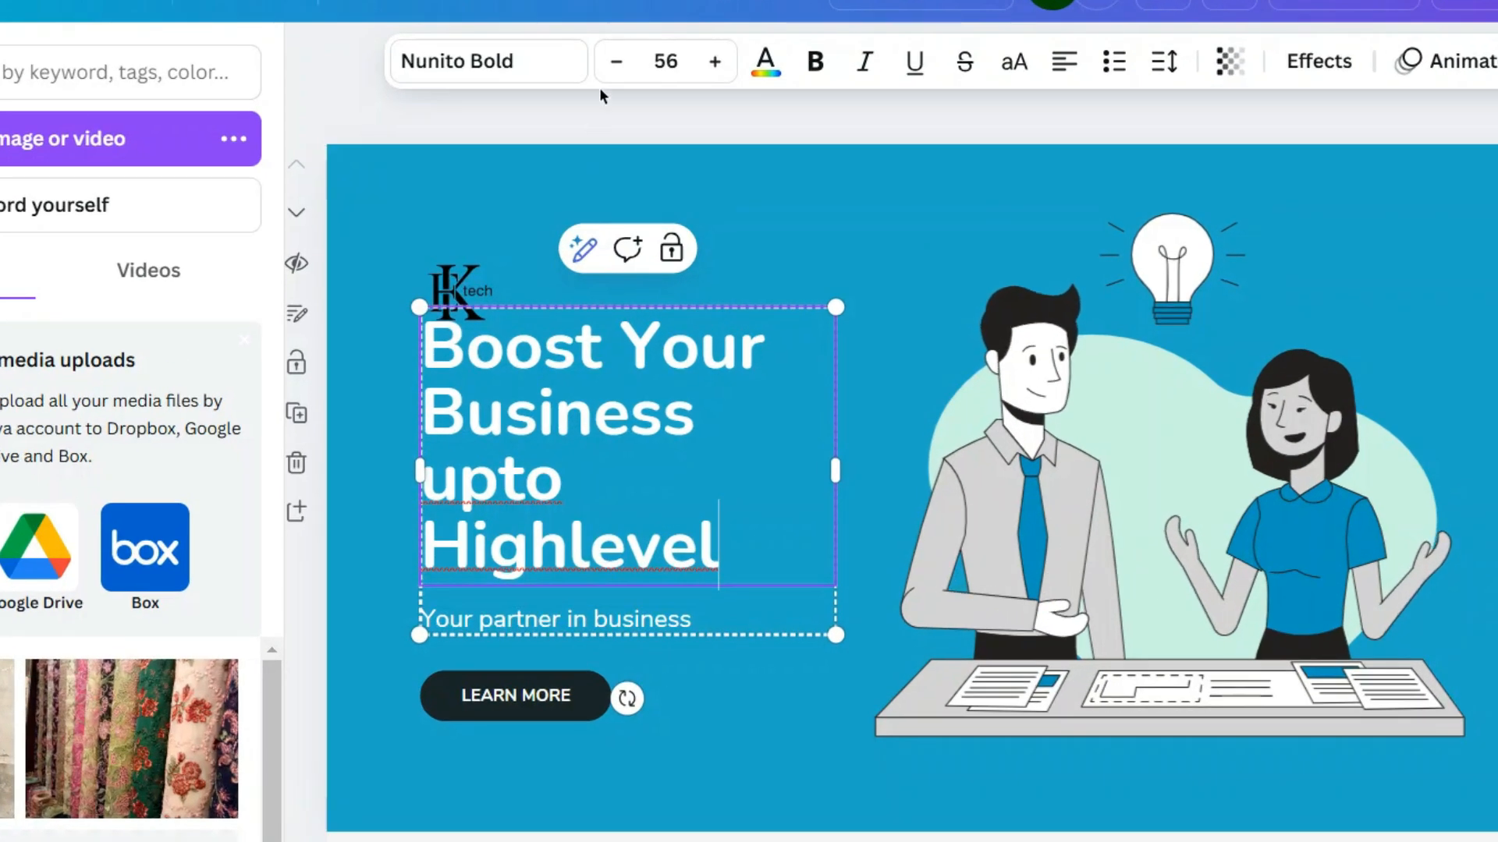
pyautogui.click(616, 61)
pyautogui.write('U')
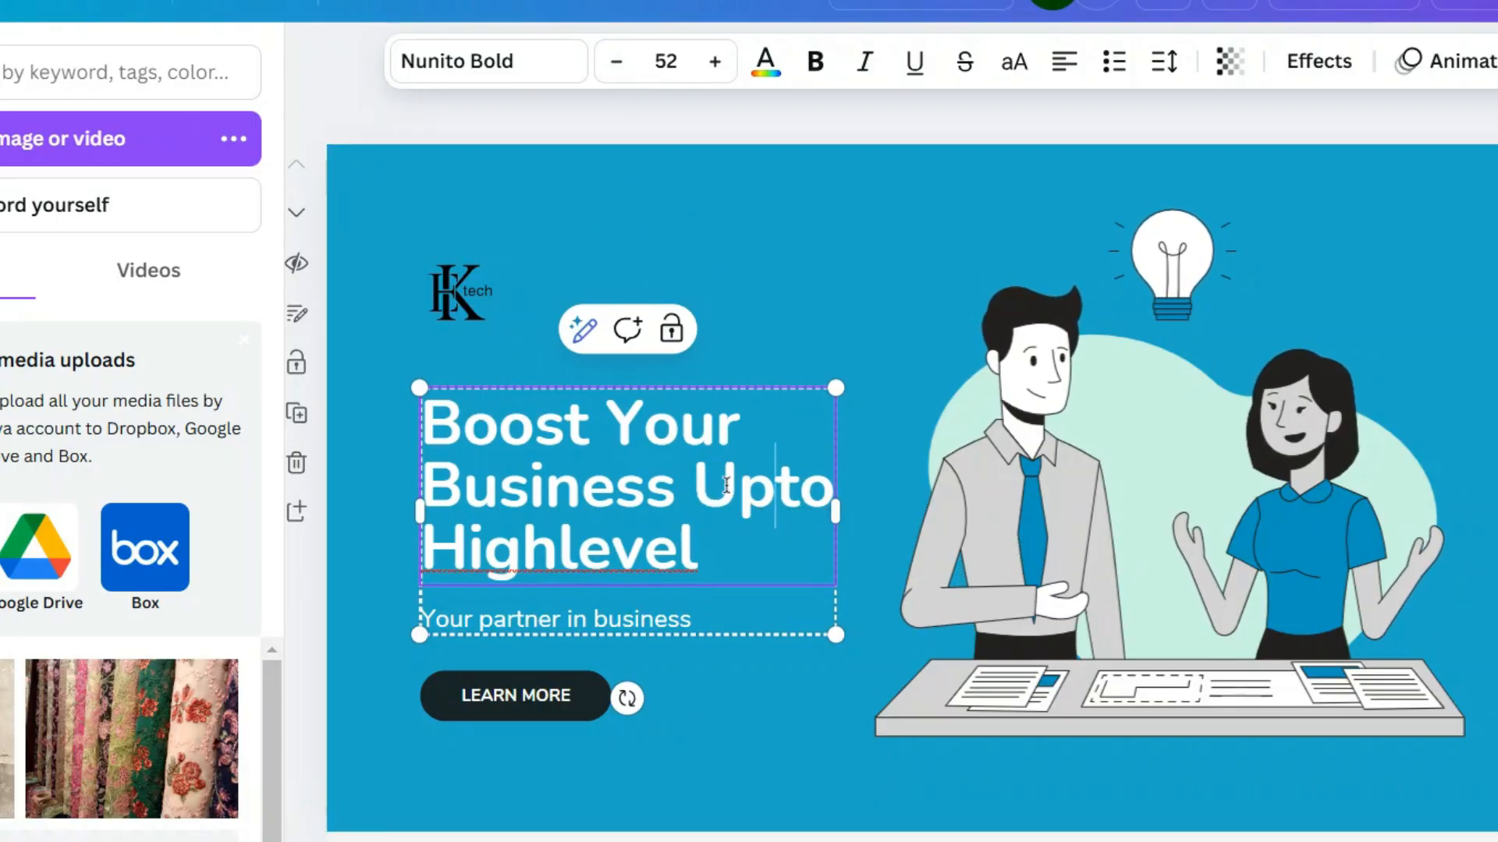
pyautogui.write('" "')
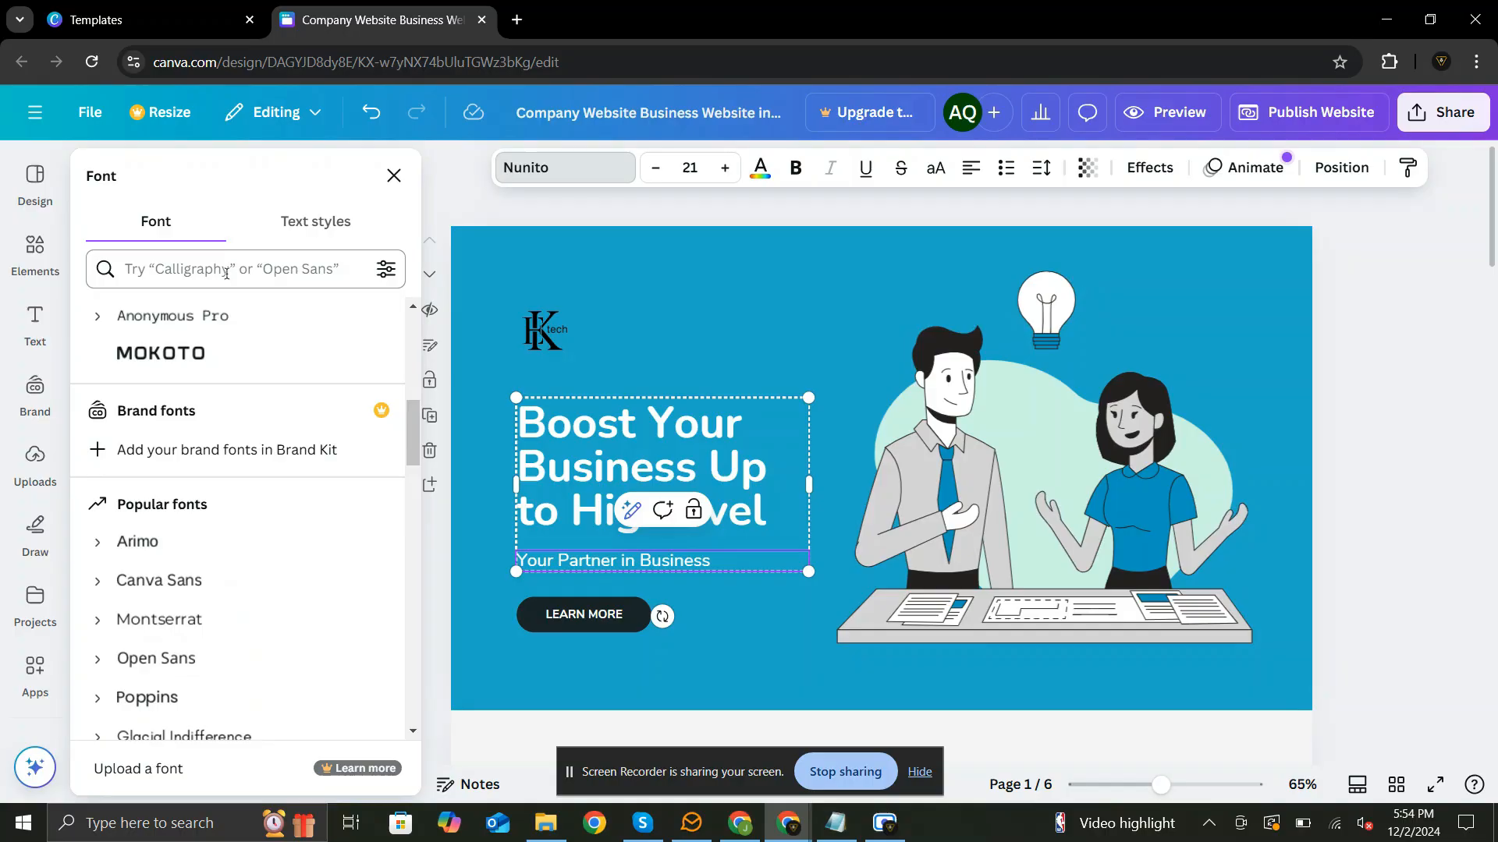
# Apply Akzidenz-Grotesk to the headline and tagline and widen the headline's line spacing
pyautogui.write('gro')
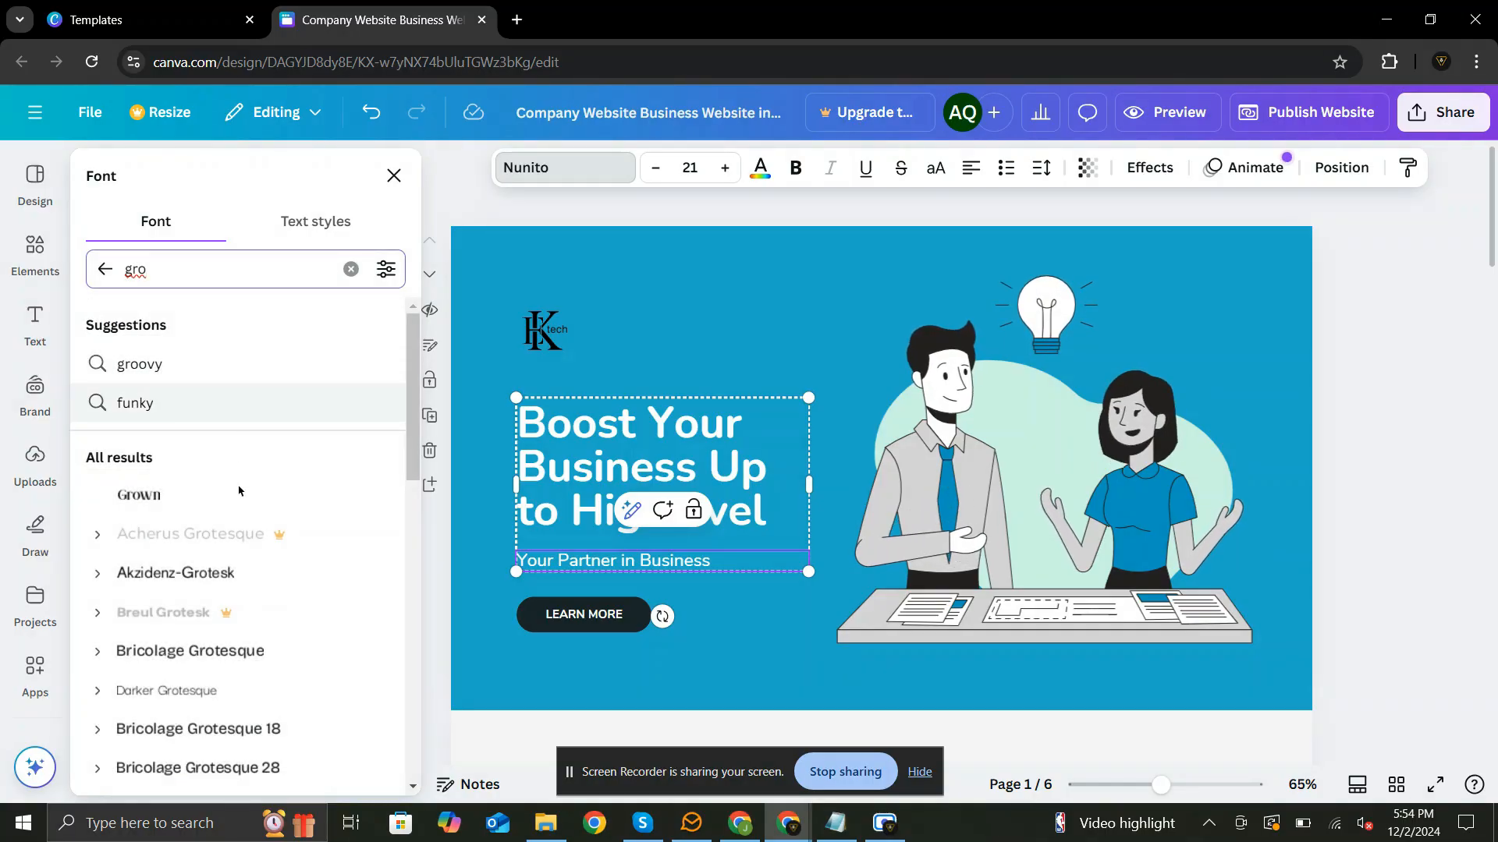
pyautogui.click(176, 573)
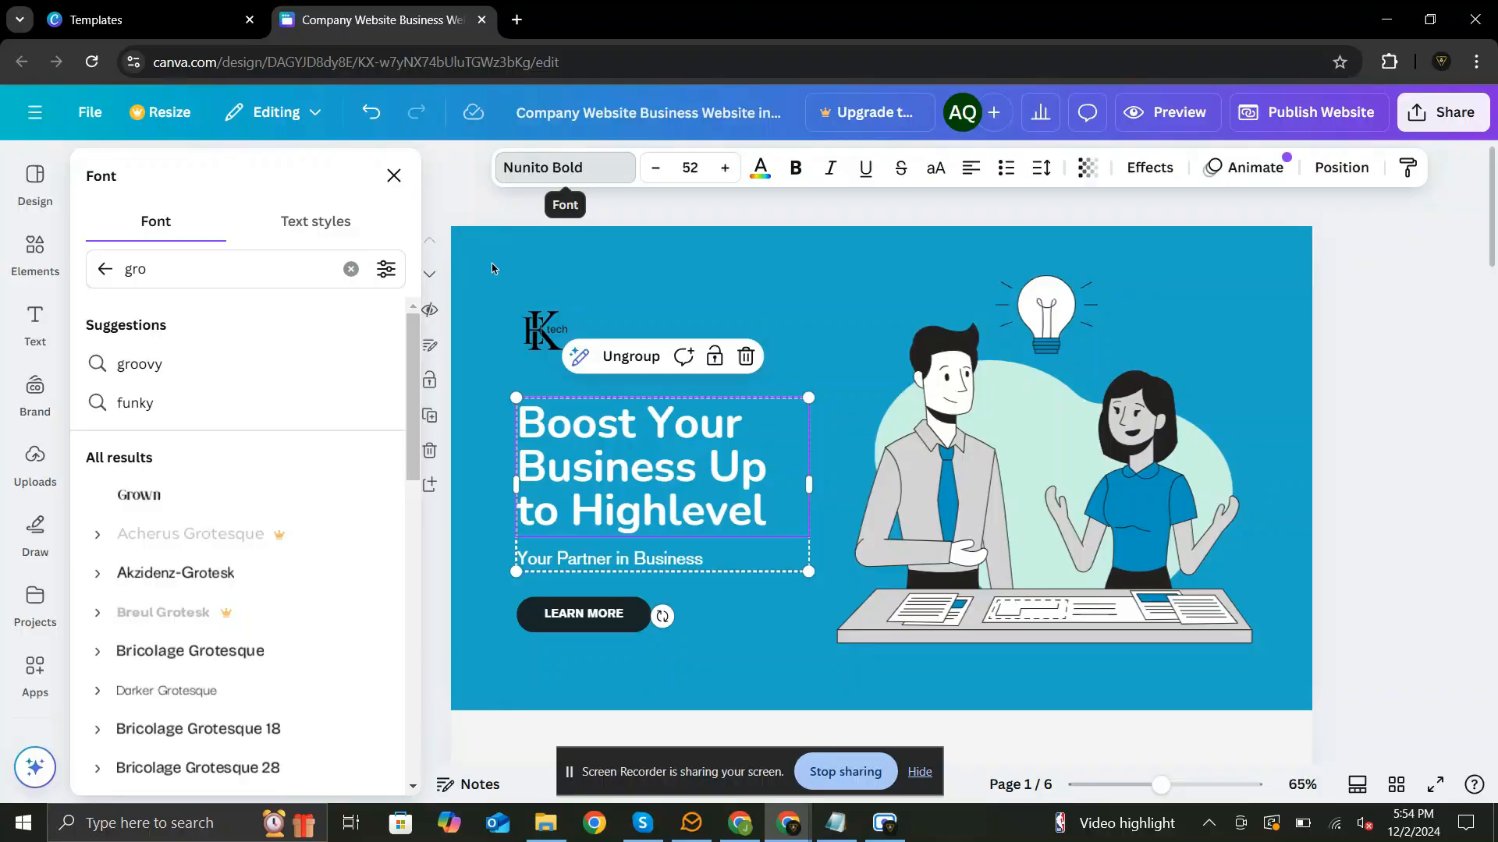
pyautogui.click(177, 572)
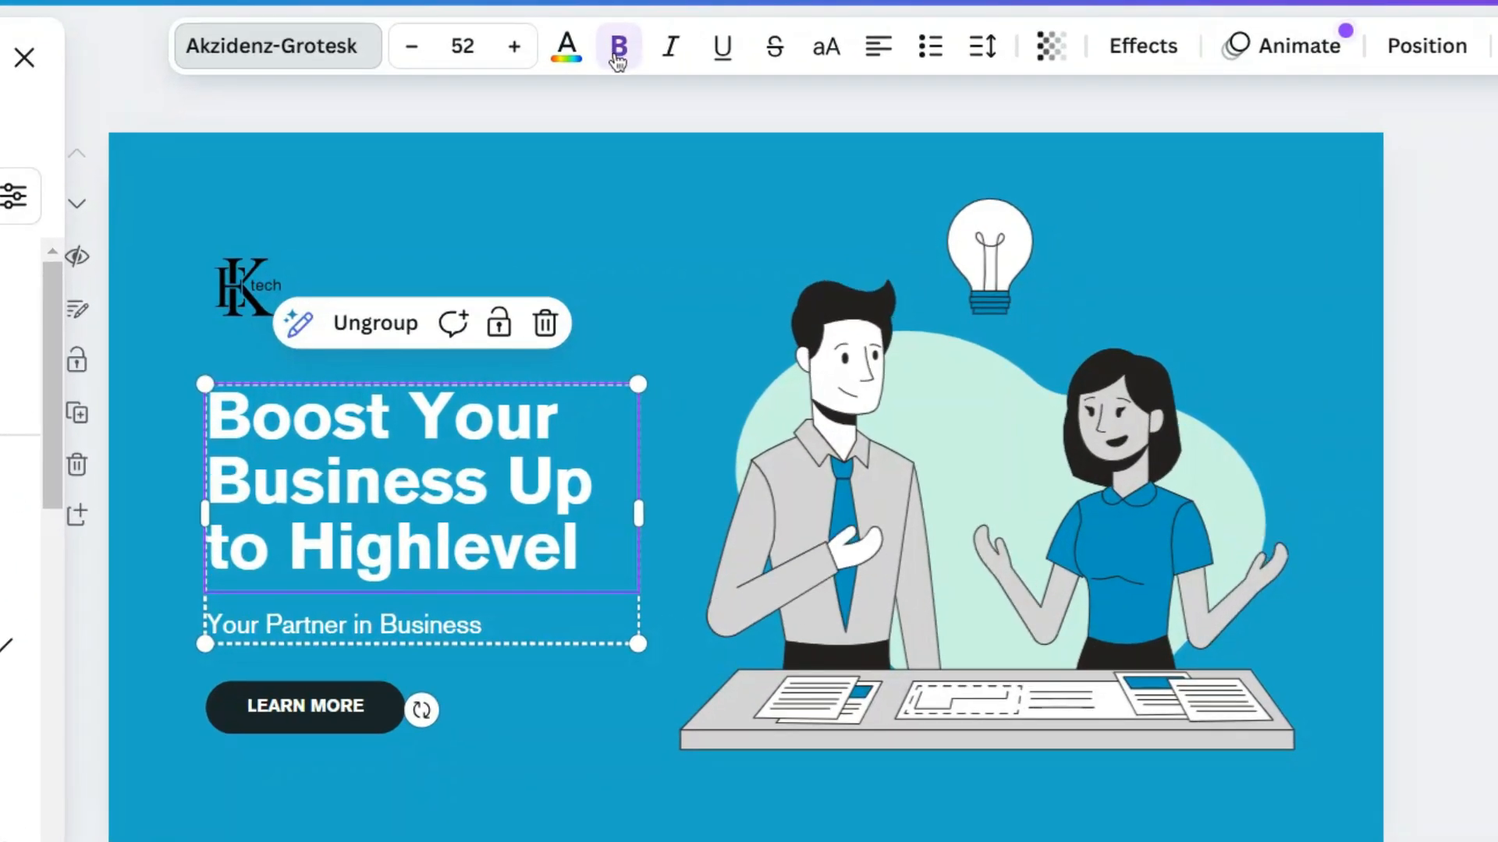
pyautogui.click(981, 45)
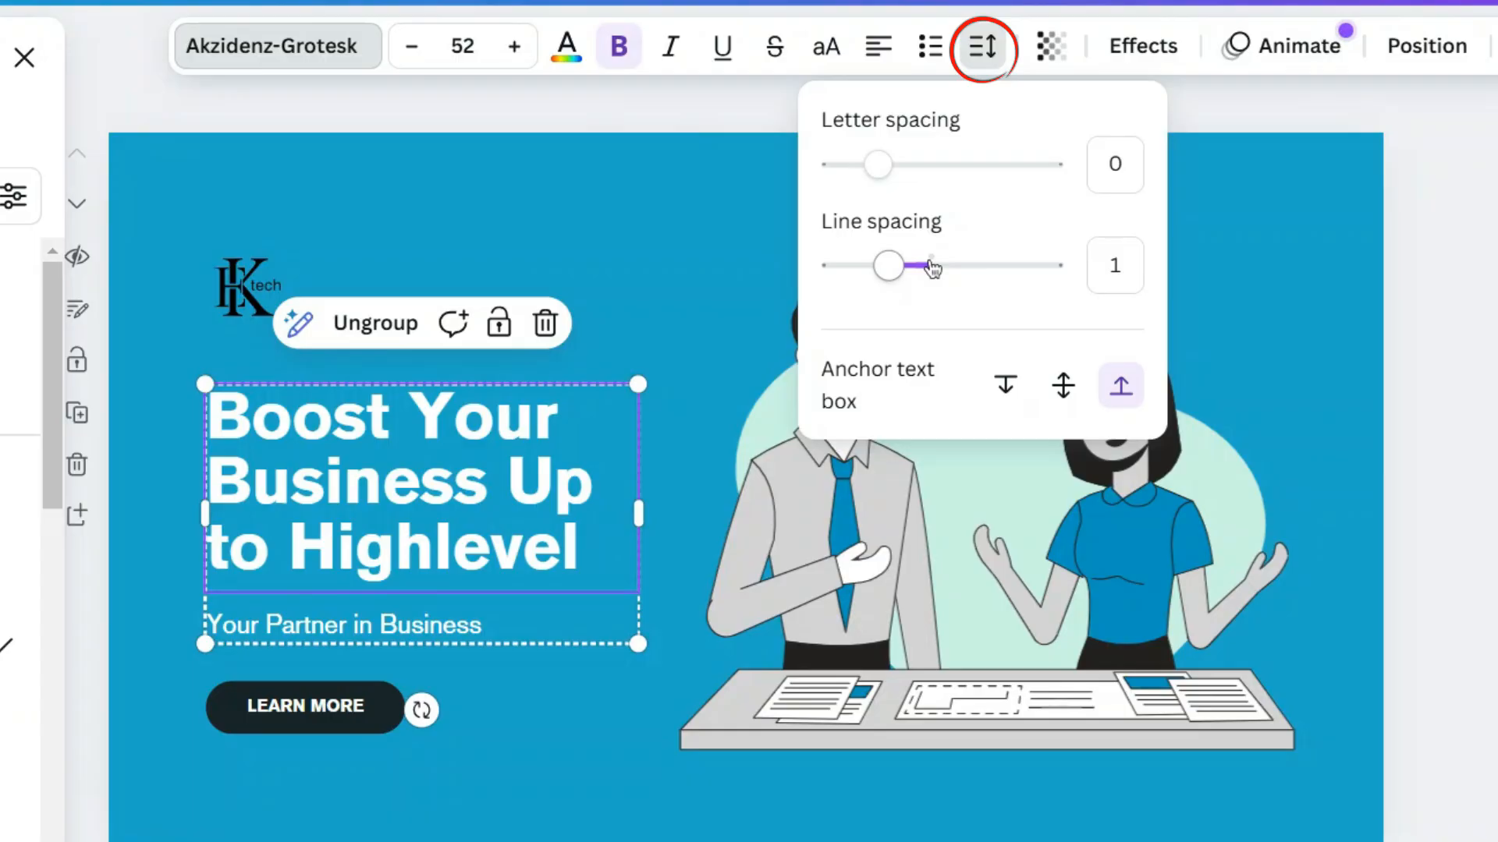
pyautogui.moveTo(888, 265); pyautogui.dragTo(912, 265)
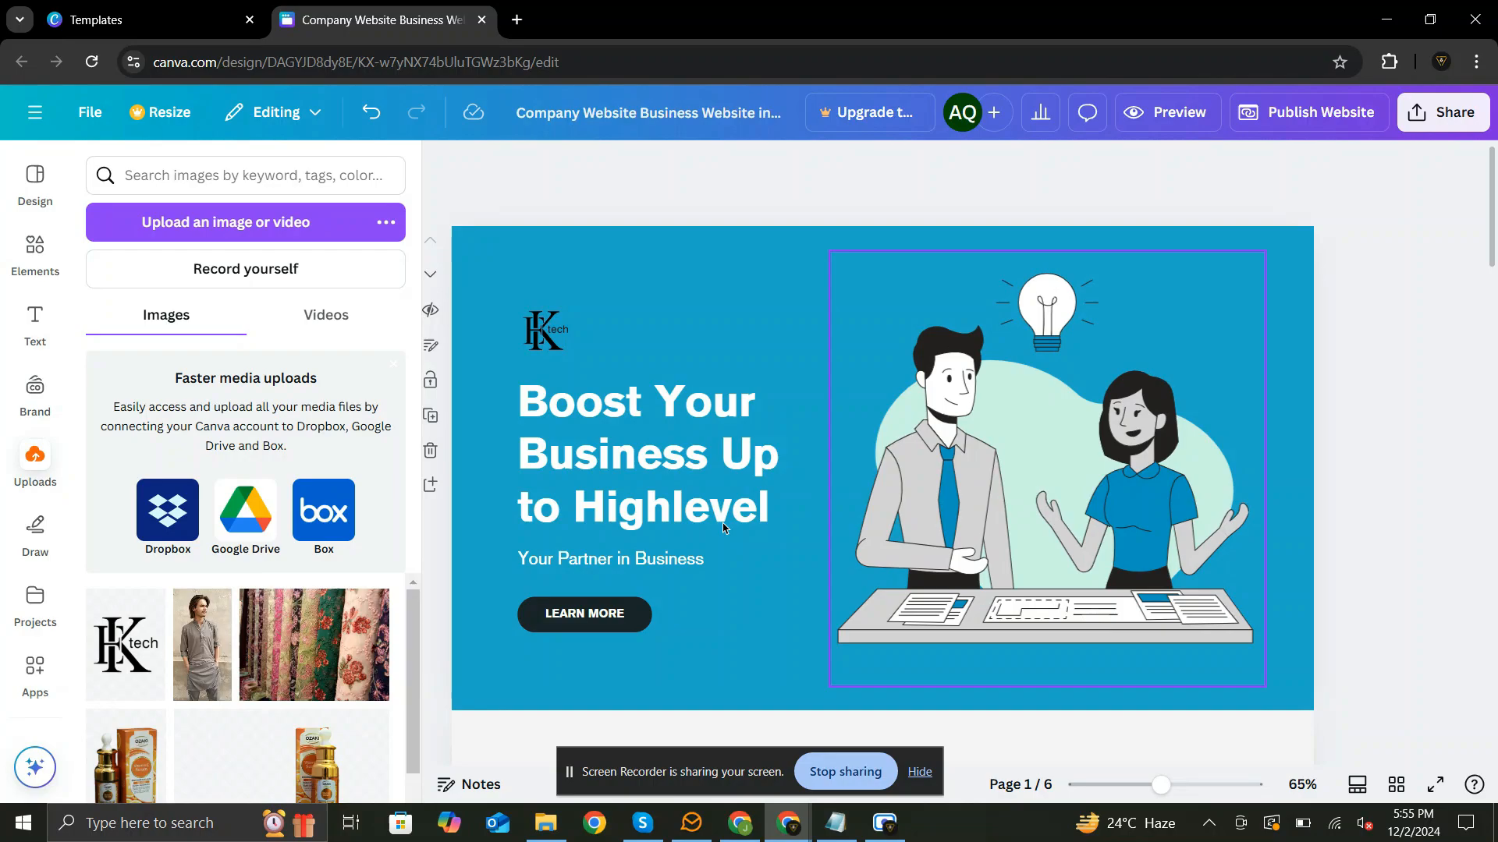
# Relabel the hero button from LEARN MORE to CONTACT US and start the desktop website preview
pyautogui.click(584, 614)
pyautogui.write('CONTACT US')
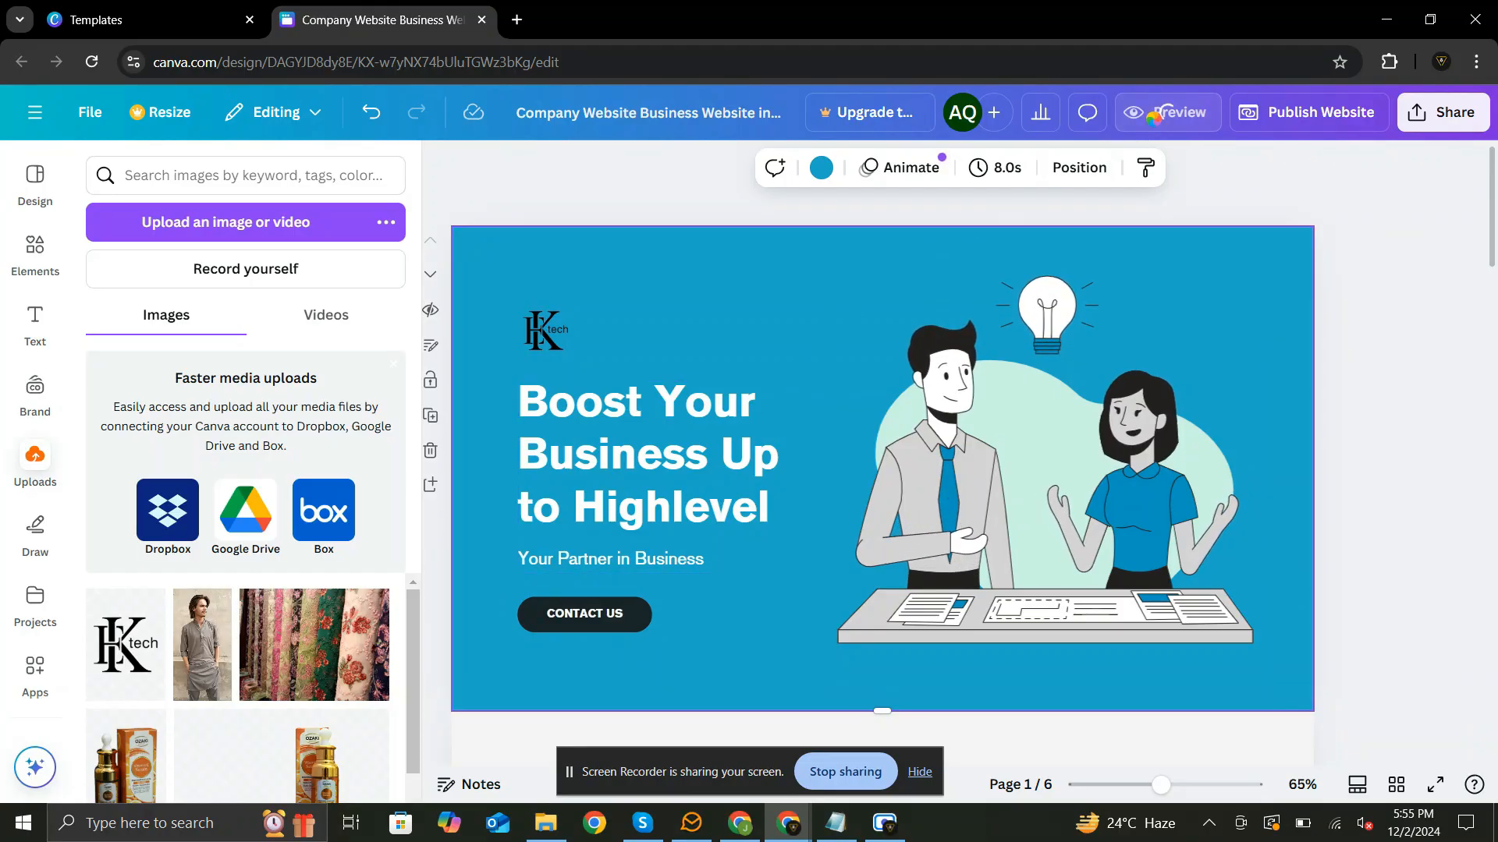
pyautogui.click(1174, 112)
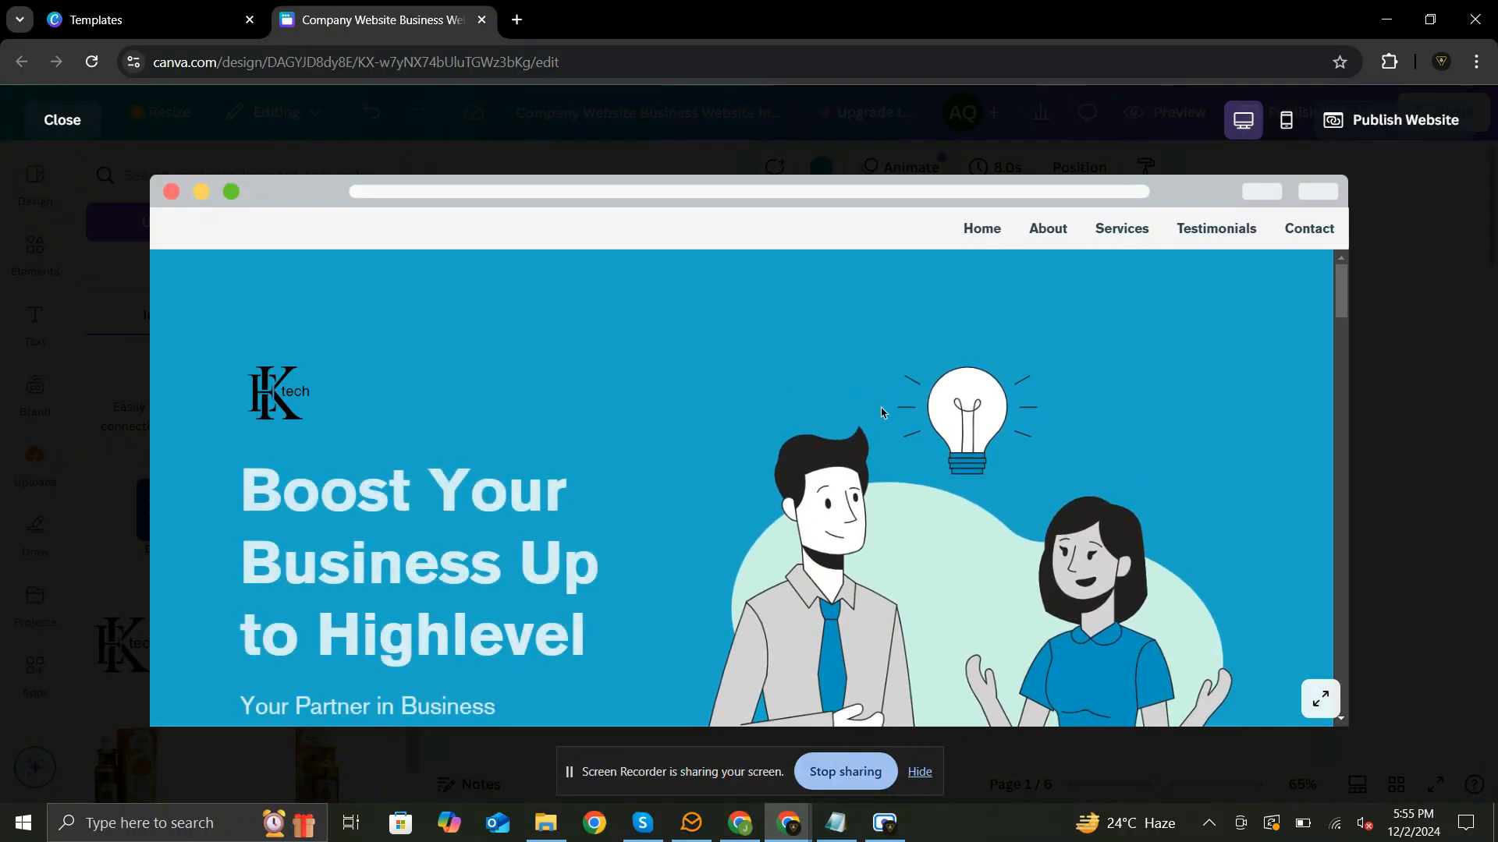
# Scroll through the desktop preview of the home section before returning to the editor
pyautogui.scroll(-3)
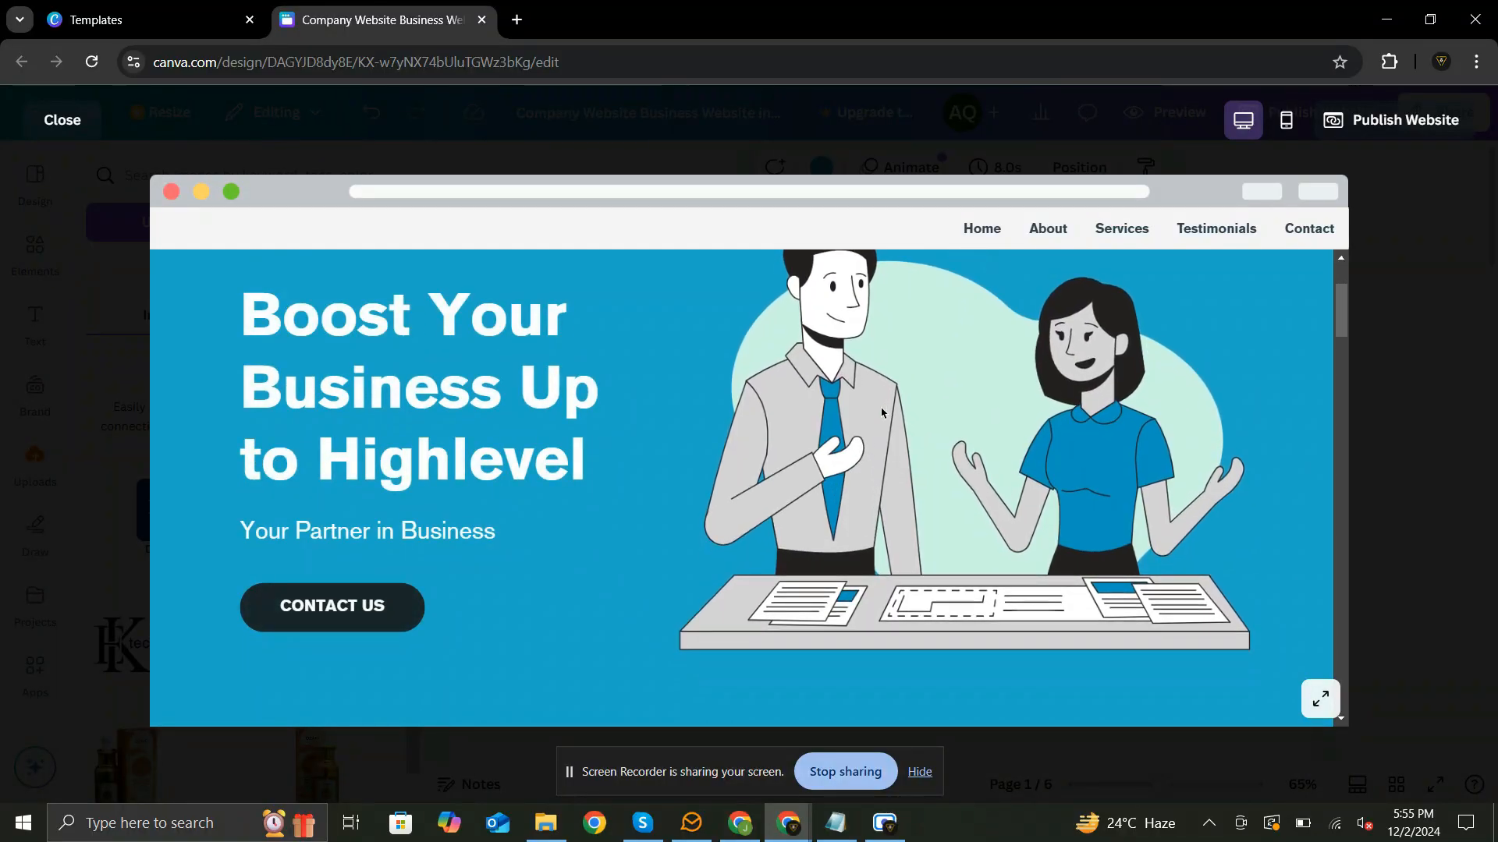
pyautogui.scroll(-3)
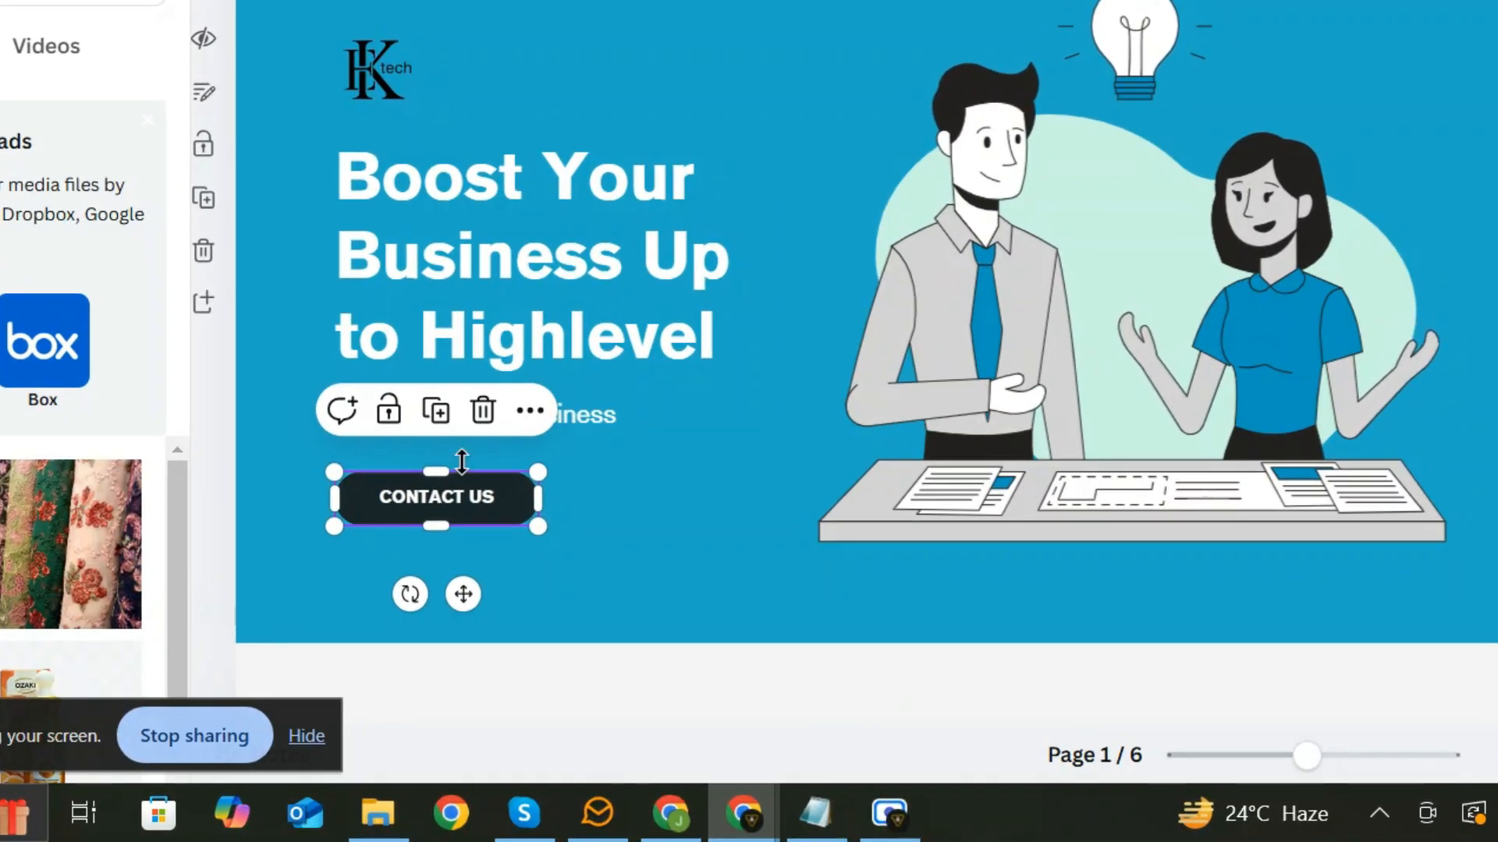
# Link the CONTACT US button to the '6 - Contact' page of the design
pyautogui.click(528, 411)
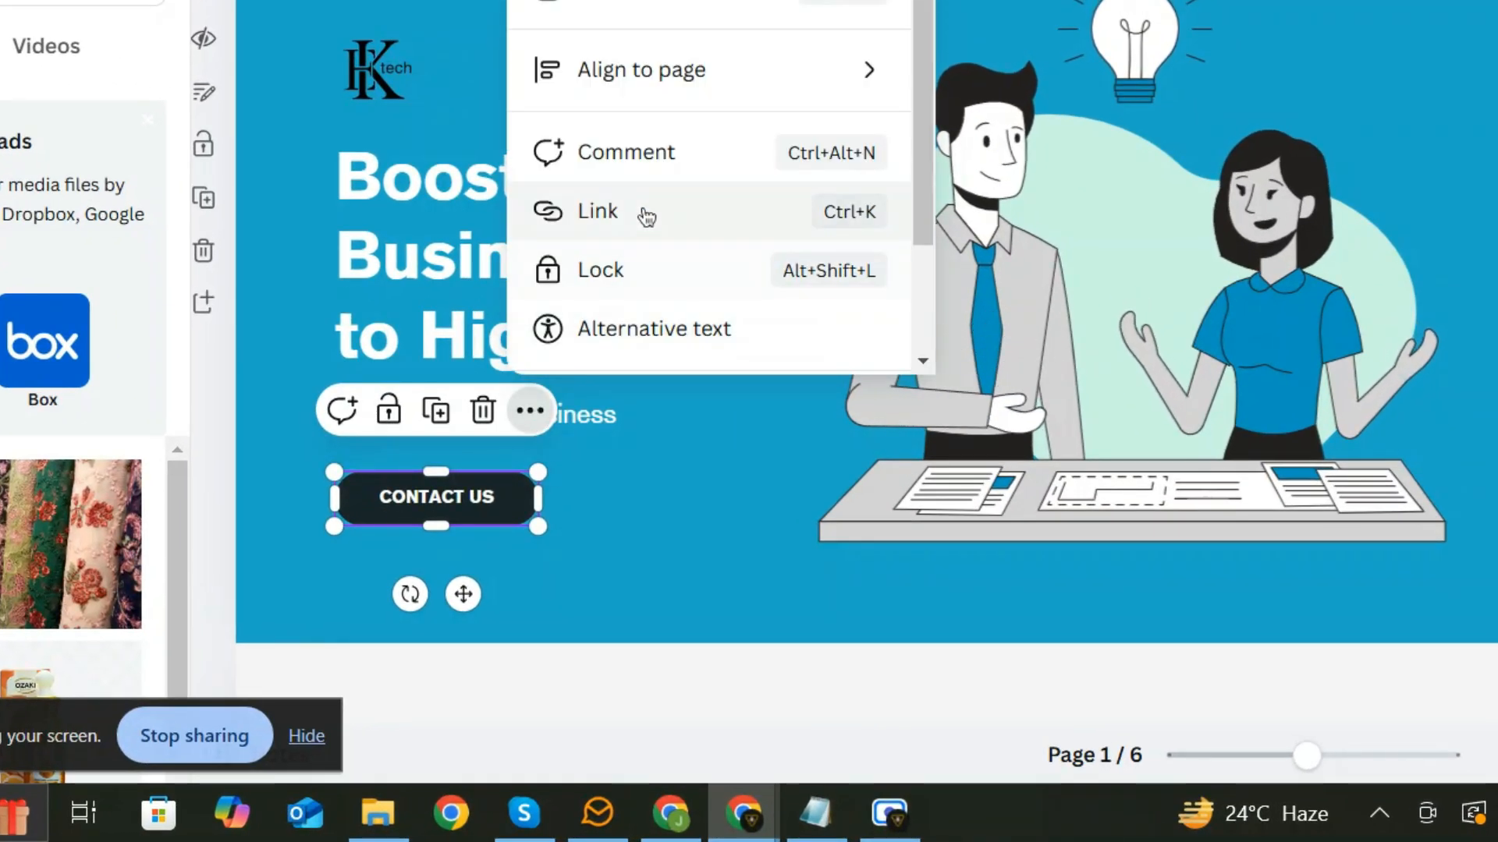
pyautogui.click(598, 210)
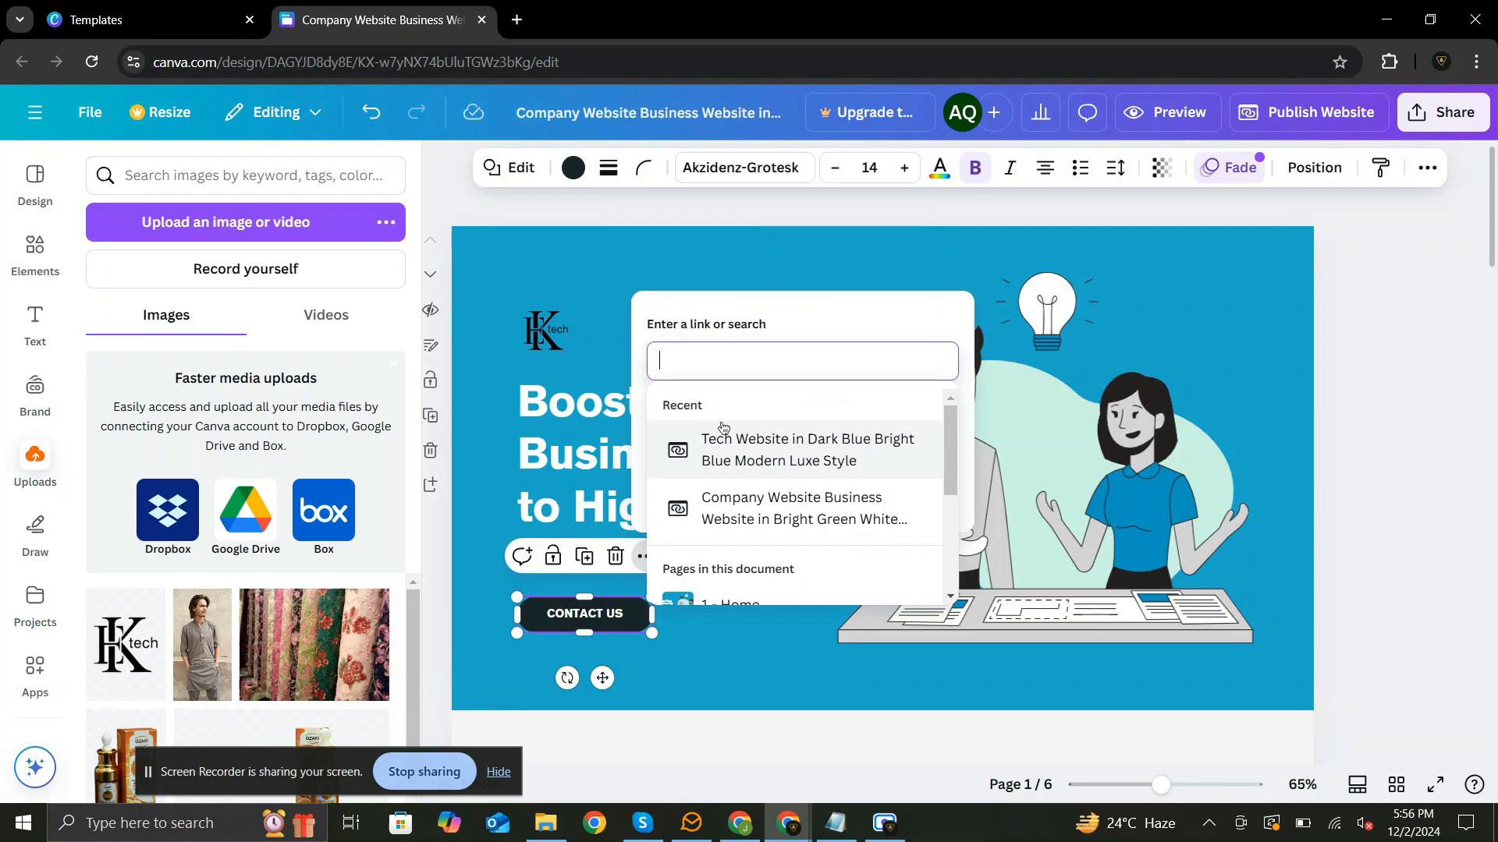
pyautogui.scroll(-3)
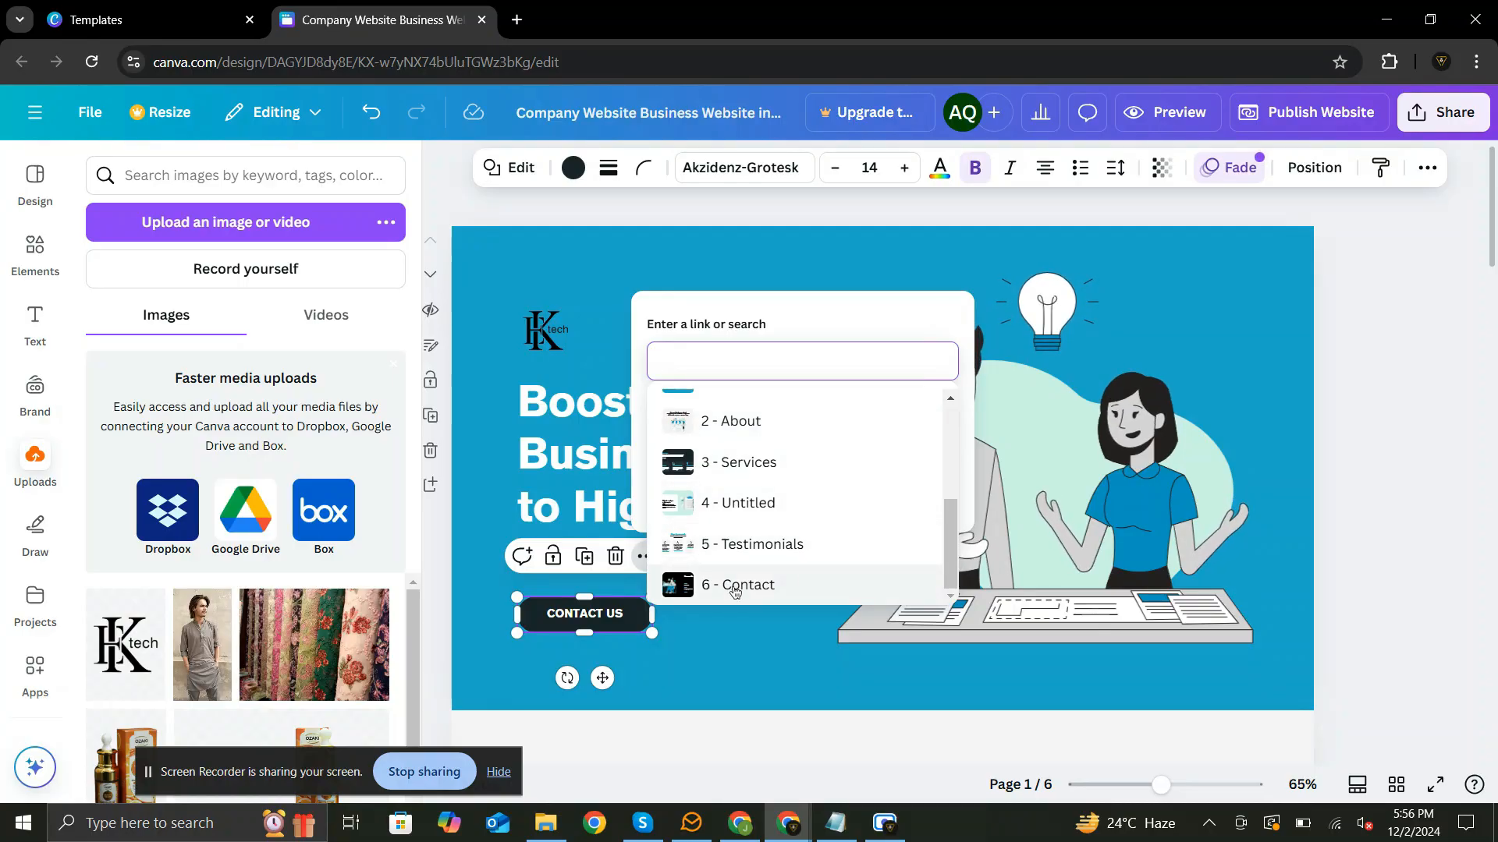
pyautogui.click(735, 585)
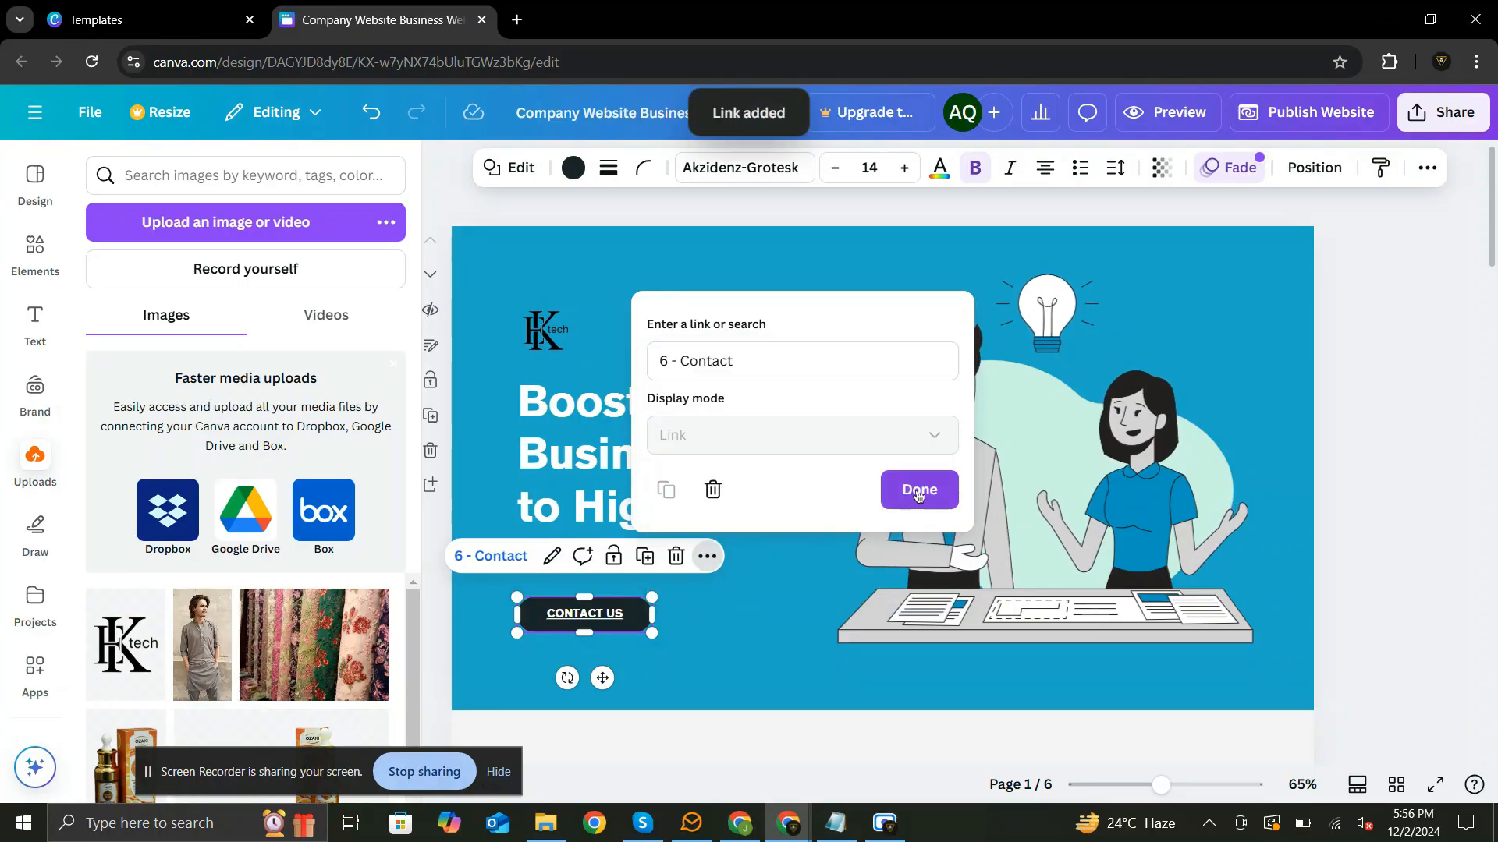
pyautogui.click(916, 490)
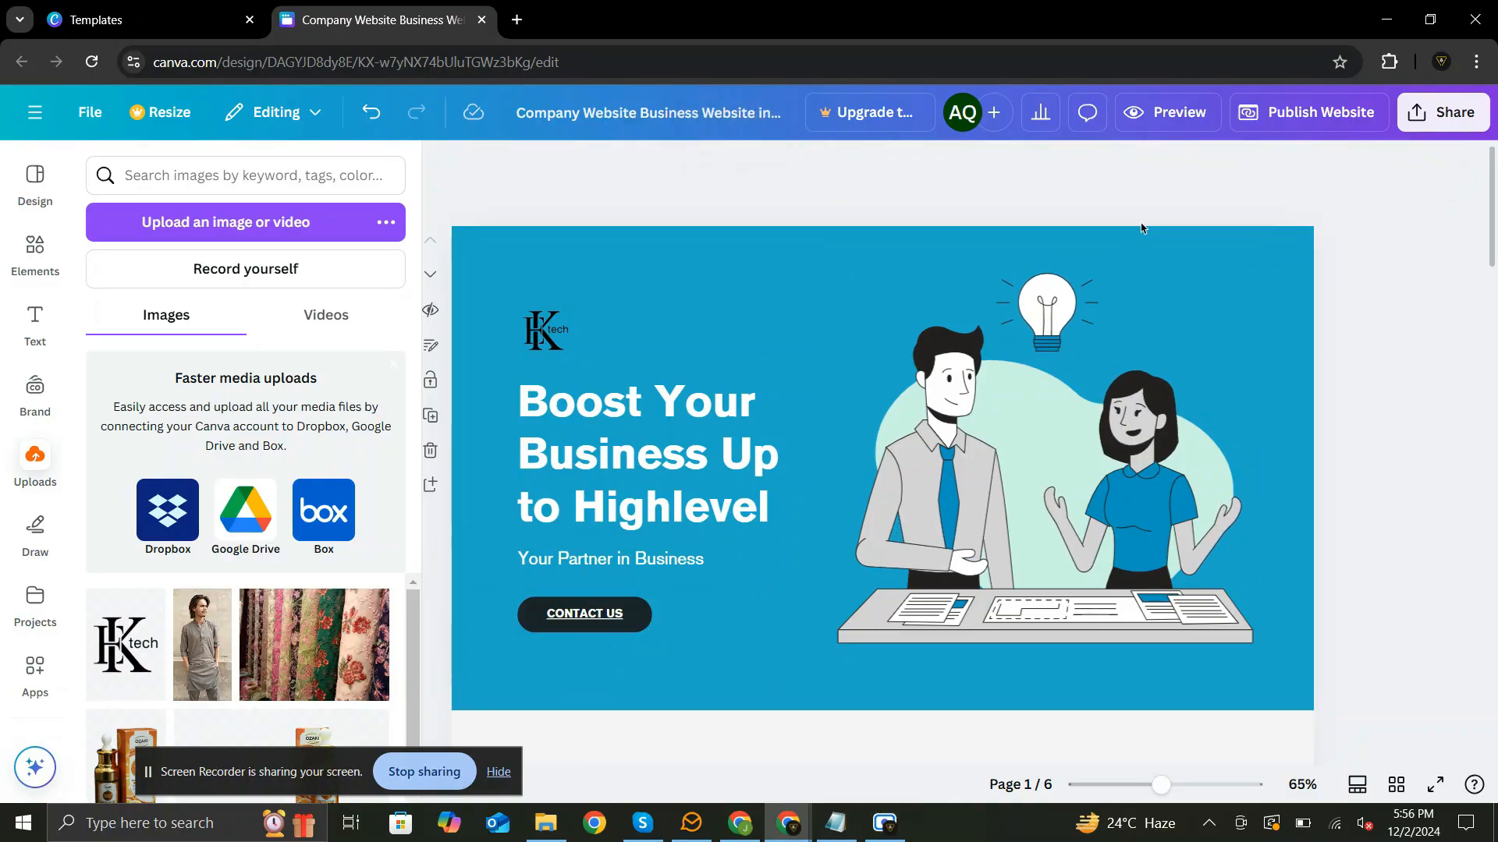
pyautogui.scroll(-3)
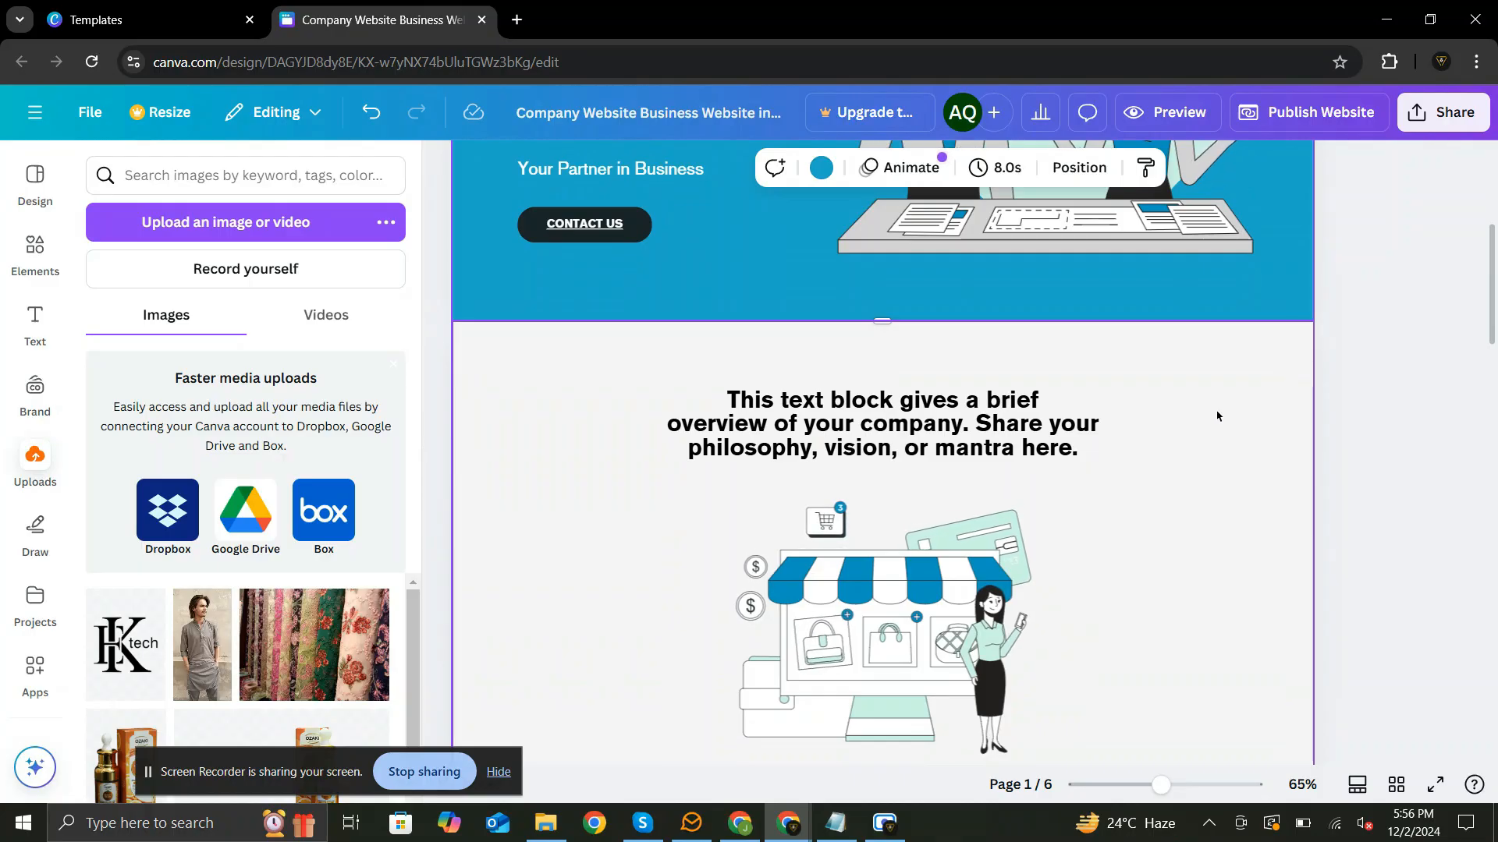
pyautogui.click(880, 422)
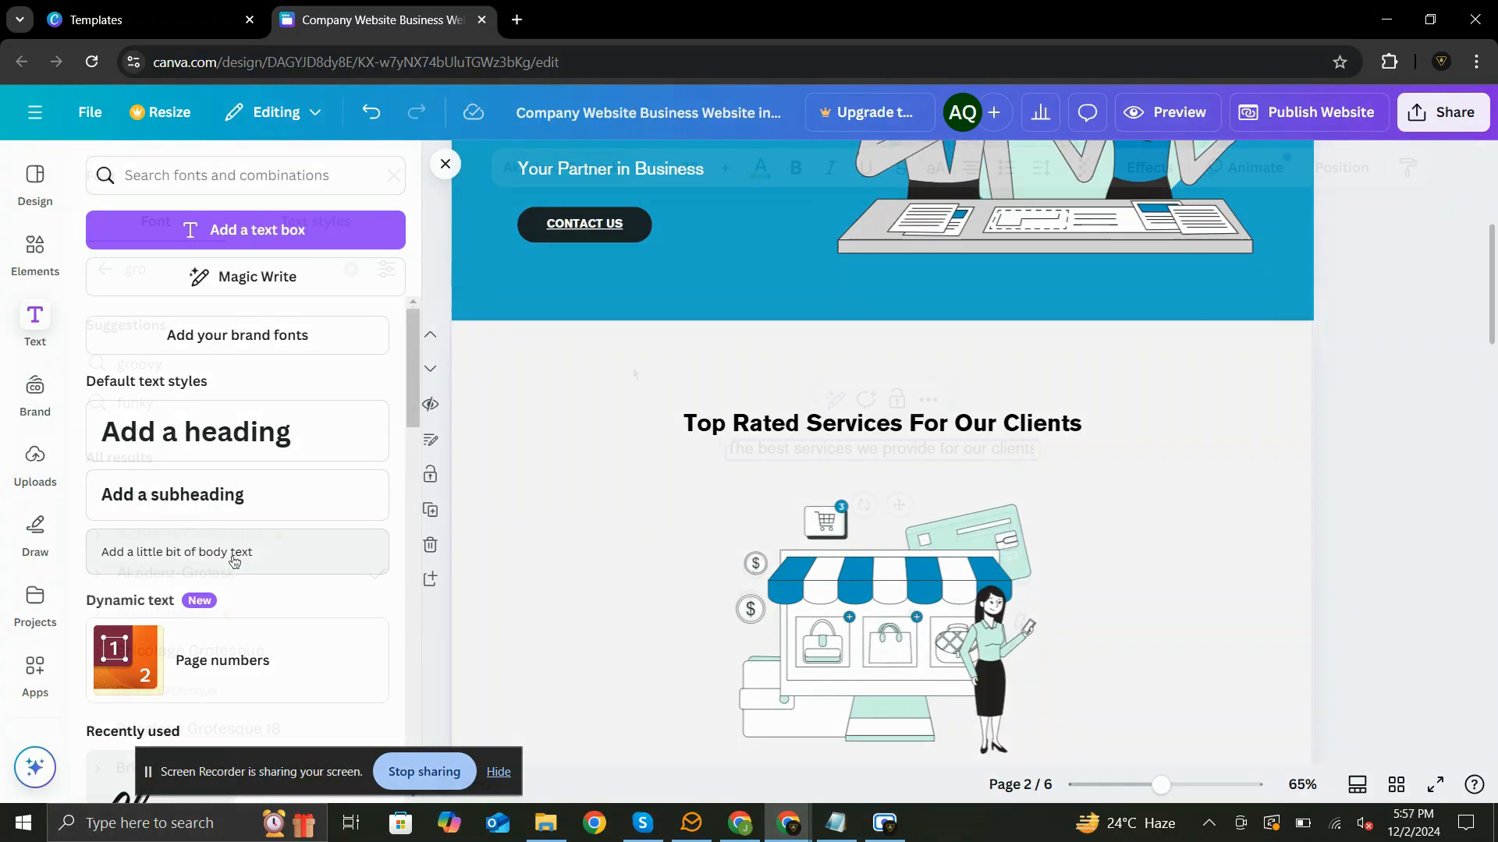
pyautogui.click(878, 450)
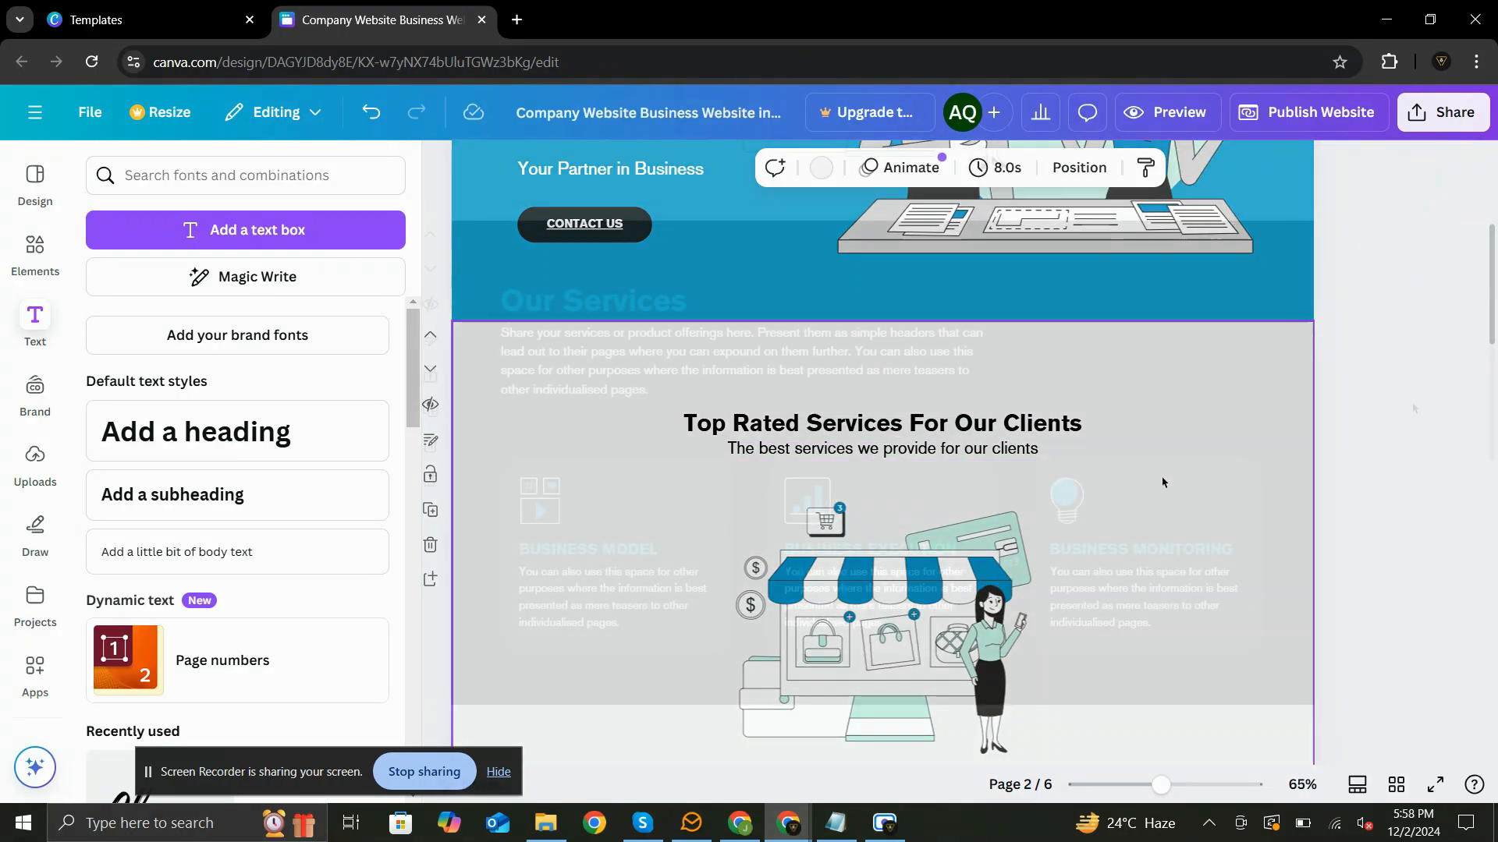
pyautogui.doubleClick(586, 547)
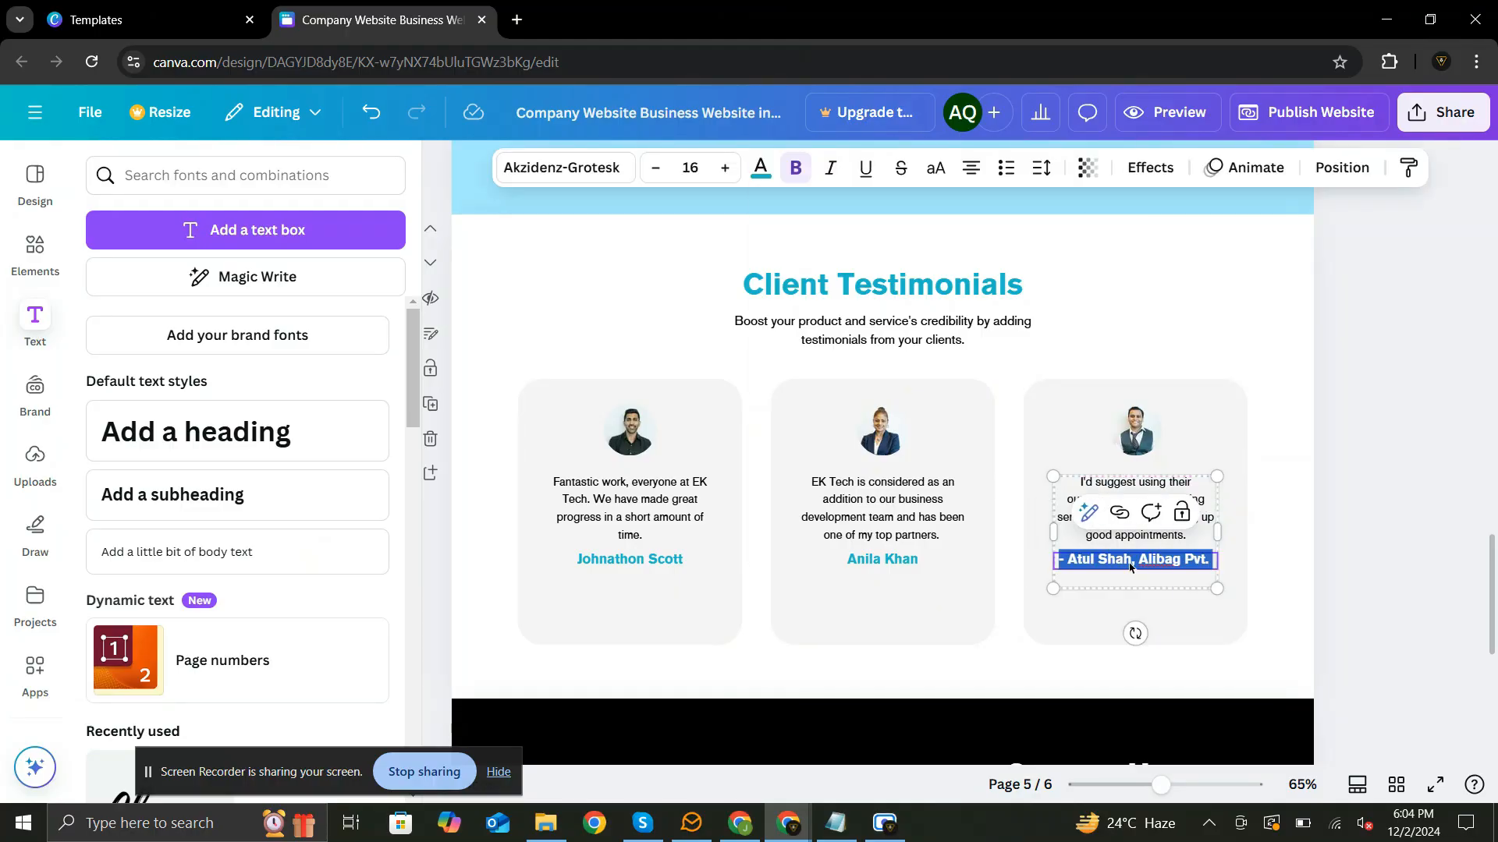
pyautogui.write('Ankush Patel')
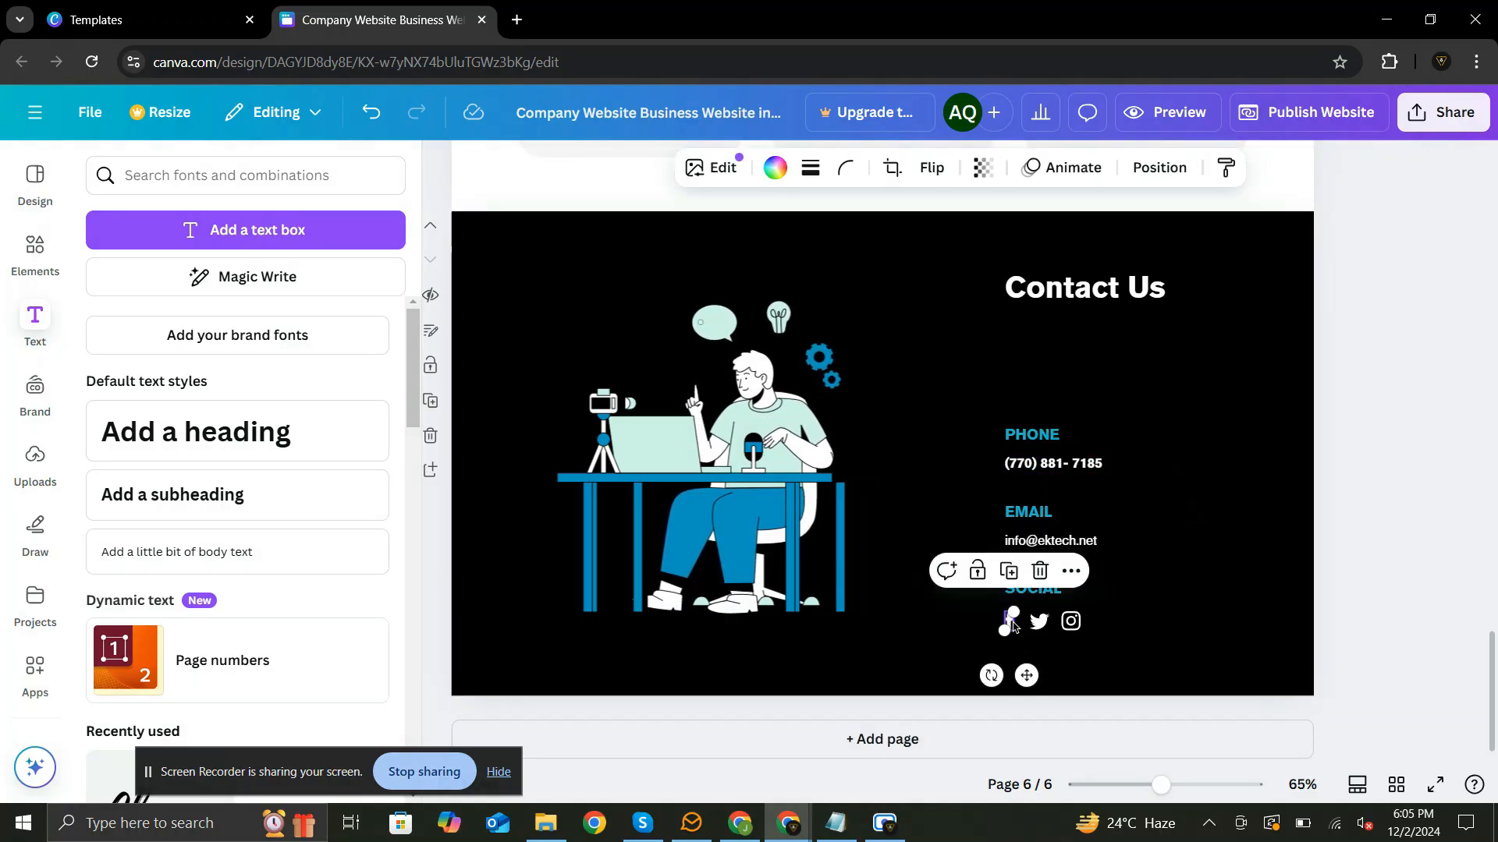
pyautogui.click(1070, 571)
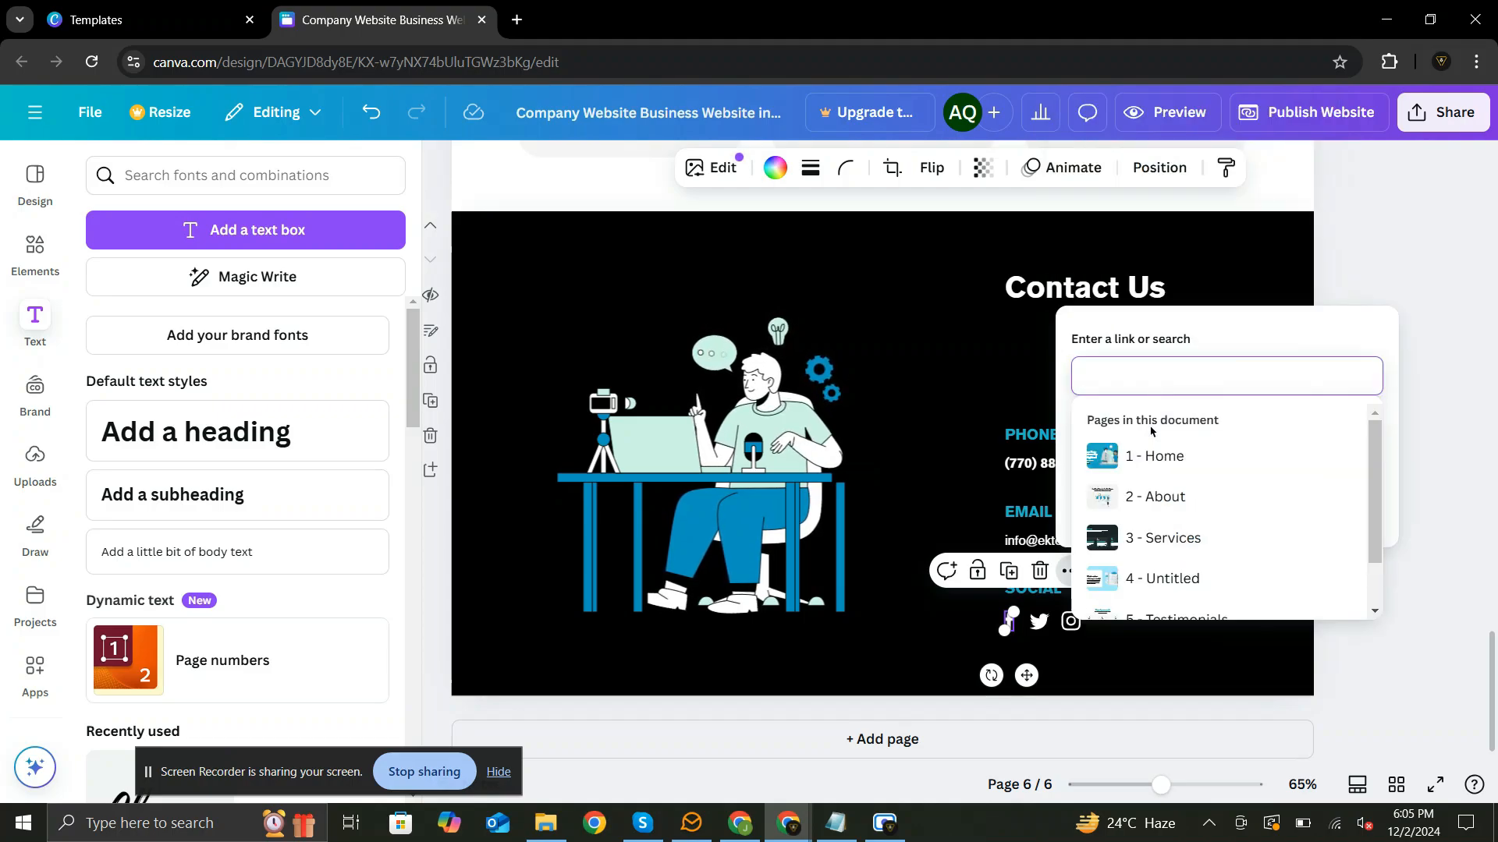
pyautogui.write('https://facebook.com/yourpagena')
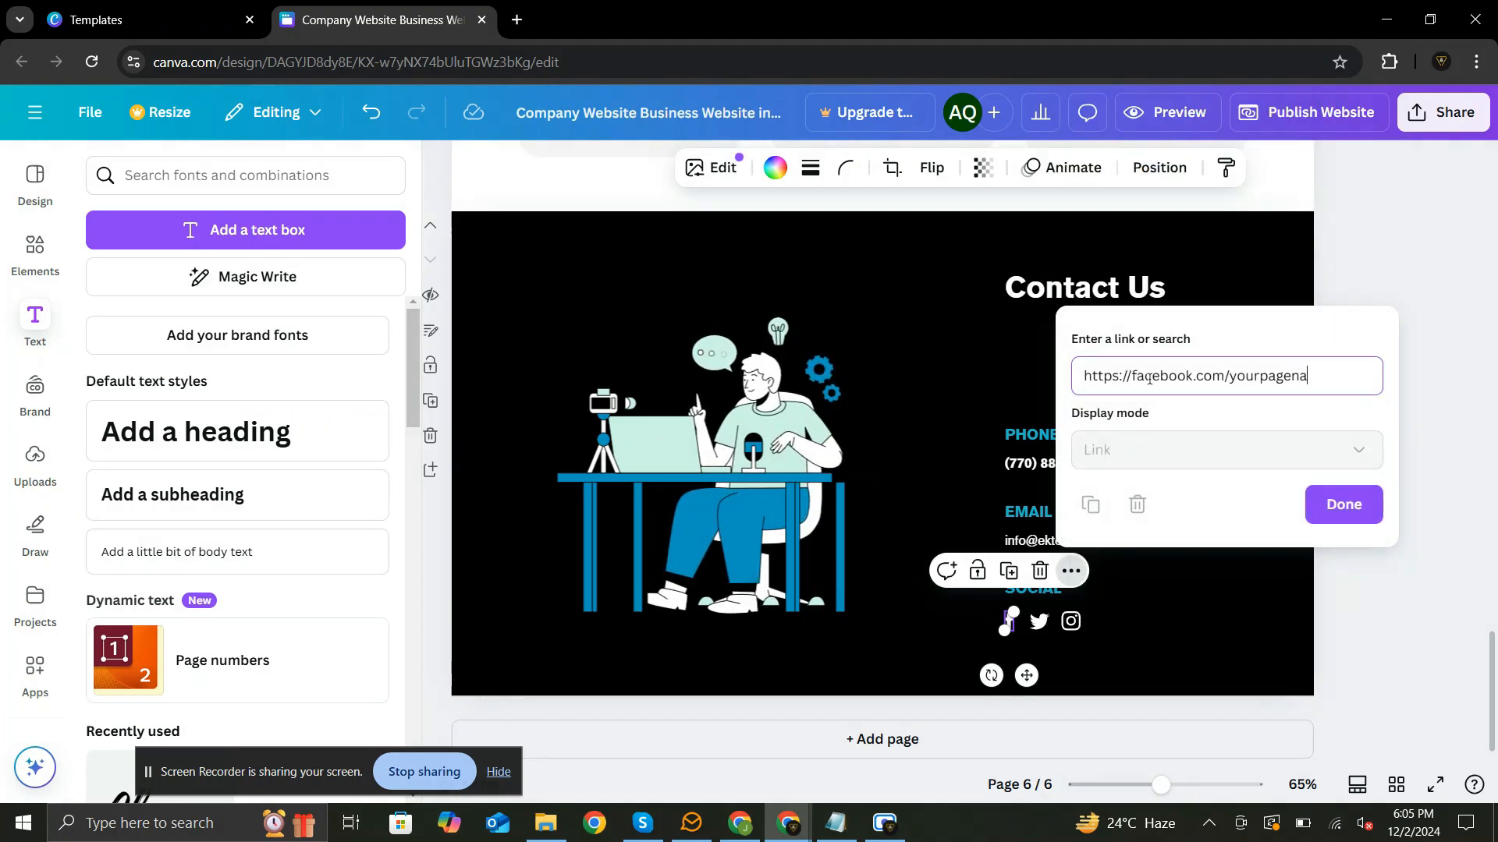
pyautogui.click(1164, 112)
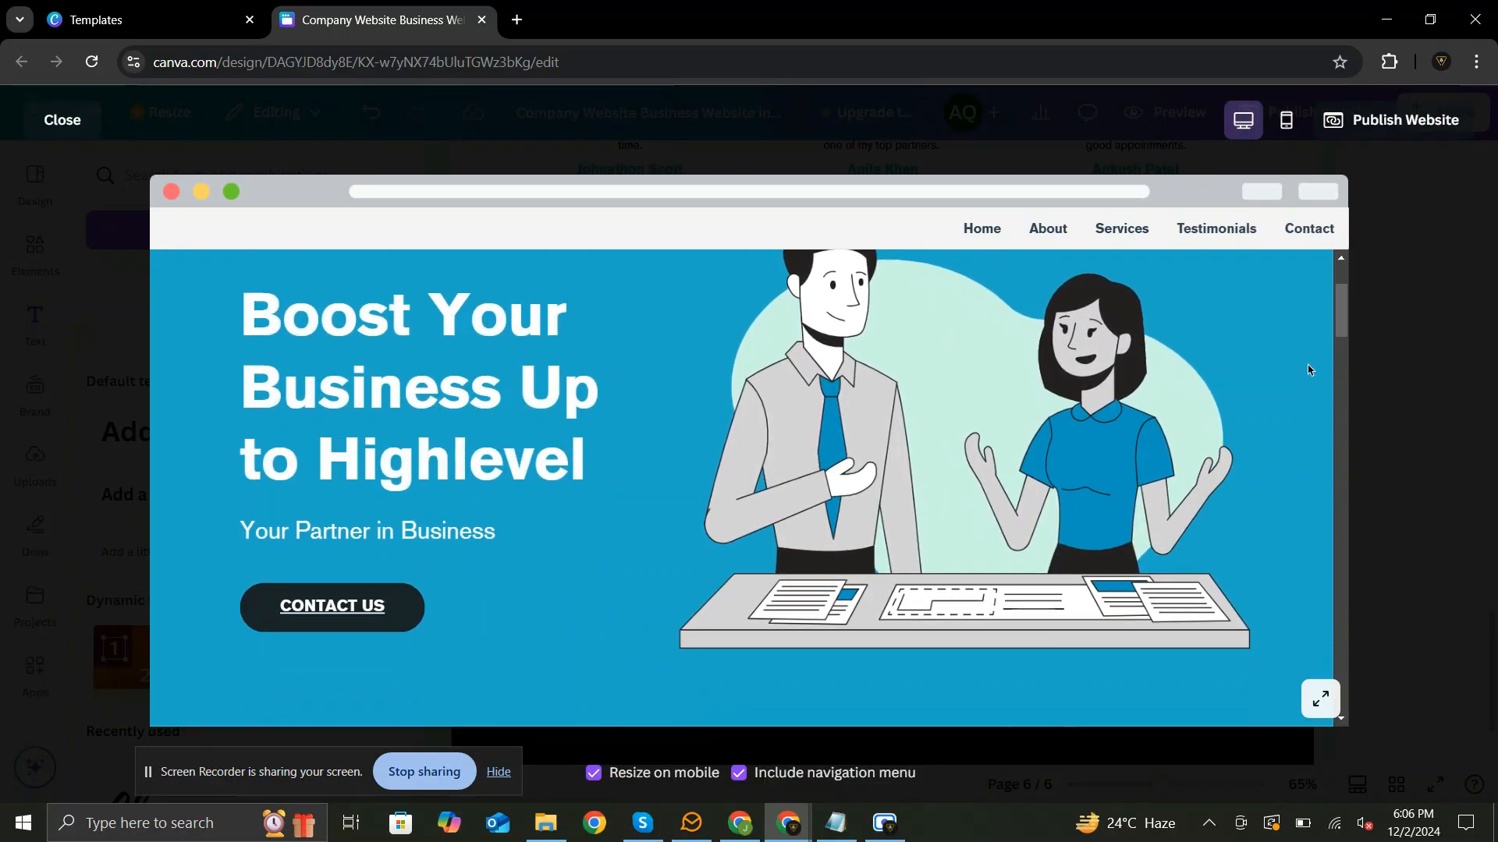
# Scroll through all the site pages in the desktop preview
pyautogui.scroll(-3)
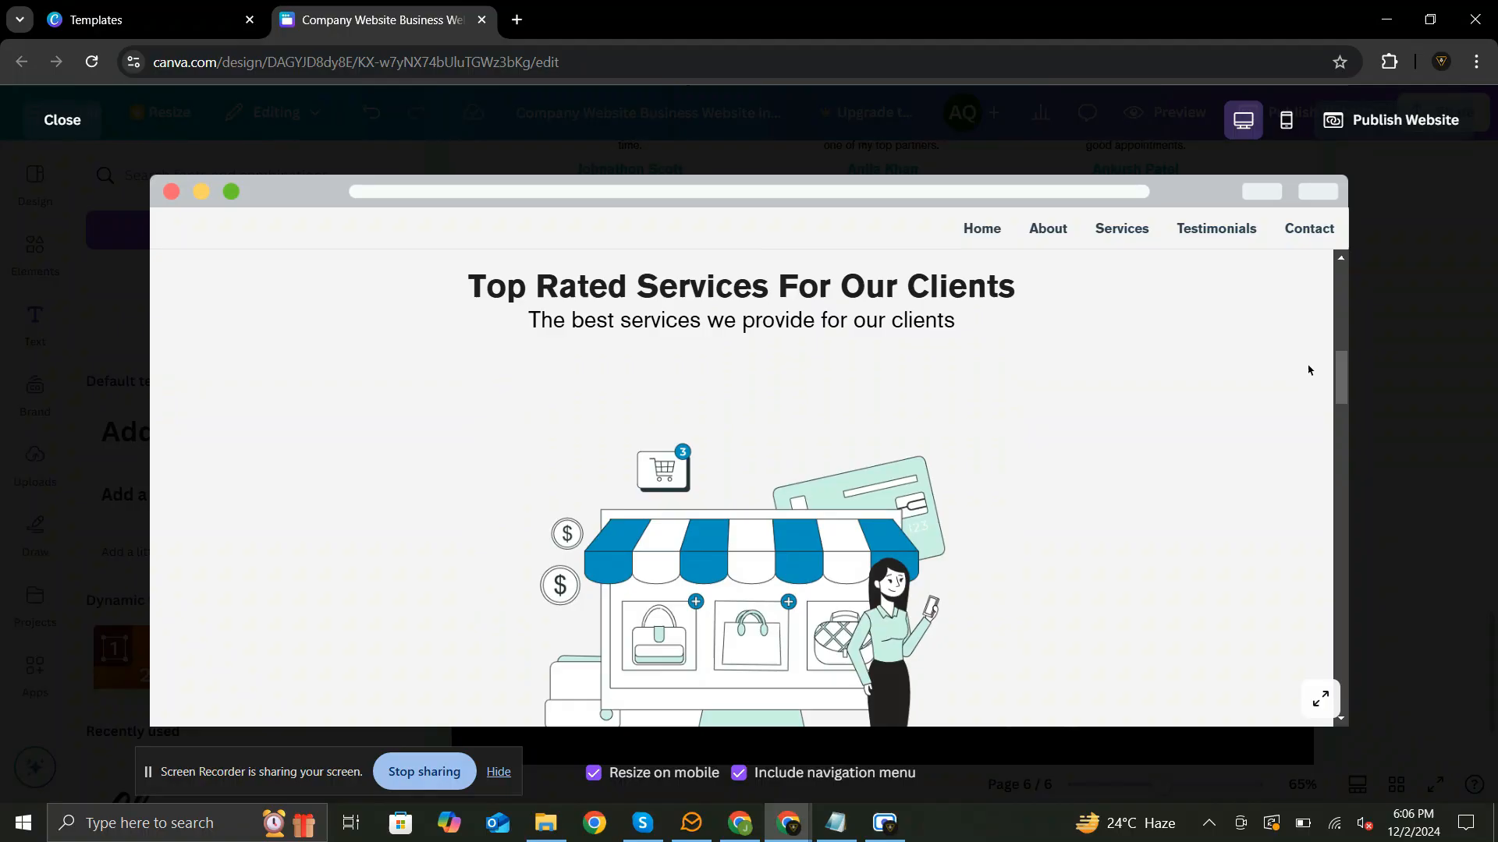
pyautogui.scroll(-3)
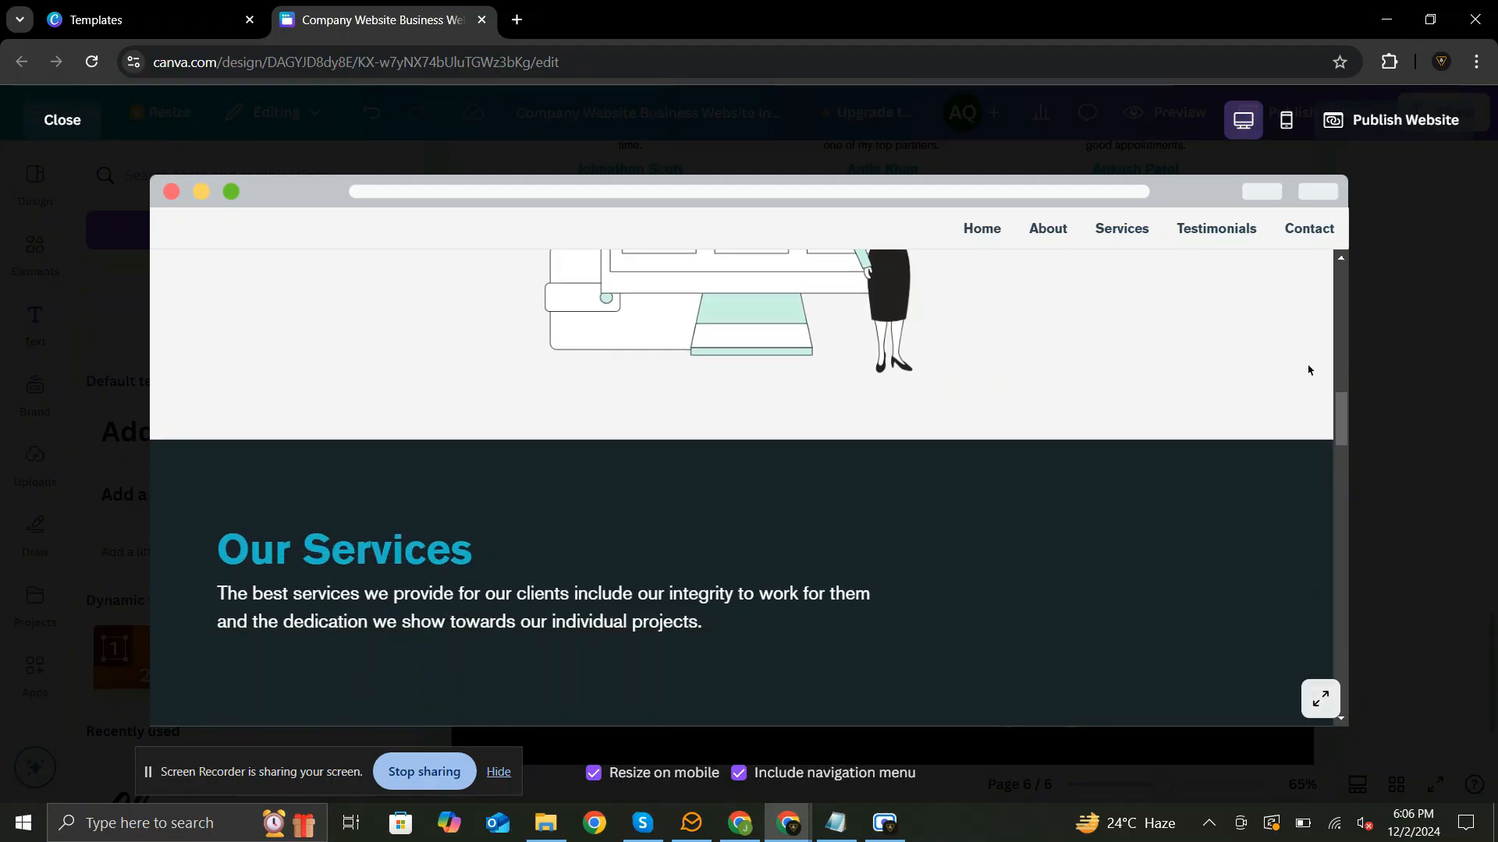
pyautogui.scroll(-3)
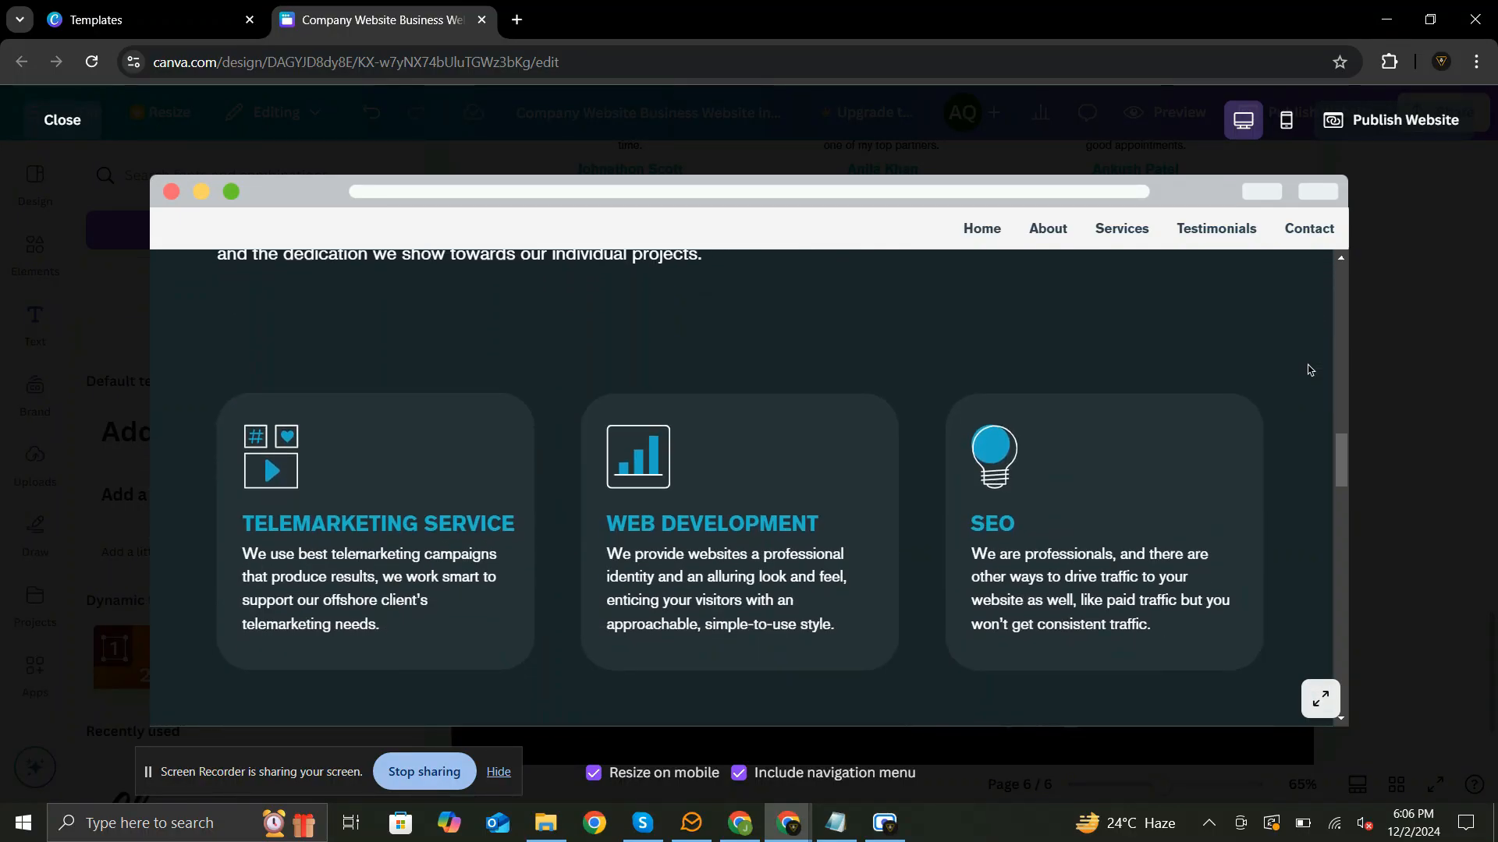
pyautogui.scroll(-3)
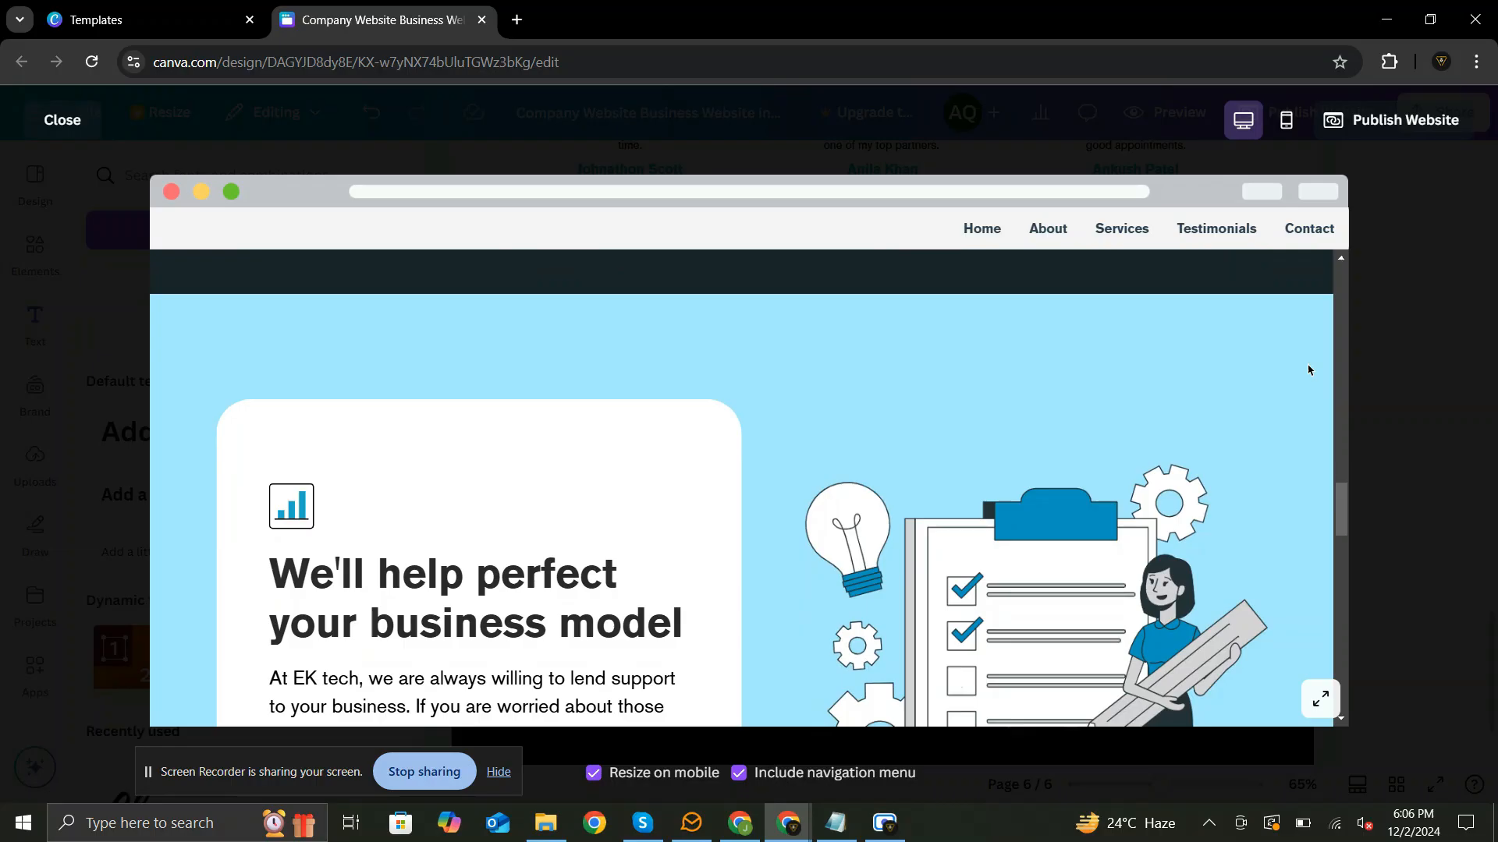
pyautogui.scroll(-3)
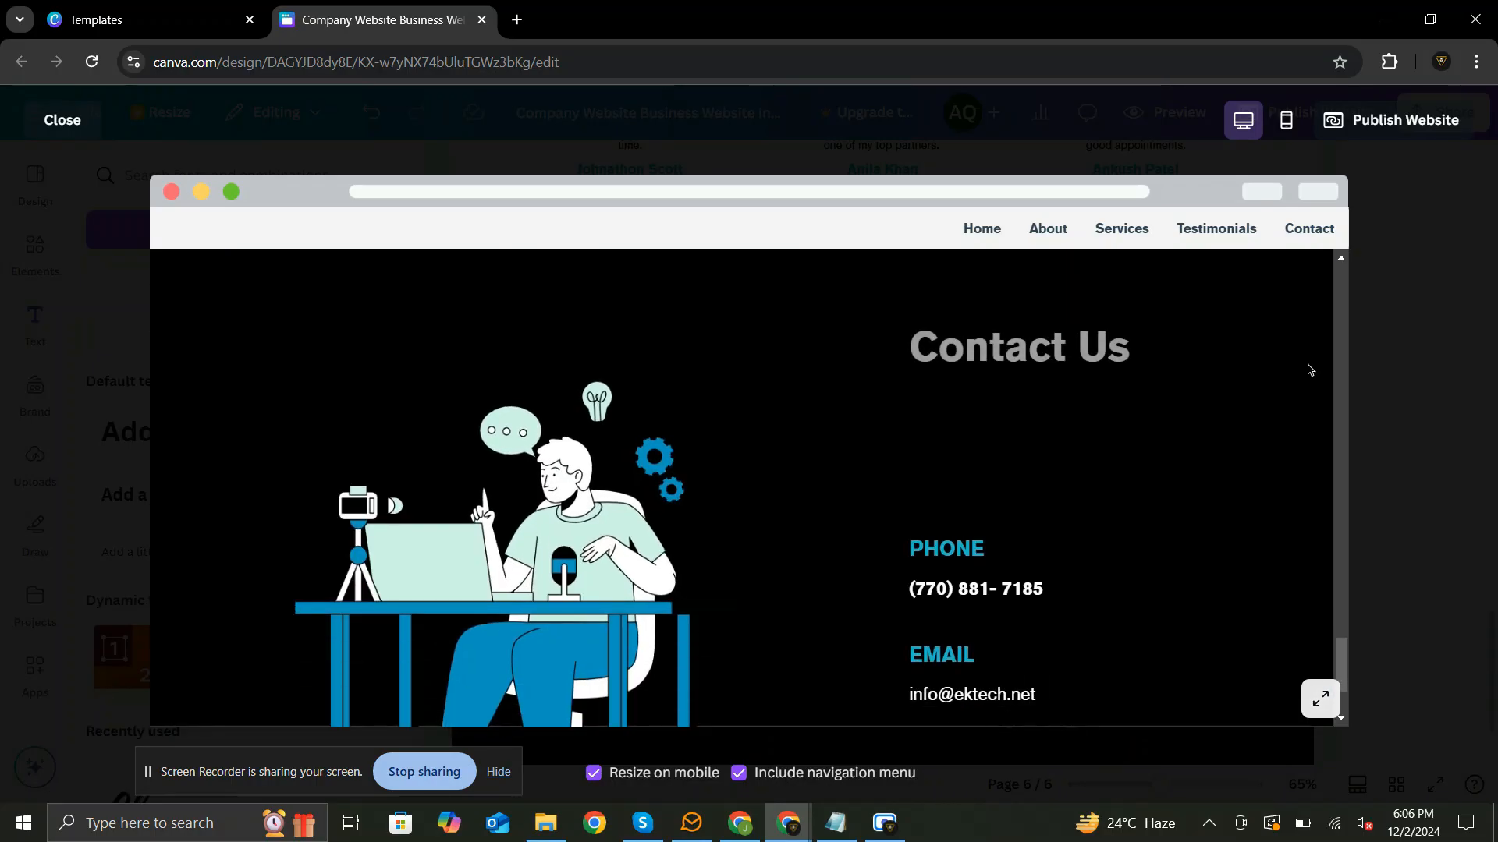
pyautogui.scroll(-3)
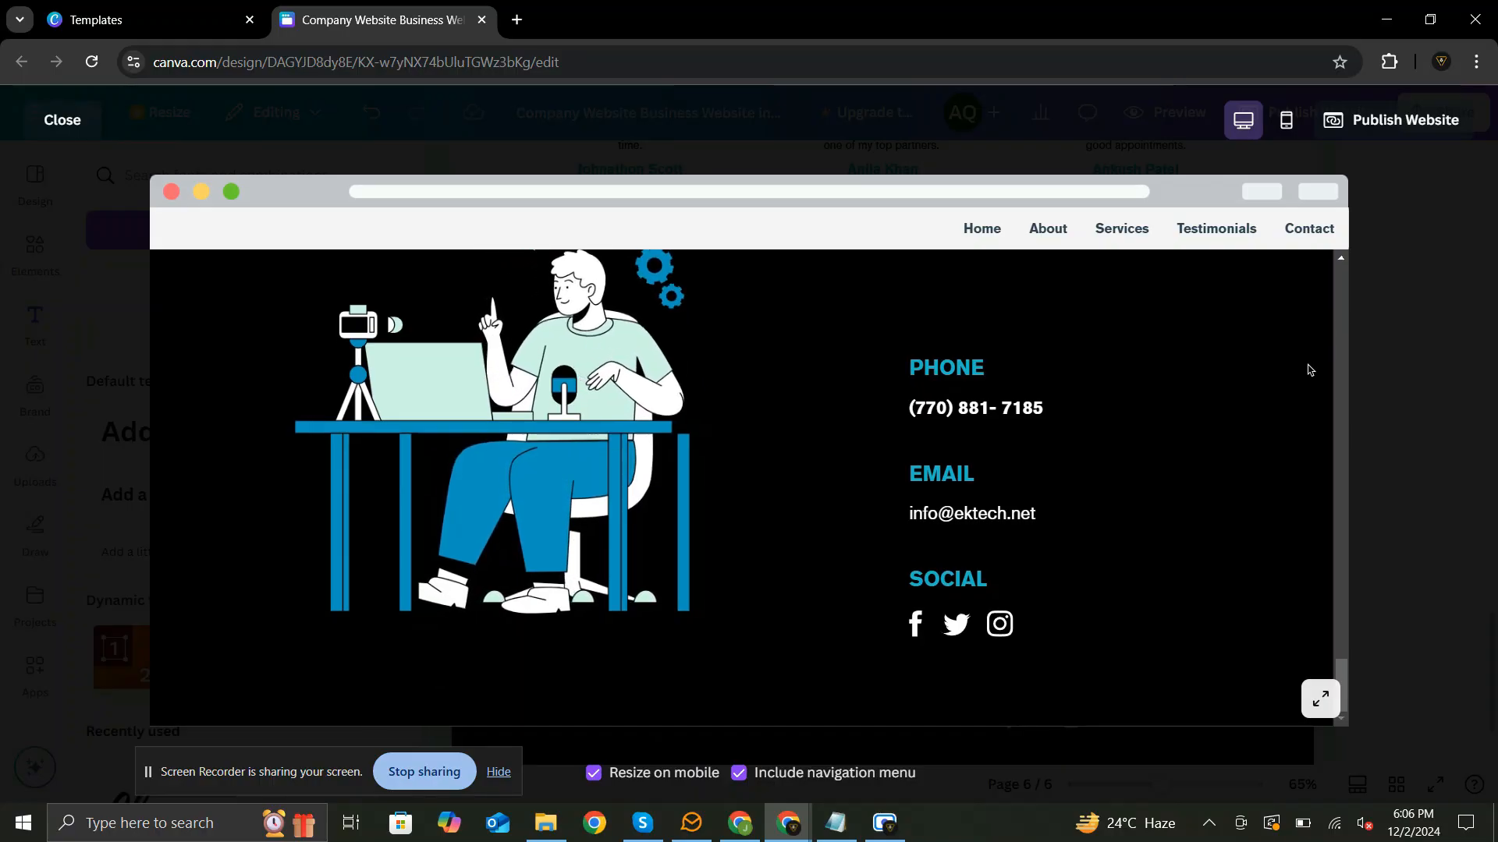
# Review the site in mobile preview, then close the preview to return to the editor
pyautogui.click(1269, 120)
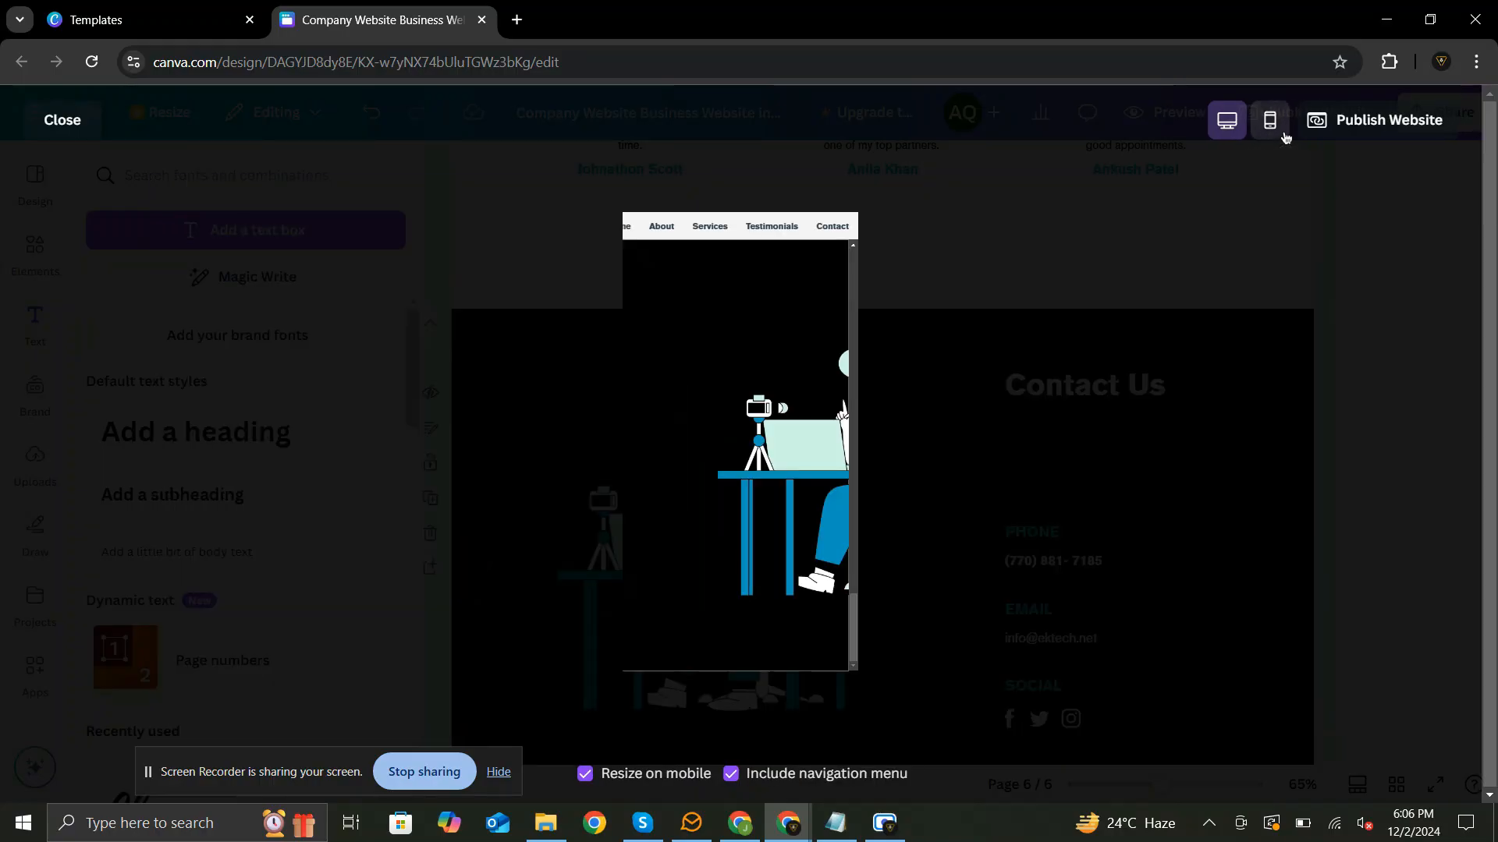
pyautogui.click(1270, 120)
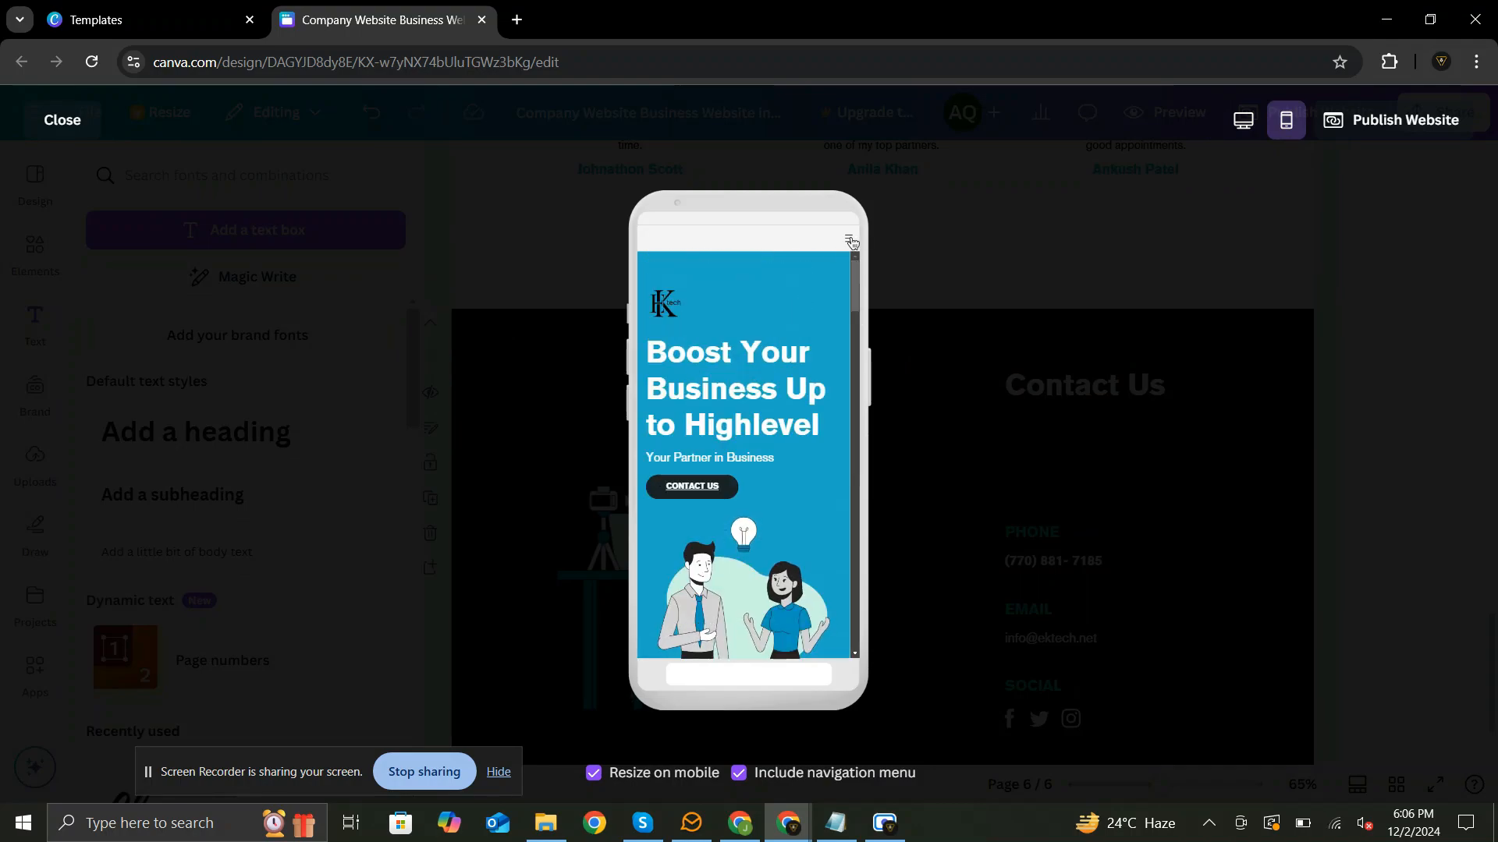
pyautogui.click(846, 240)
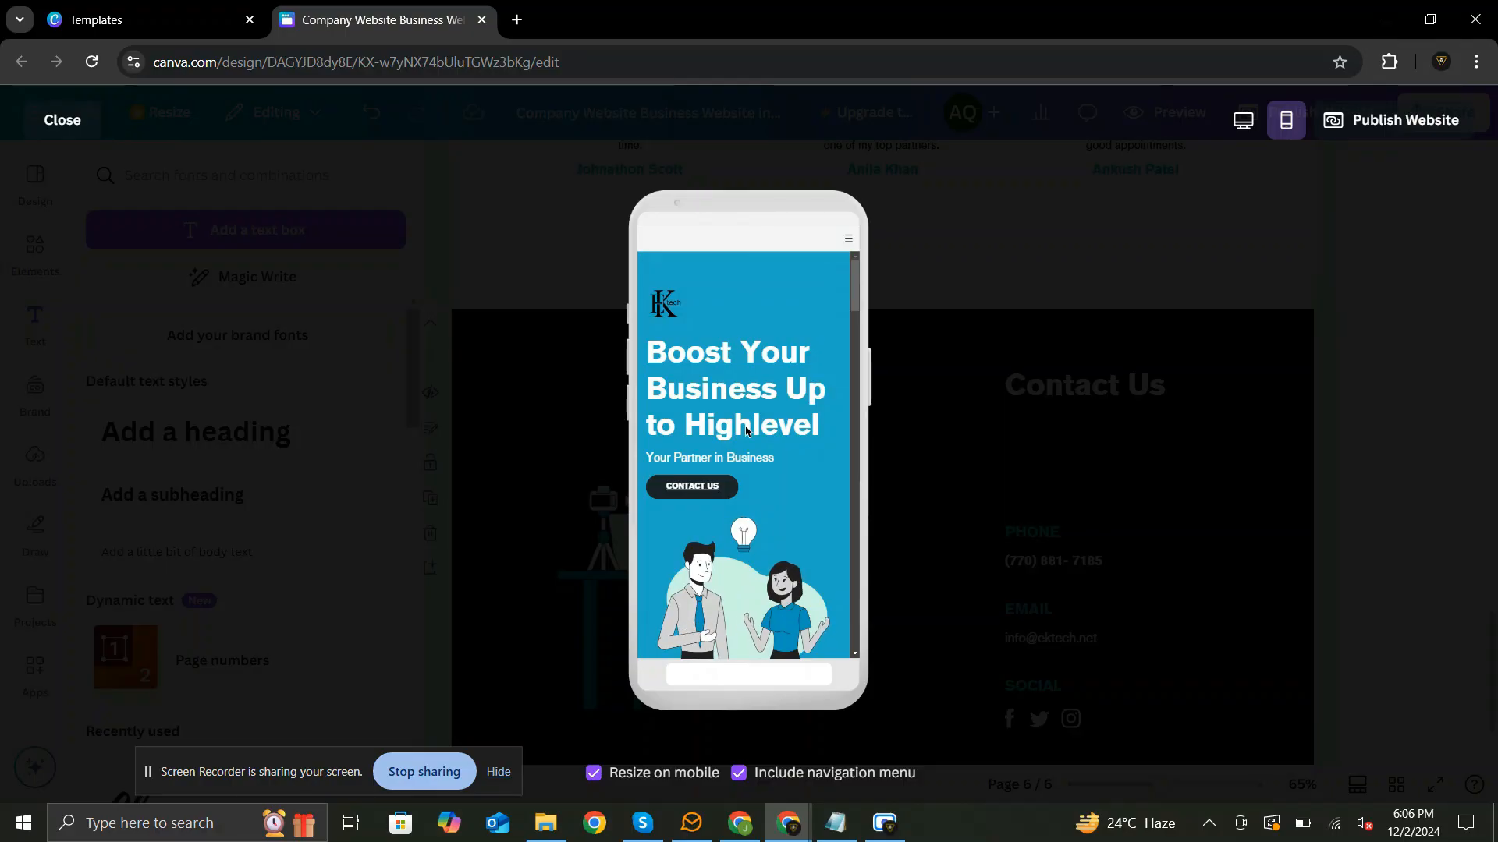
pyautogui.scroll(-3)
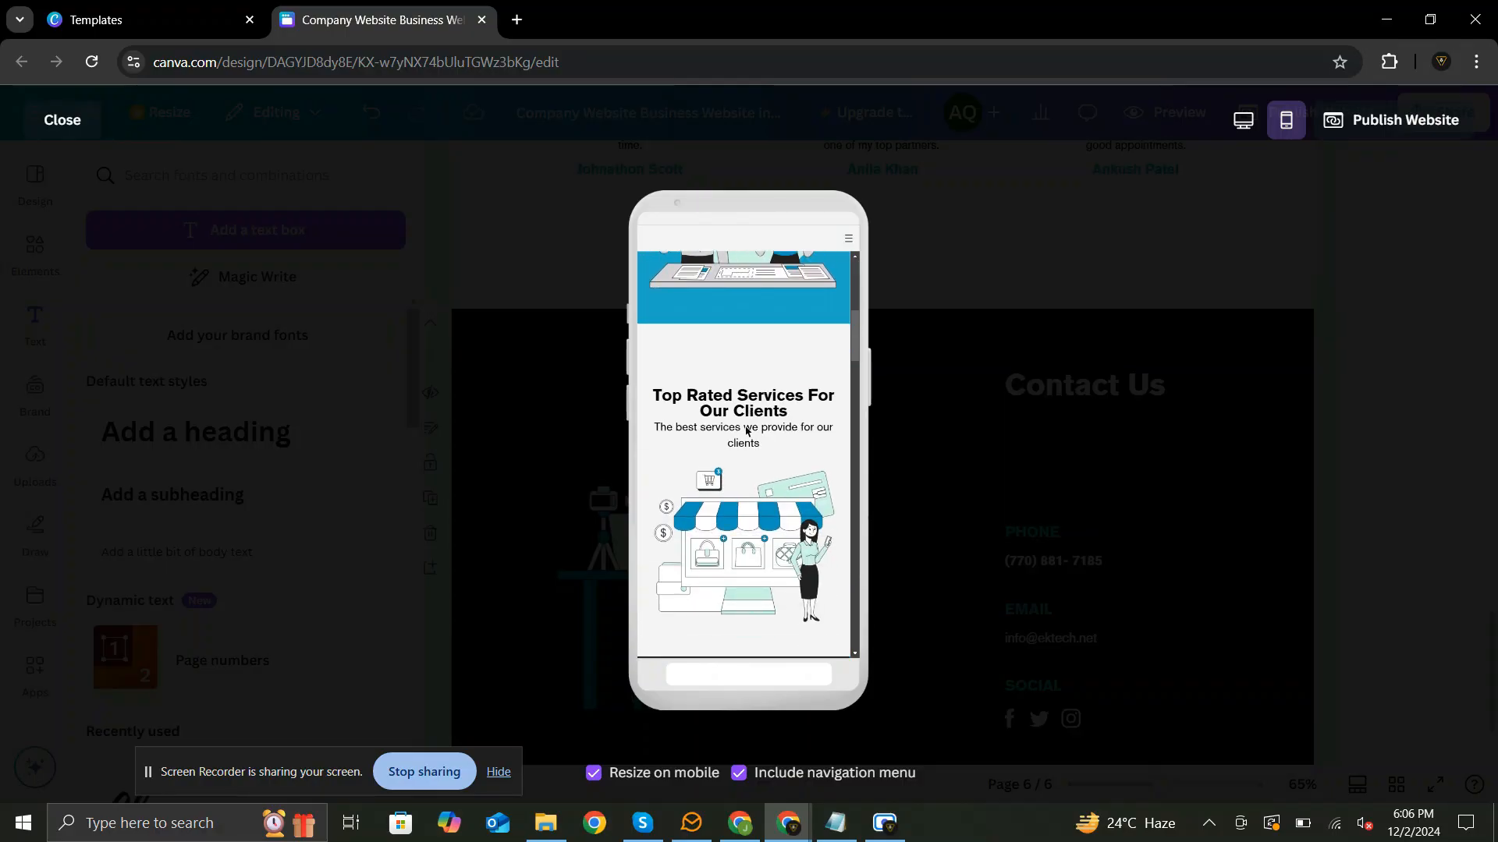
pyautogui.scroll(-3)
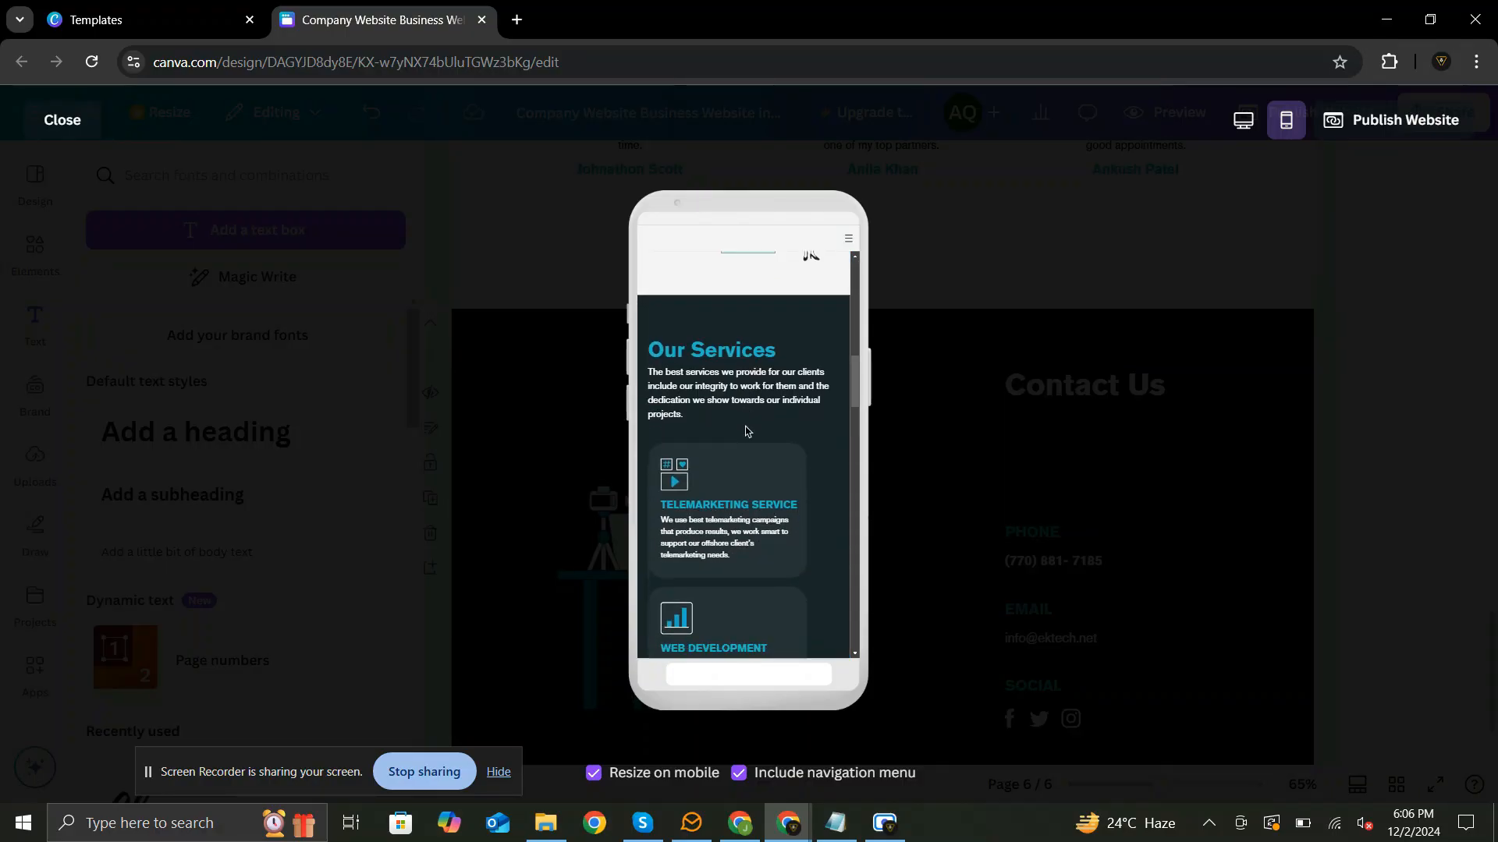
pyautogui.click(60, 120)
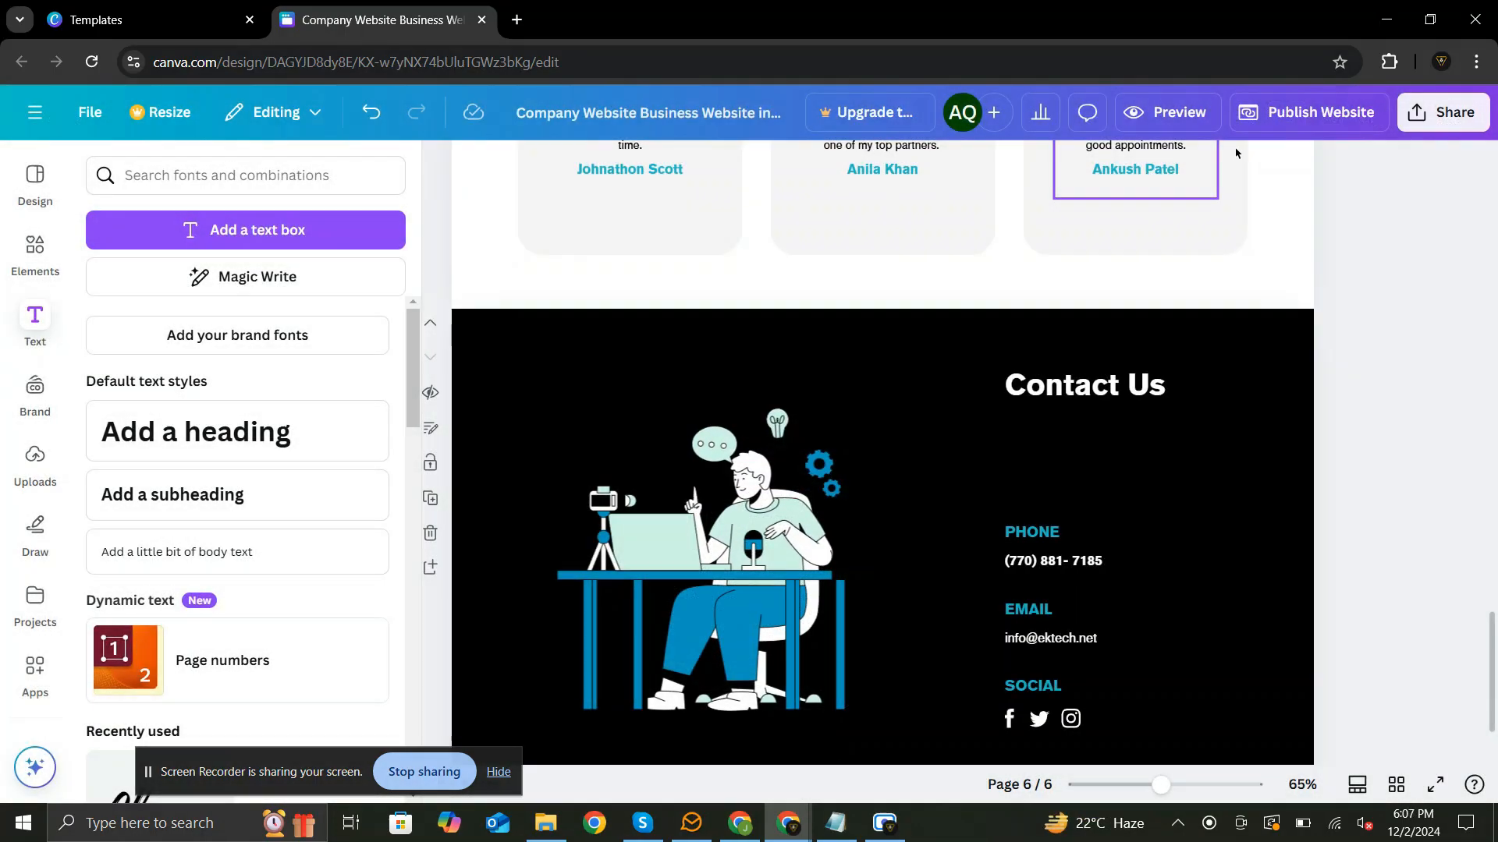
# Publish the site at ektech.my.canva.site with the navigation menu included
pyautogui.click(1319, 112)
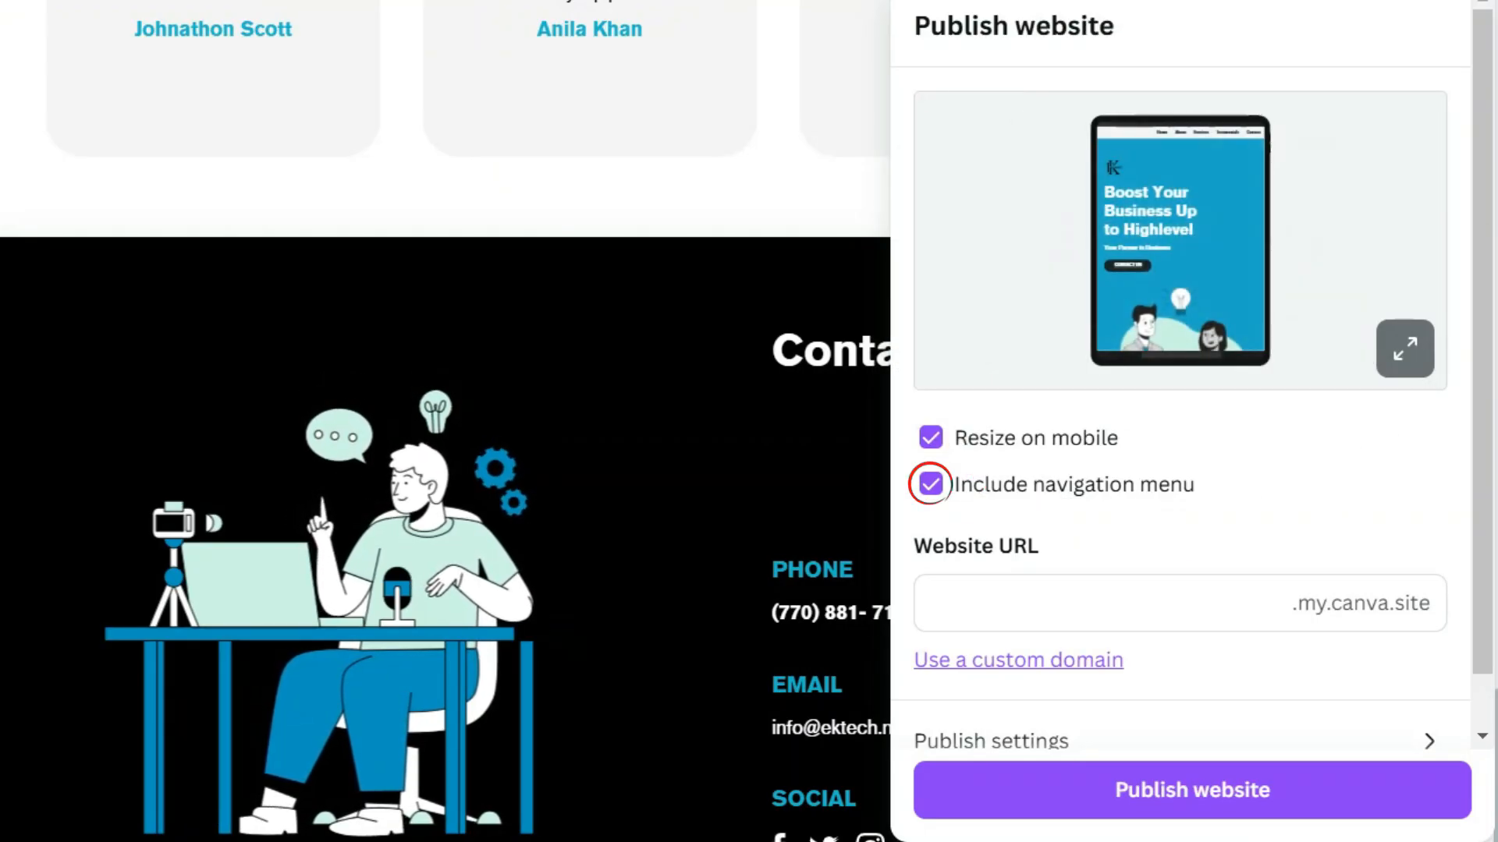
pyautogui.click(930, 484)
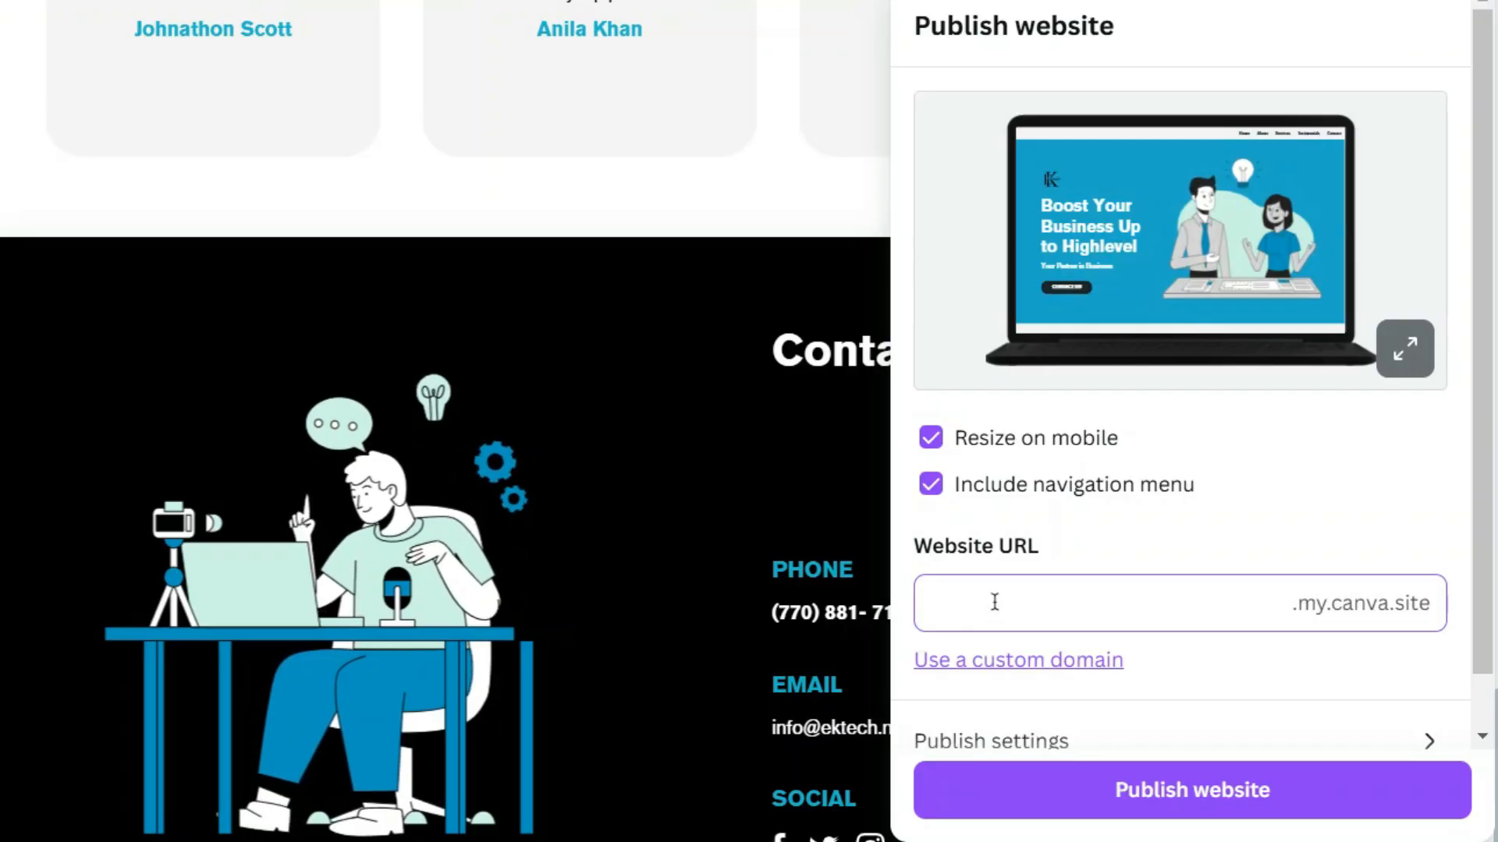
pyautogui.write('ektech')
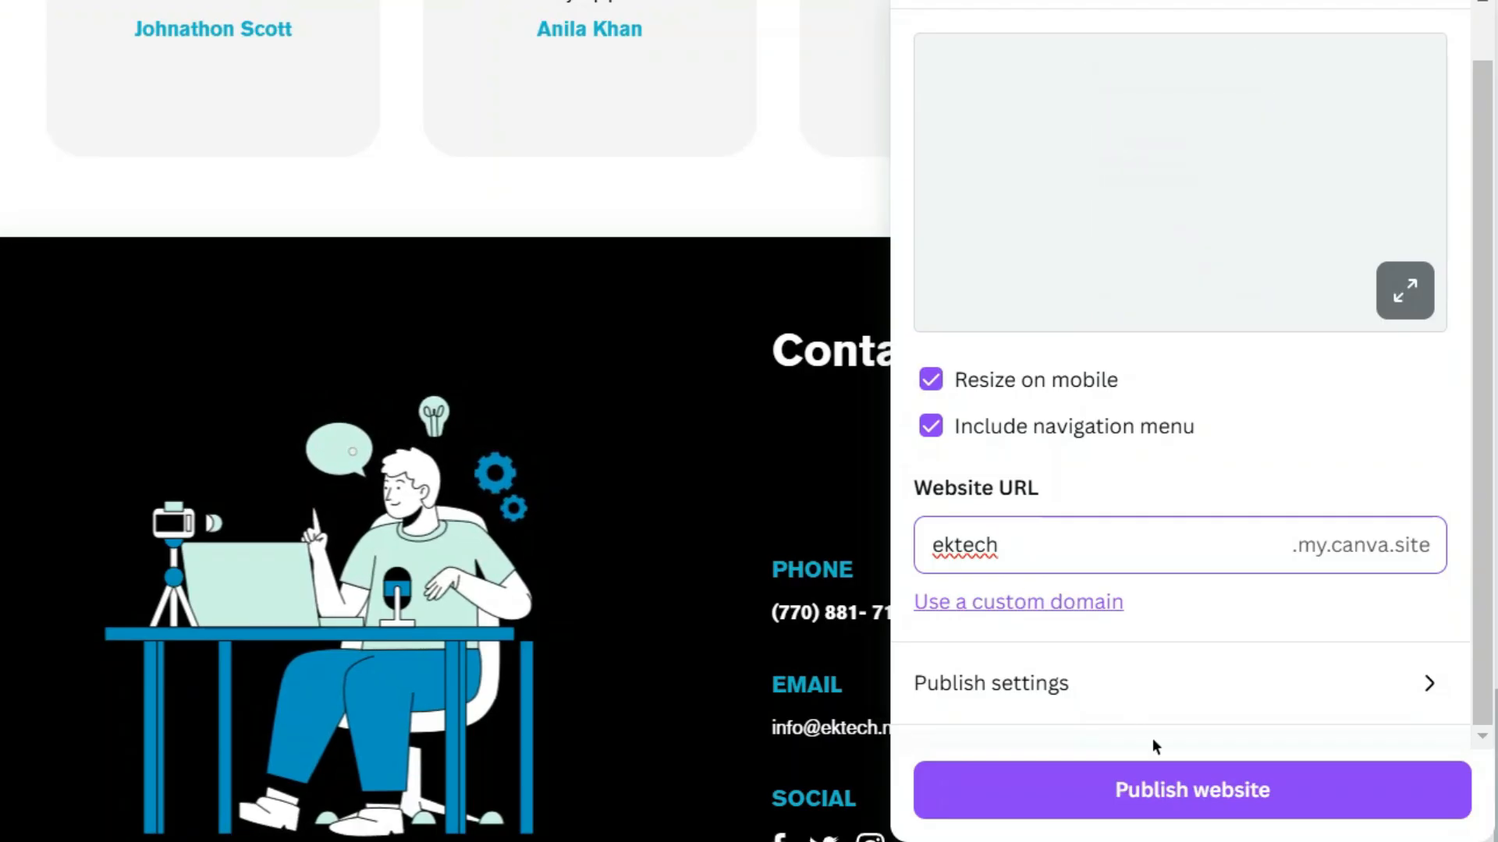
pyautogui.click(1190, 789)
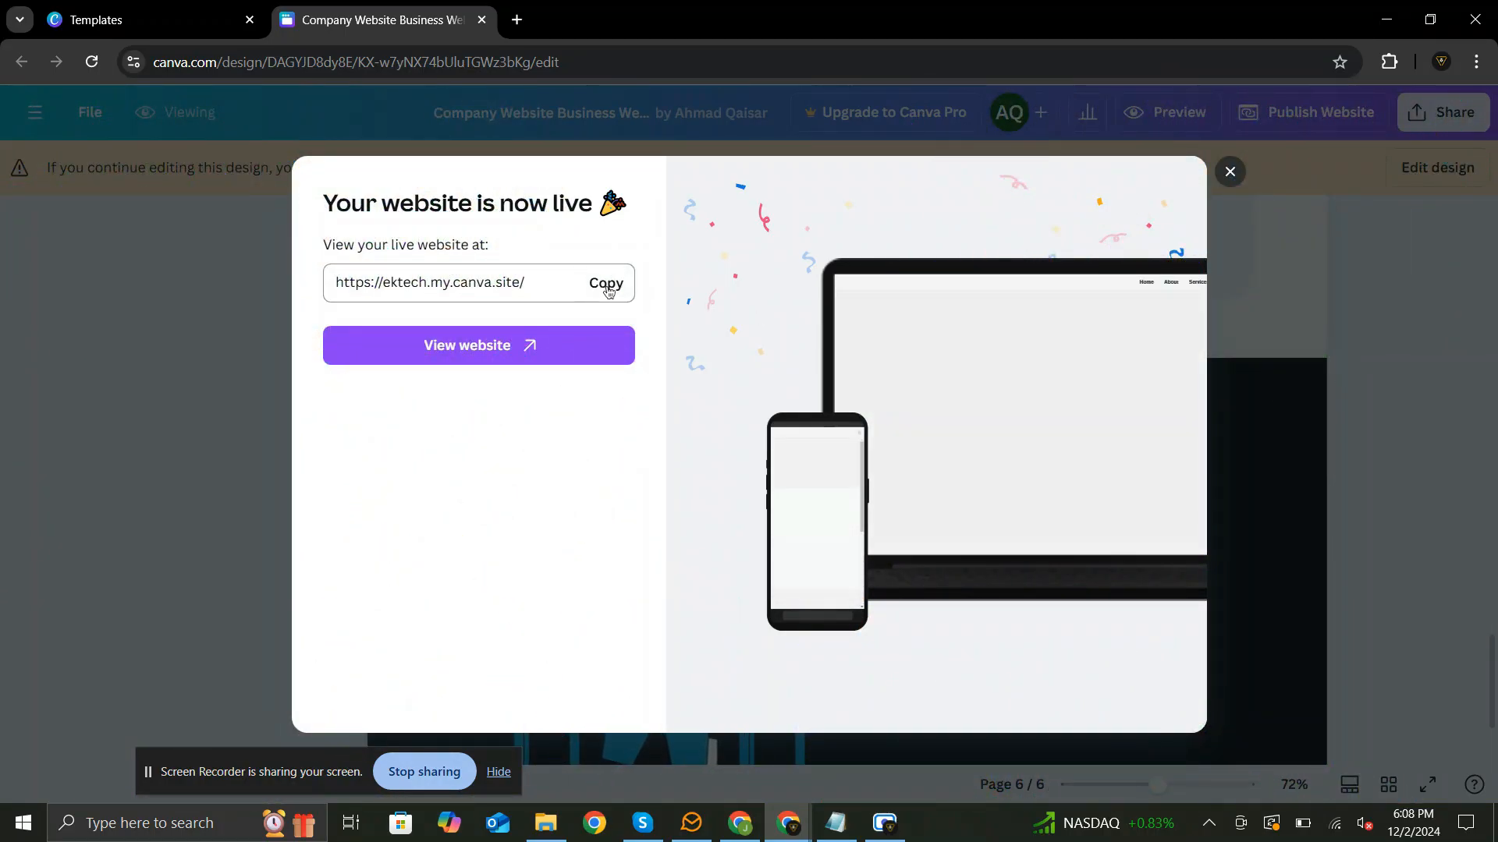
# View the live EK Tech site from the 'Your website is now live' dialog
pyautogui.click(478, 347)
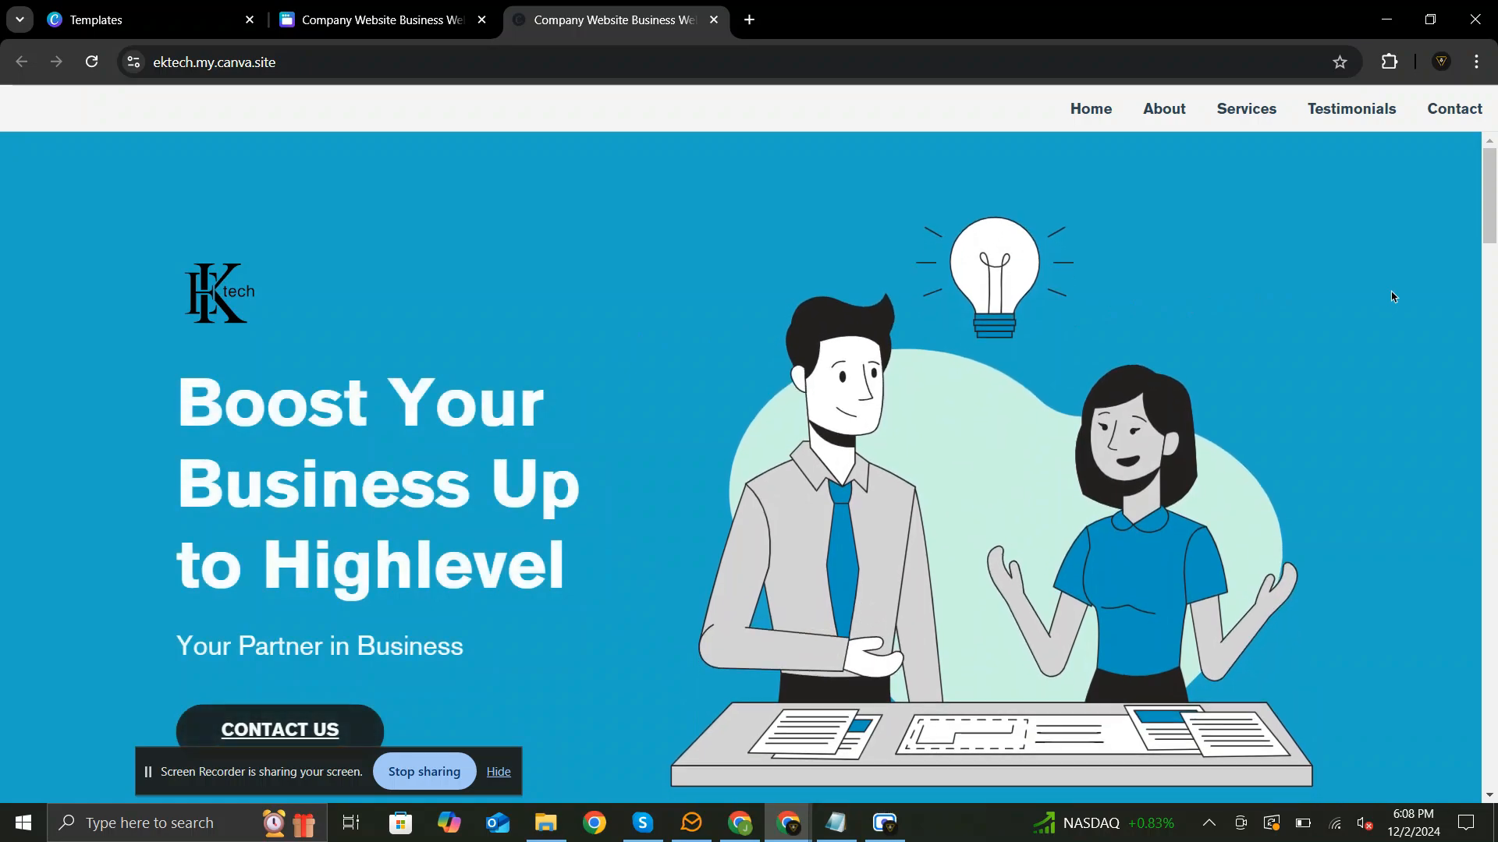
pyautogui.scroll(-3)
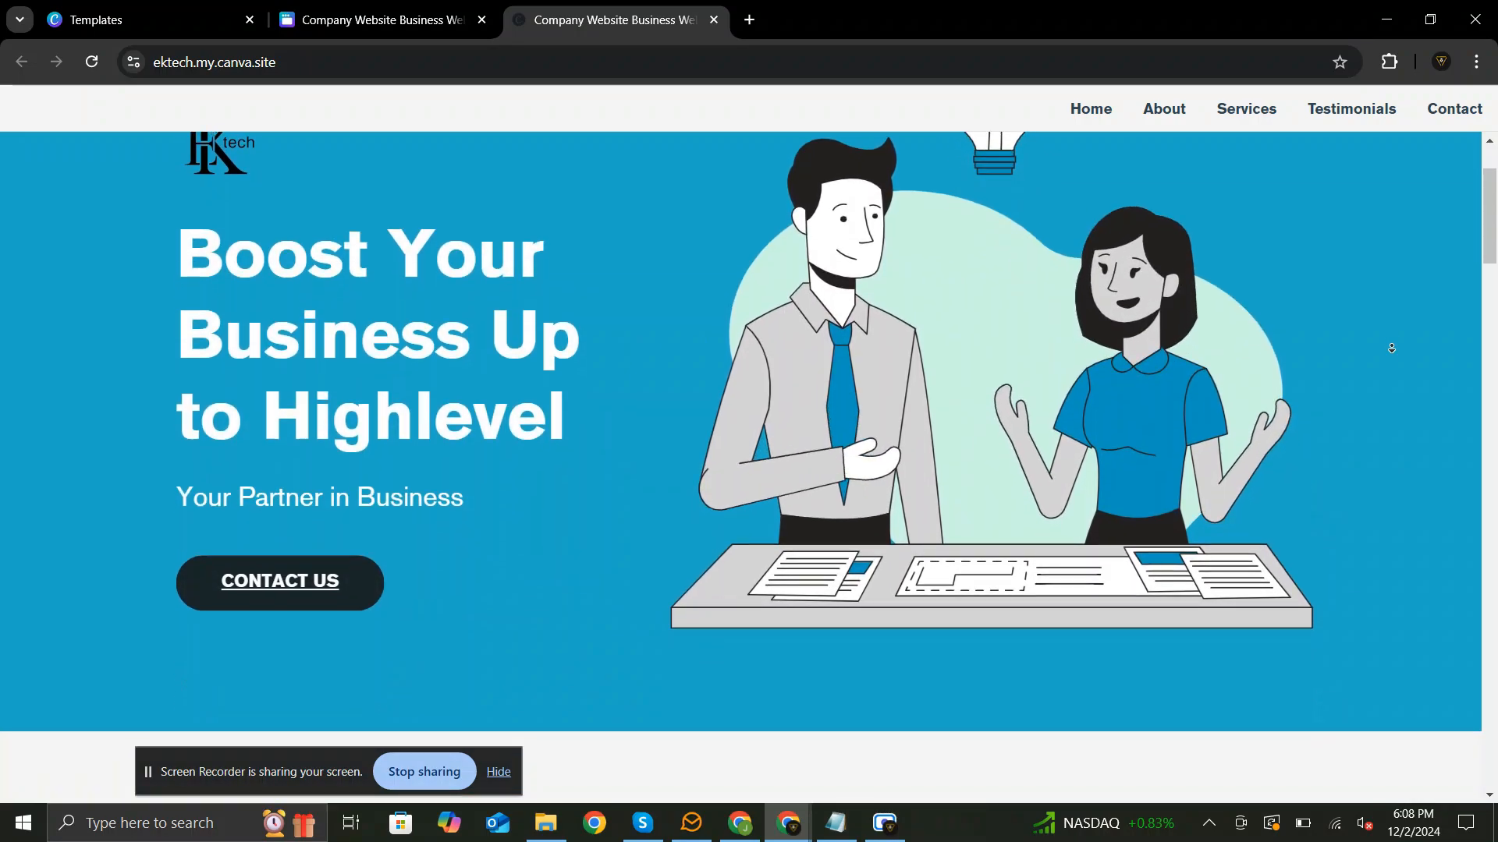
pyautogui.scroll(-3)
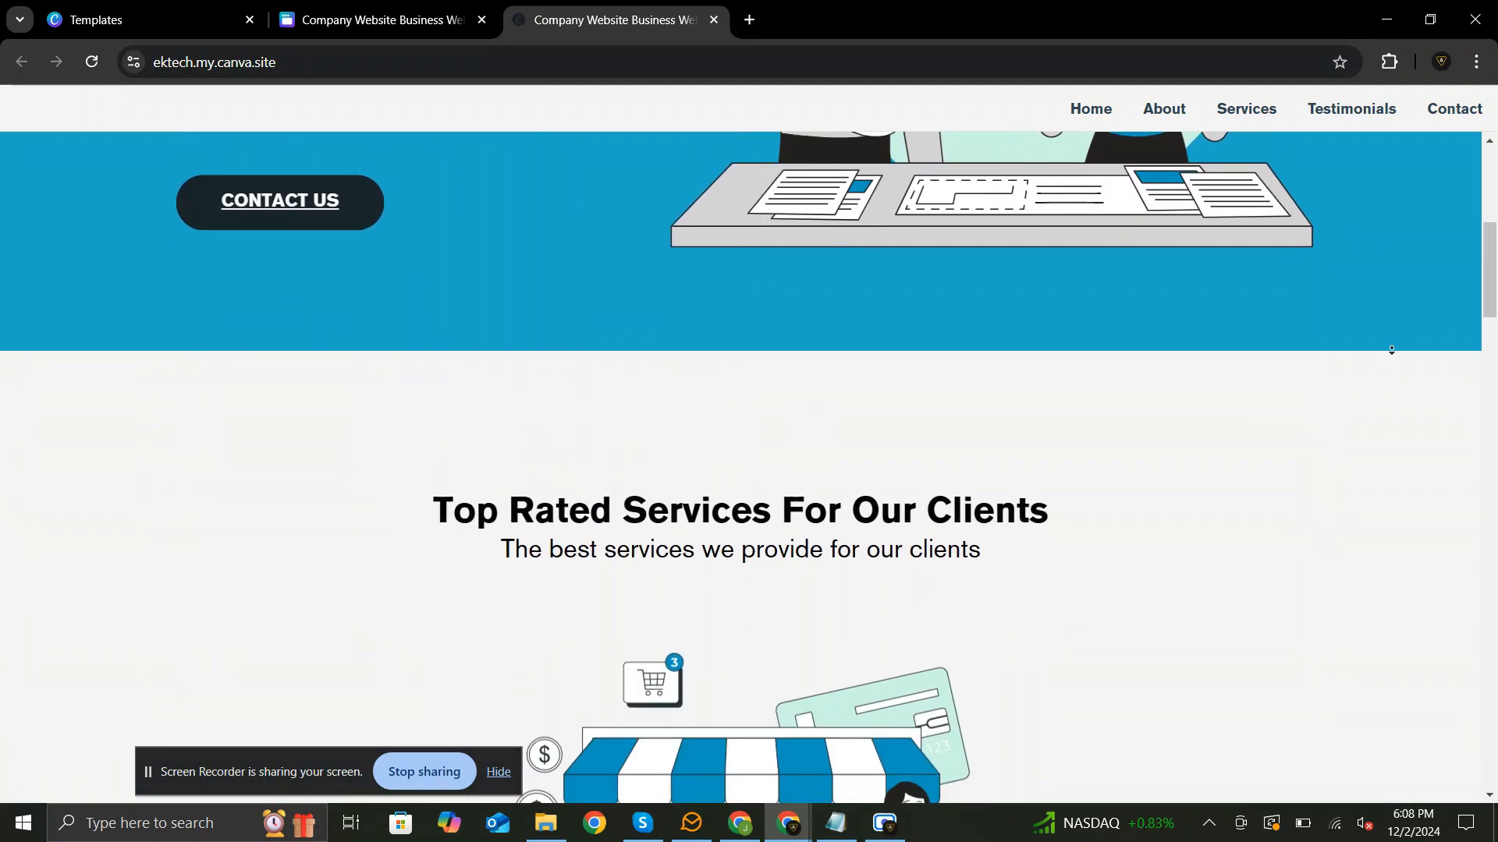
pyautogui.scroll(-3)
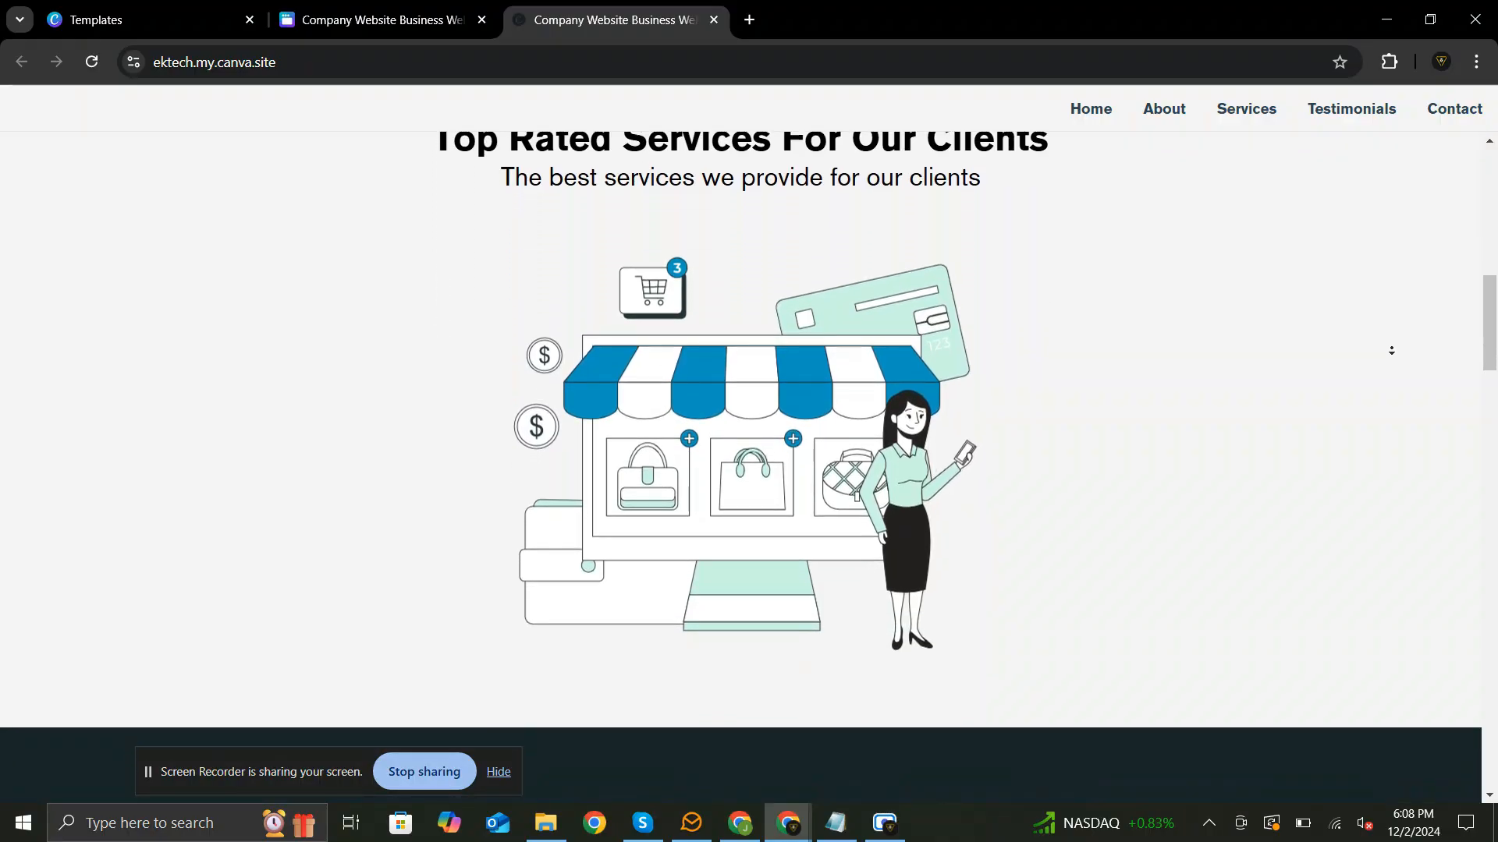
pyautogui.scroll(-3)
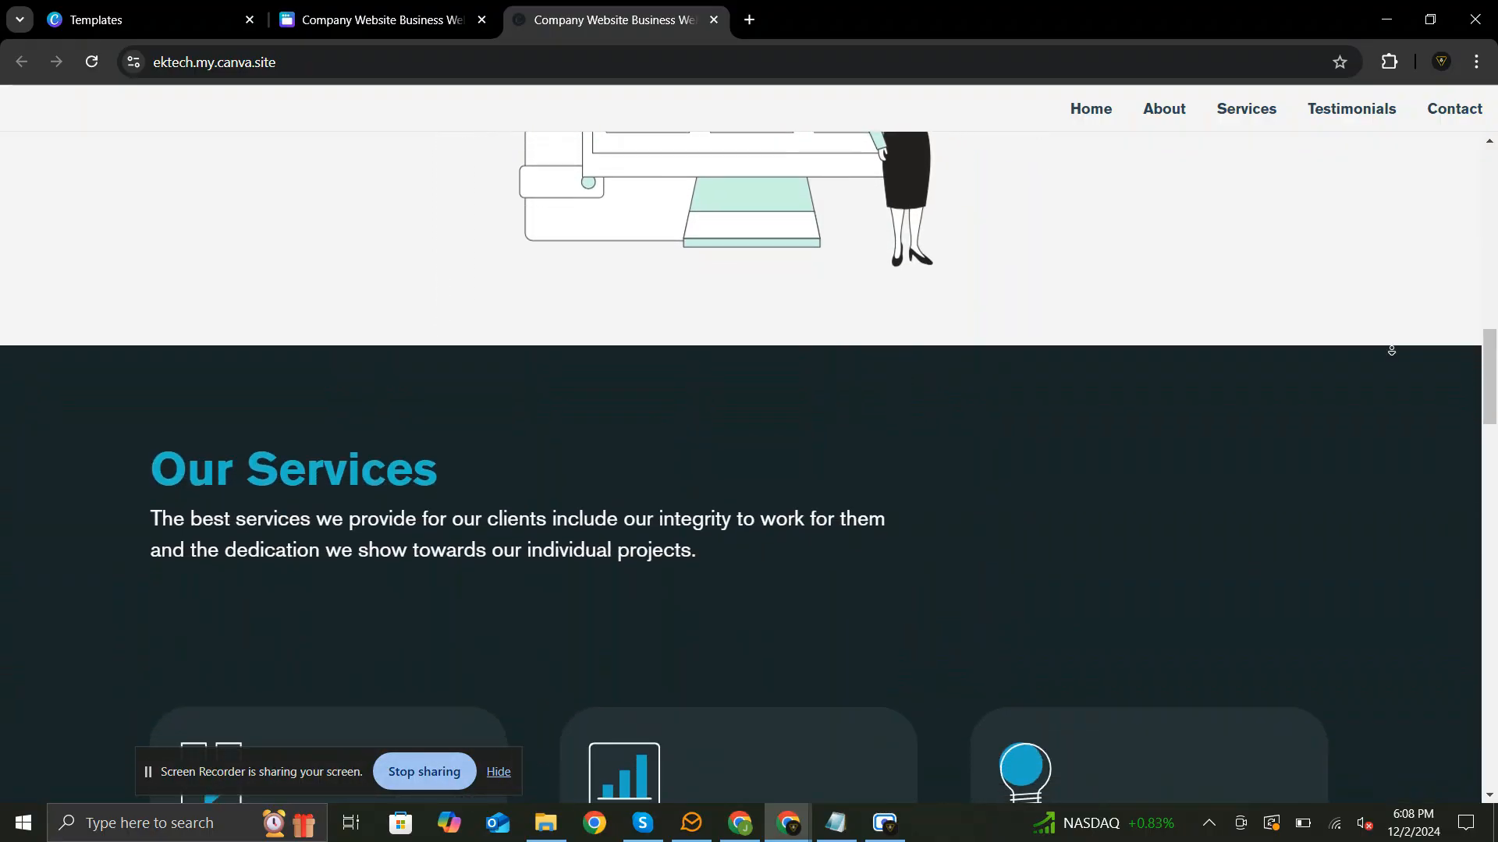
pyautogui.scroll(-3)
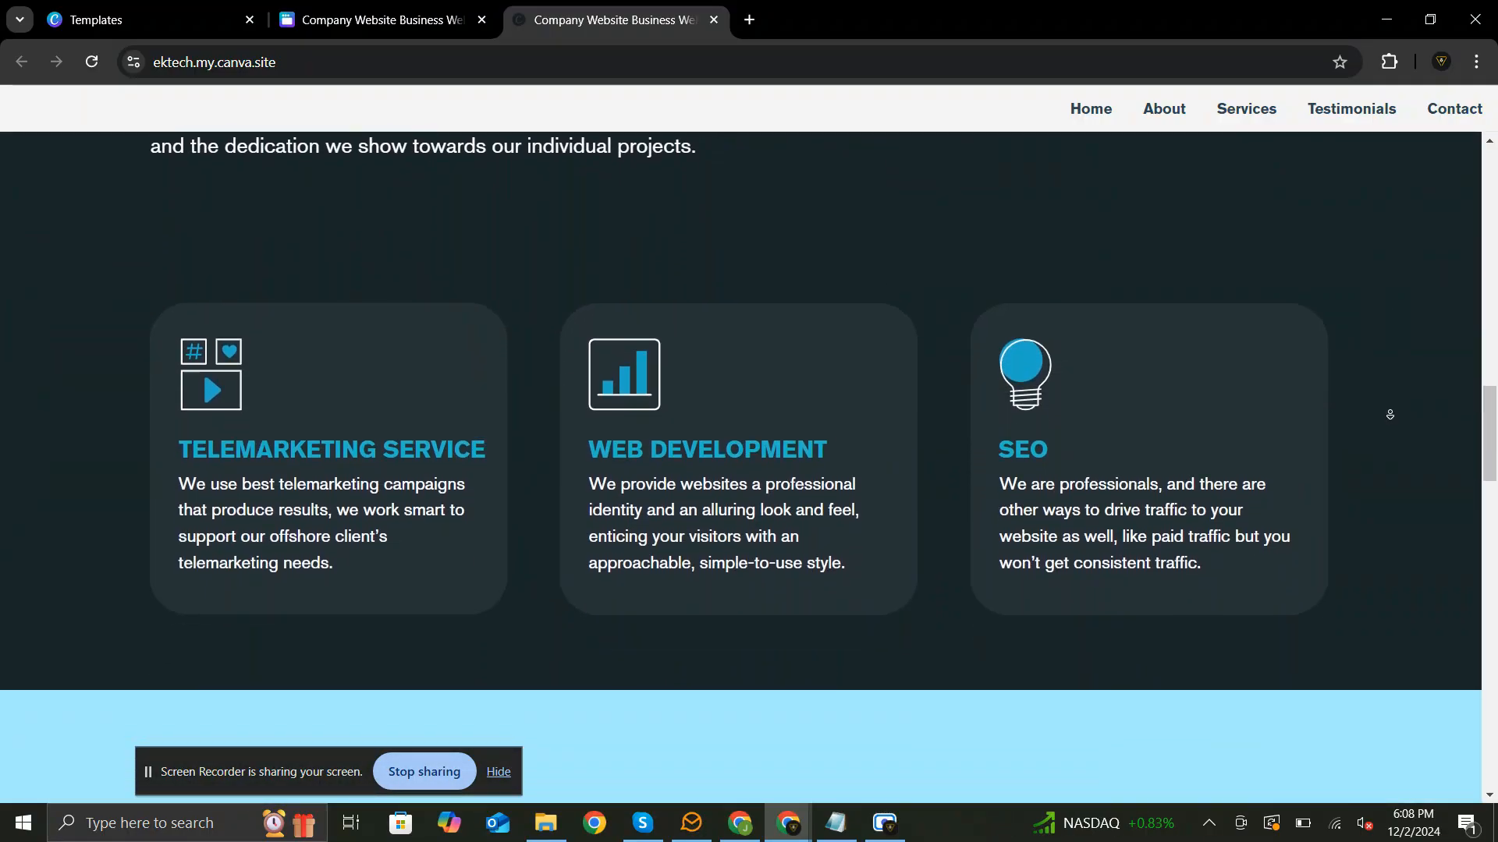
pyautogui.scroll(-3)
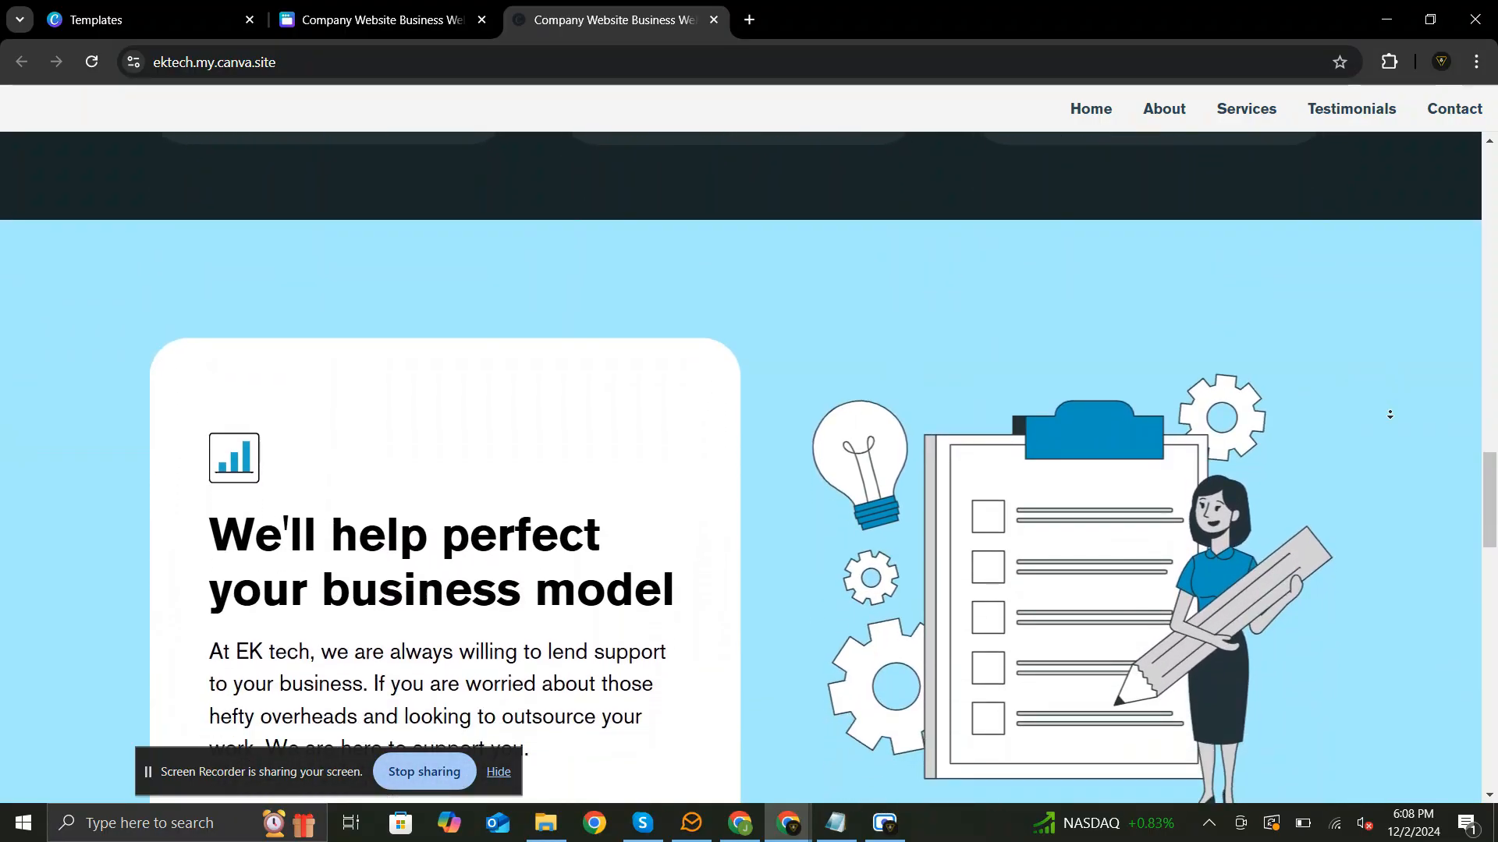
pyautogui.scroll(-3)
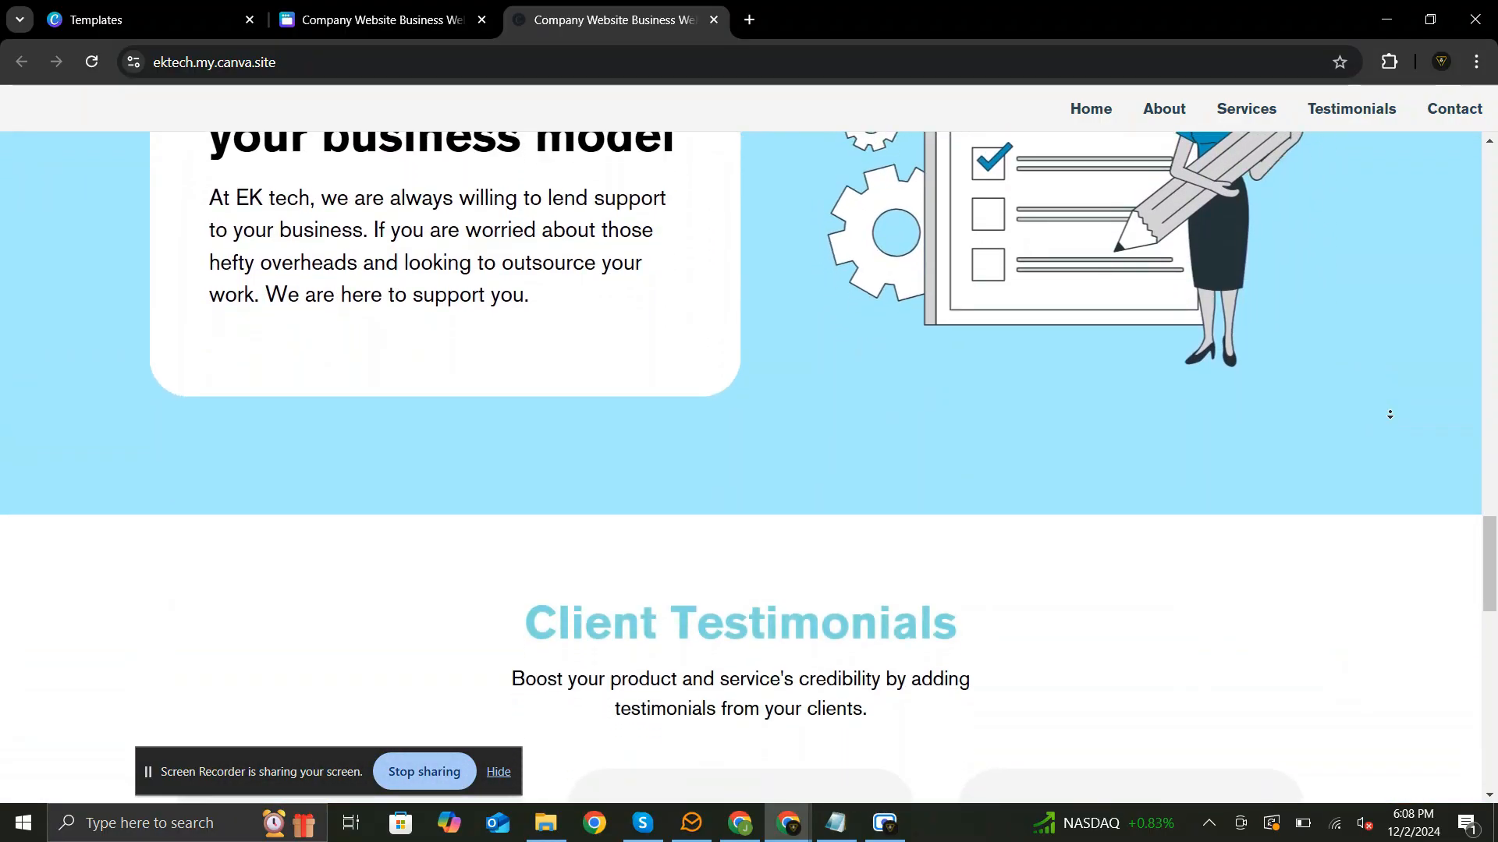
pyautogui.scroll(-3)
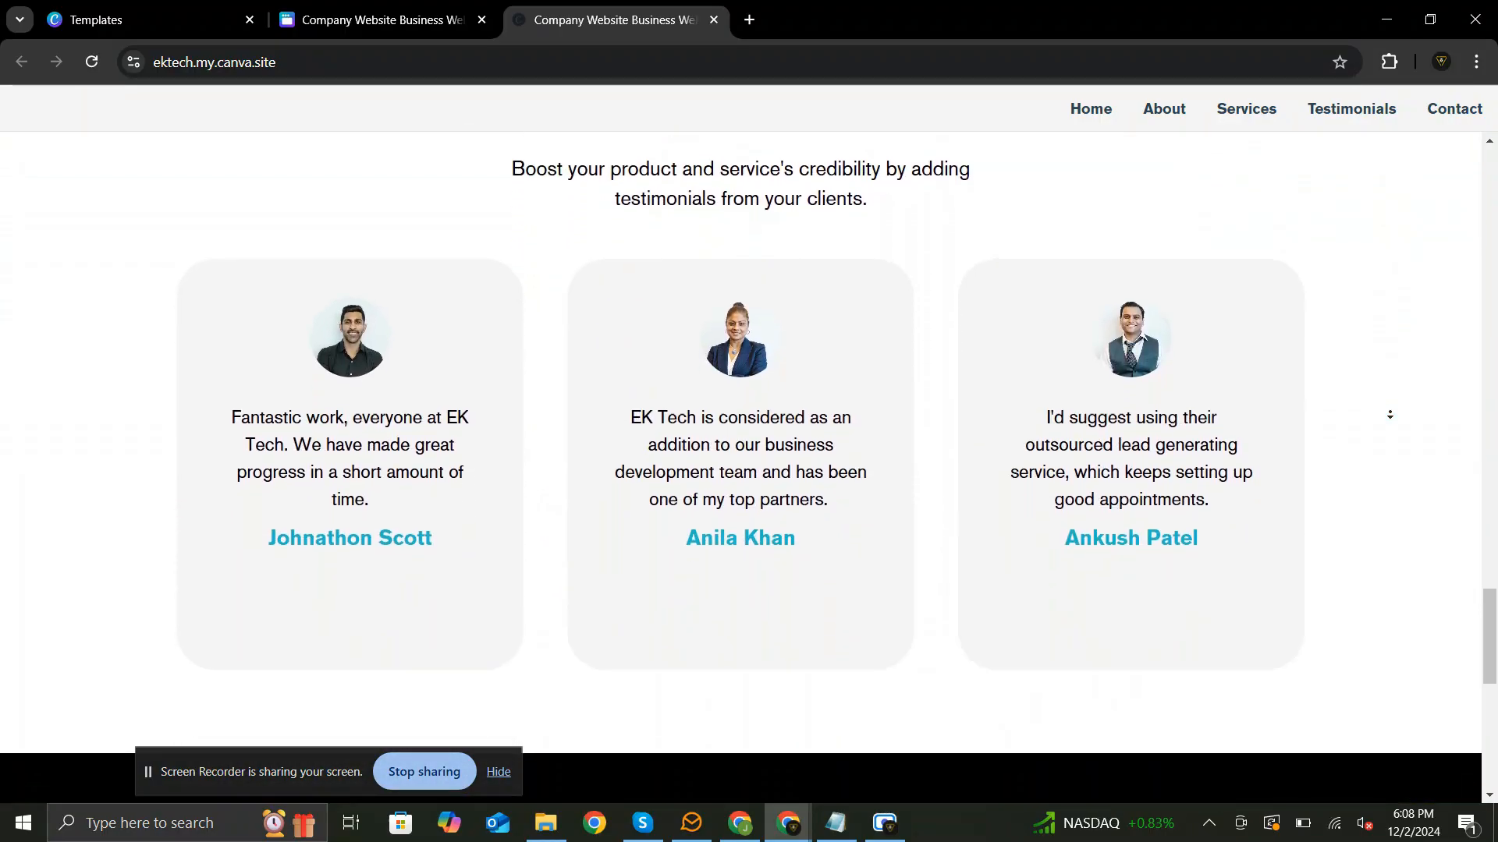
pyautogui.scroll(-3)
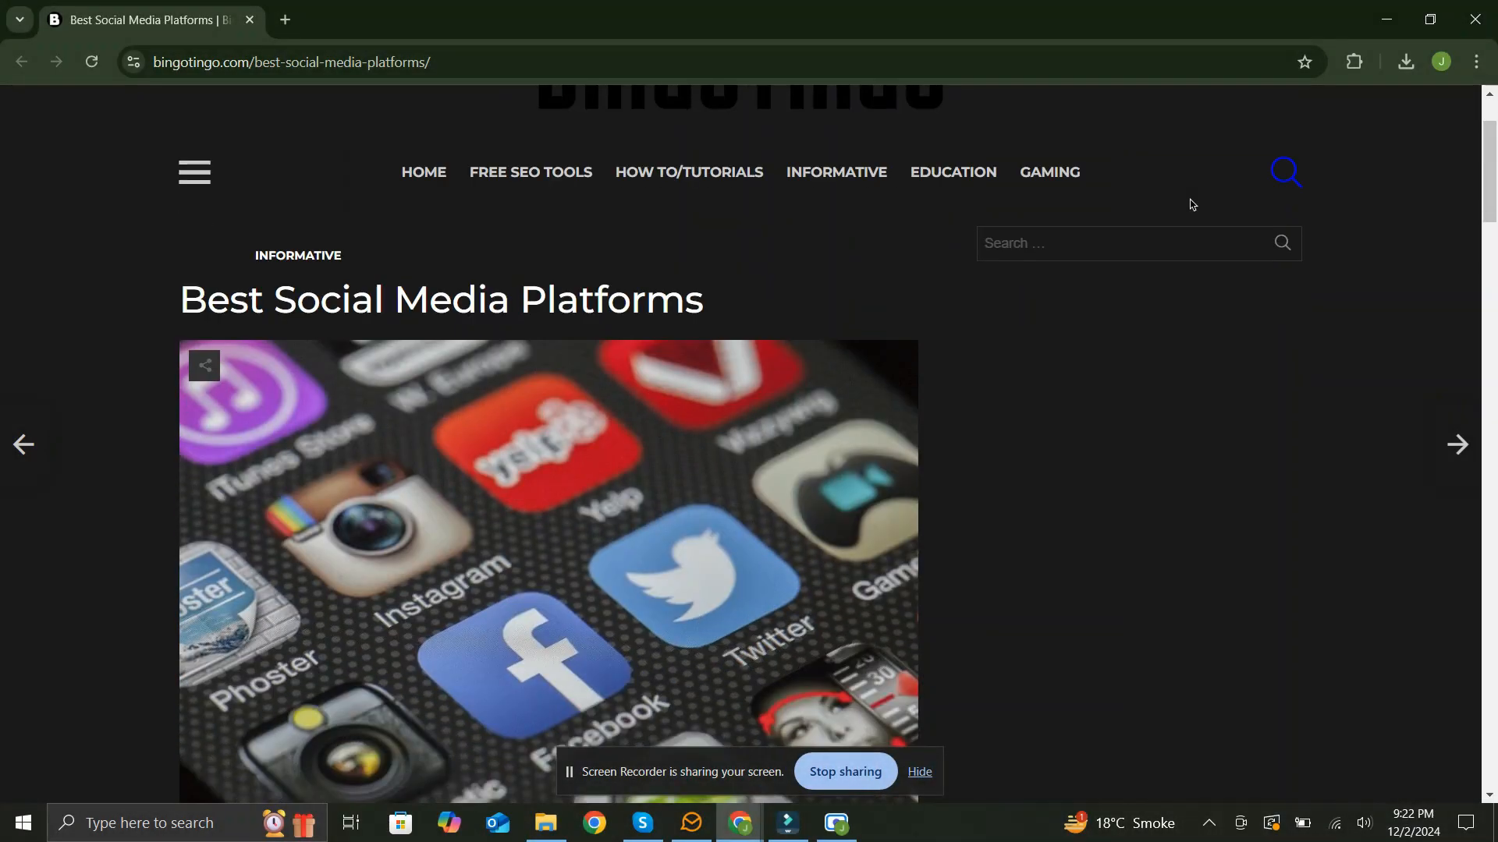
# Follow the Free Guide Download button at the end of the social media article
pyautogui.scroll(-3)
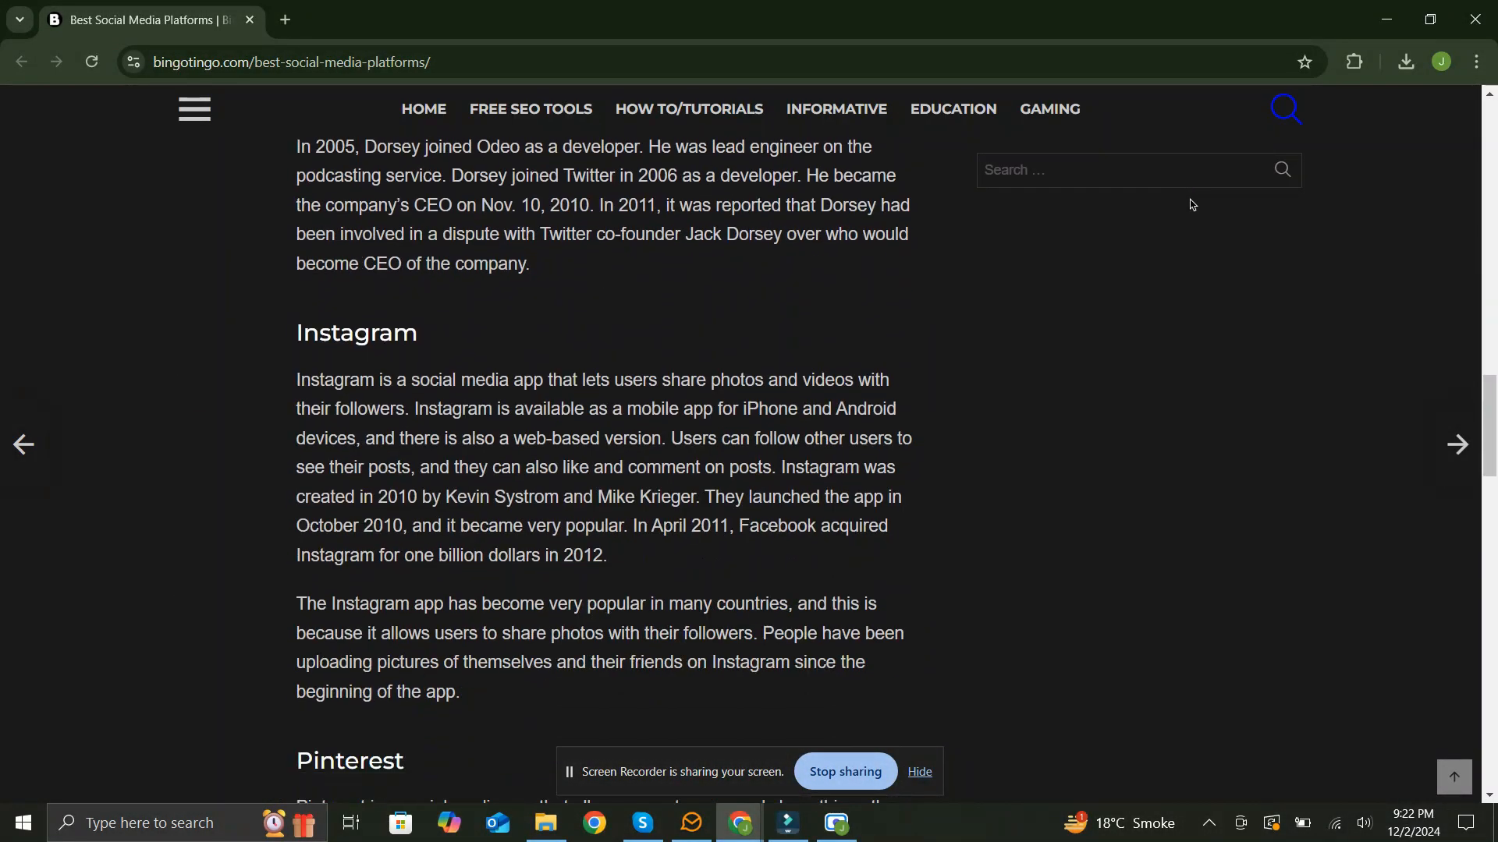
pyautogui.scroll(-3)
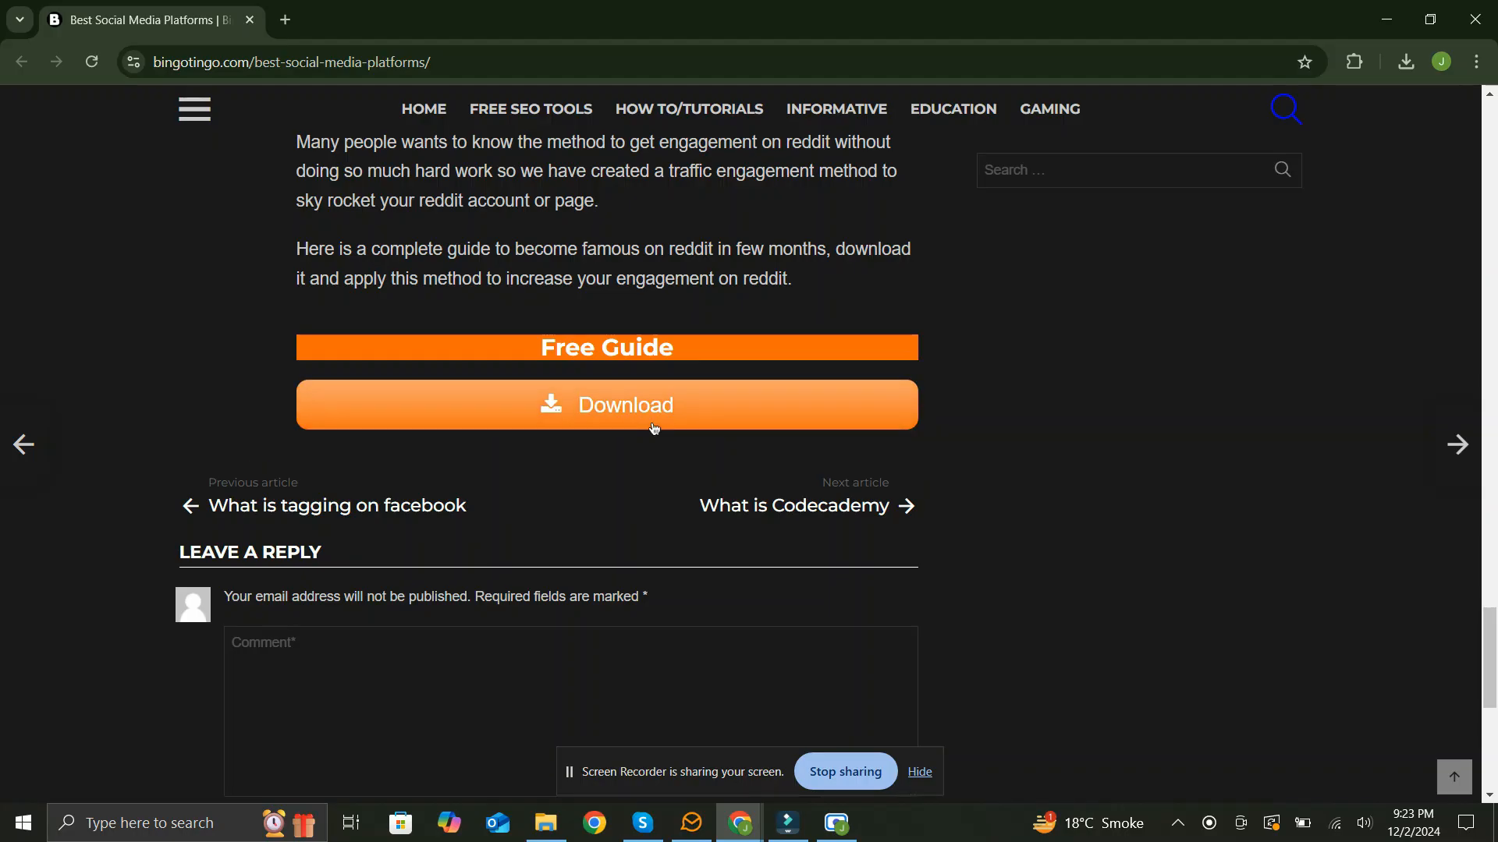
pyautogui.click(605, 406)
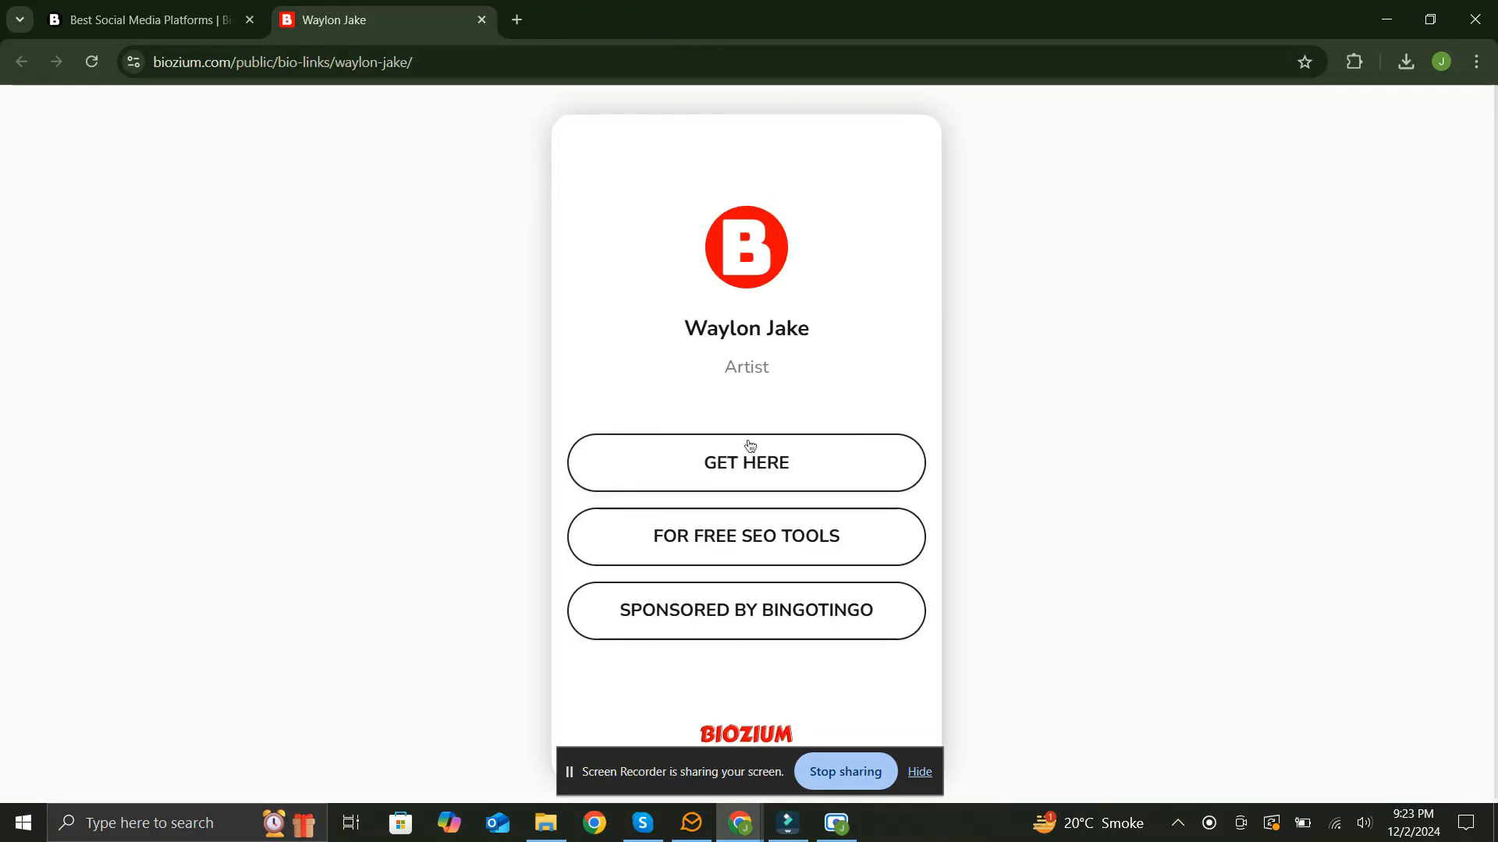
# Follow the GET HERE button on the Waylon Jake Biozium page to reach Canva
pyautogui.click(746, 464)
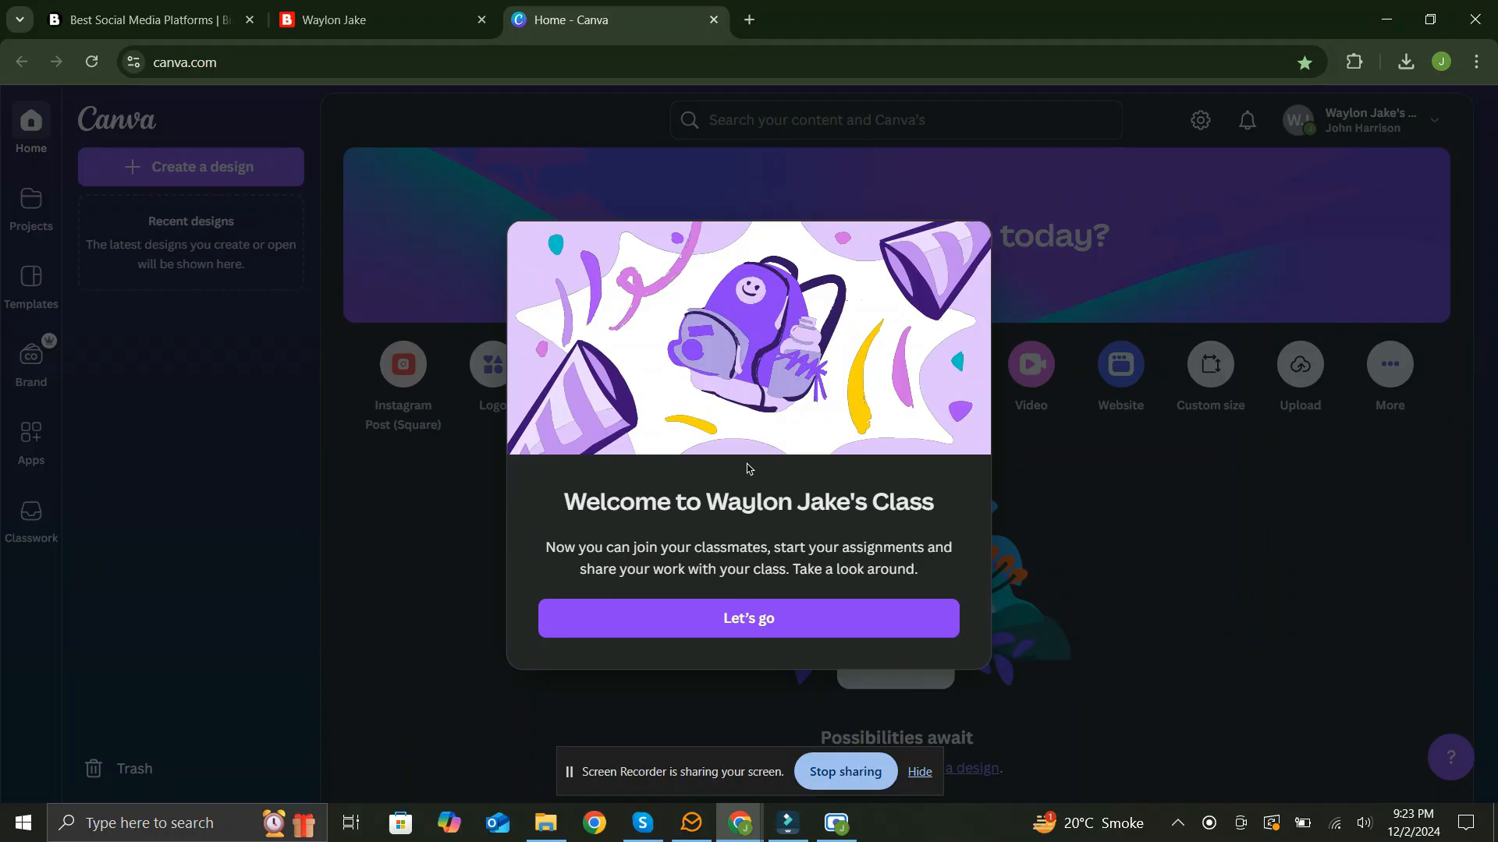
pyautogui.moveTo(1031, 465)
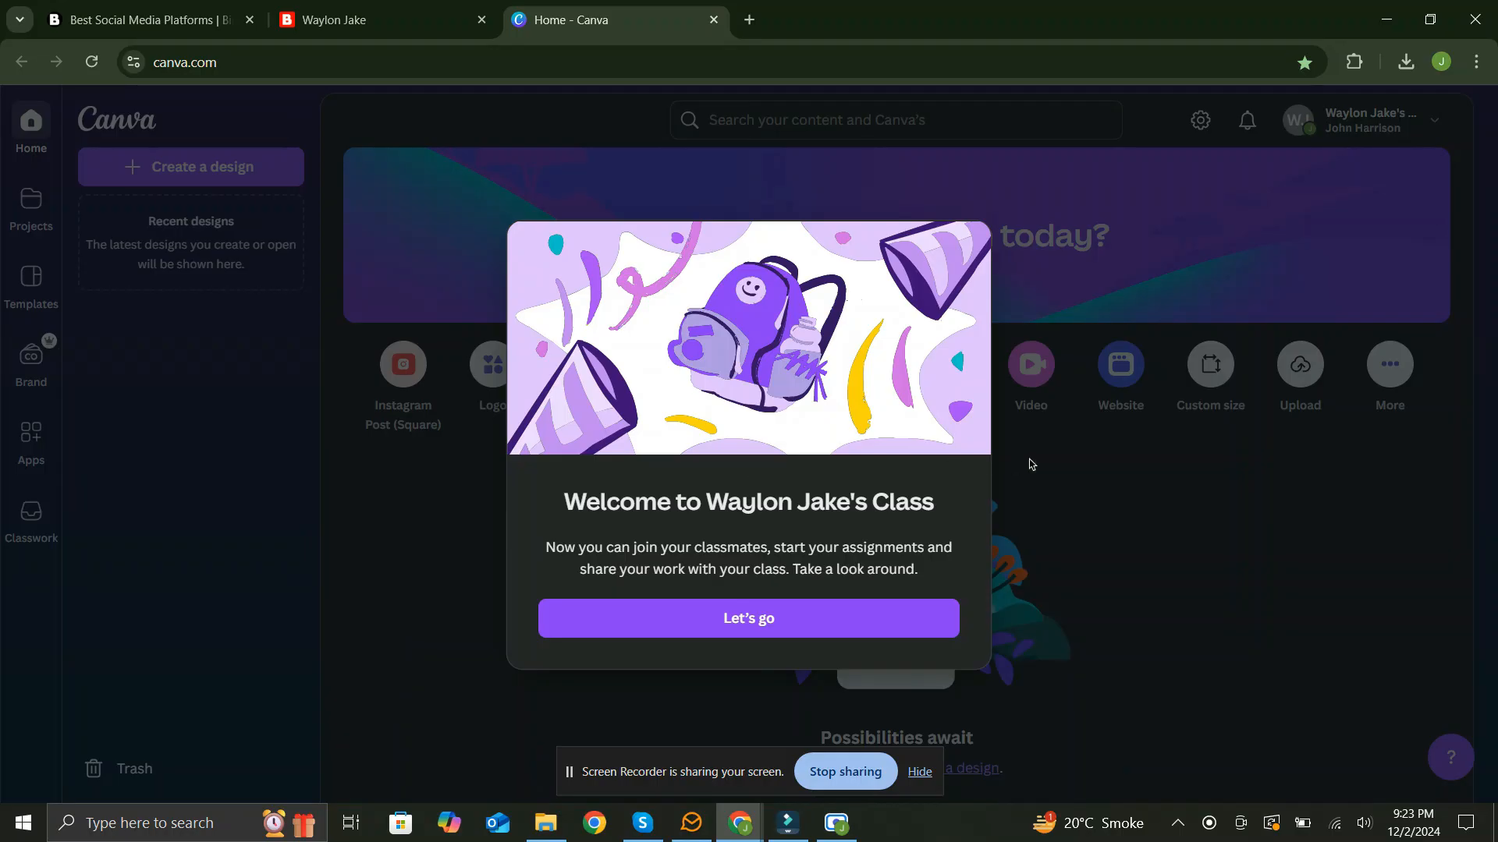
# Dismiss the Waylon Jake class welcome and the Your class work tip
pyautogui.click(747, 617)
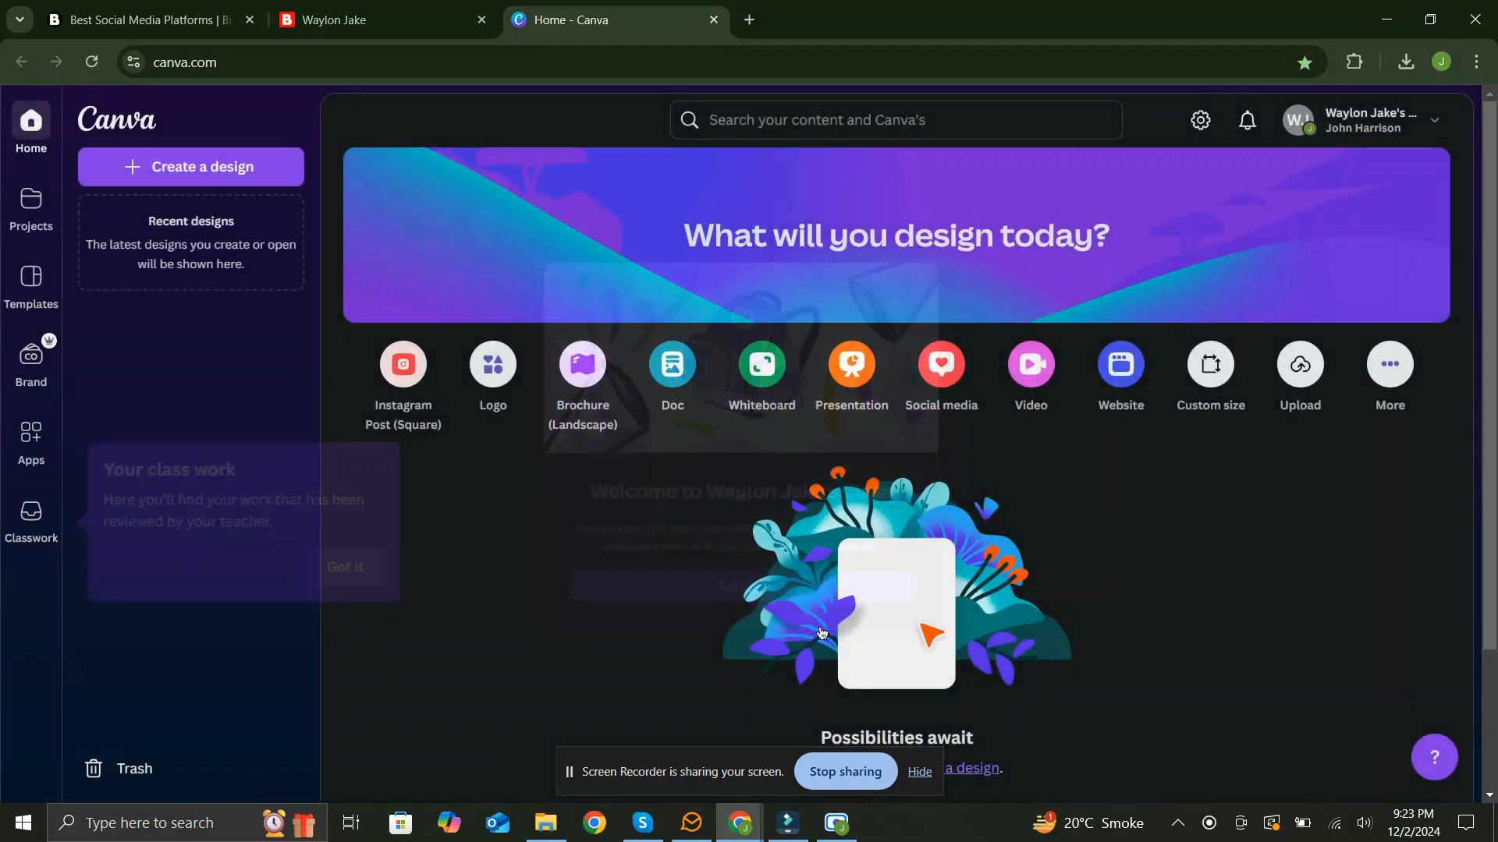
pyautogui.click(345, 567)
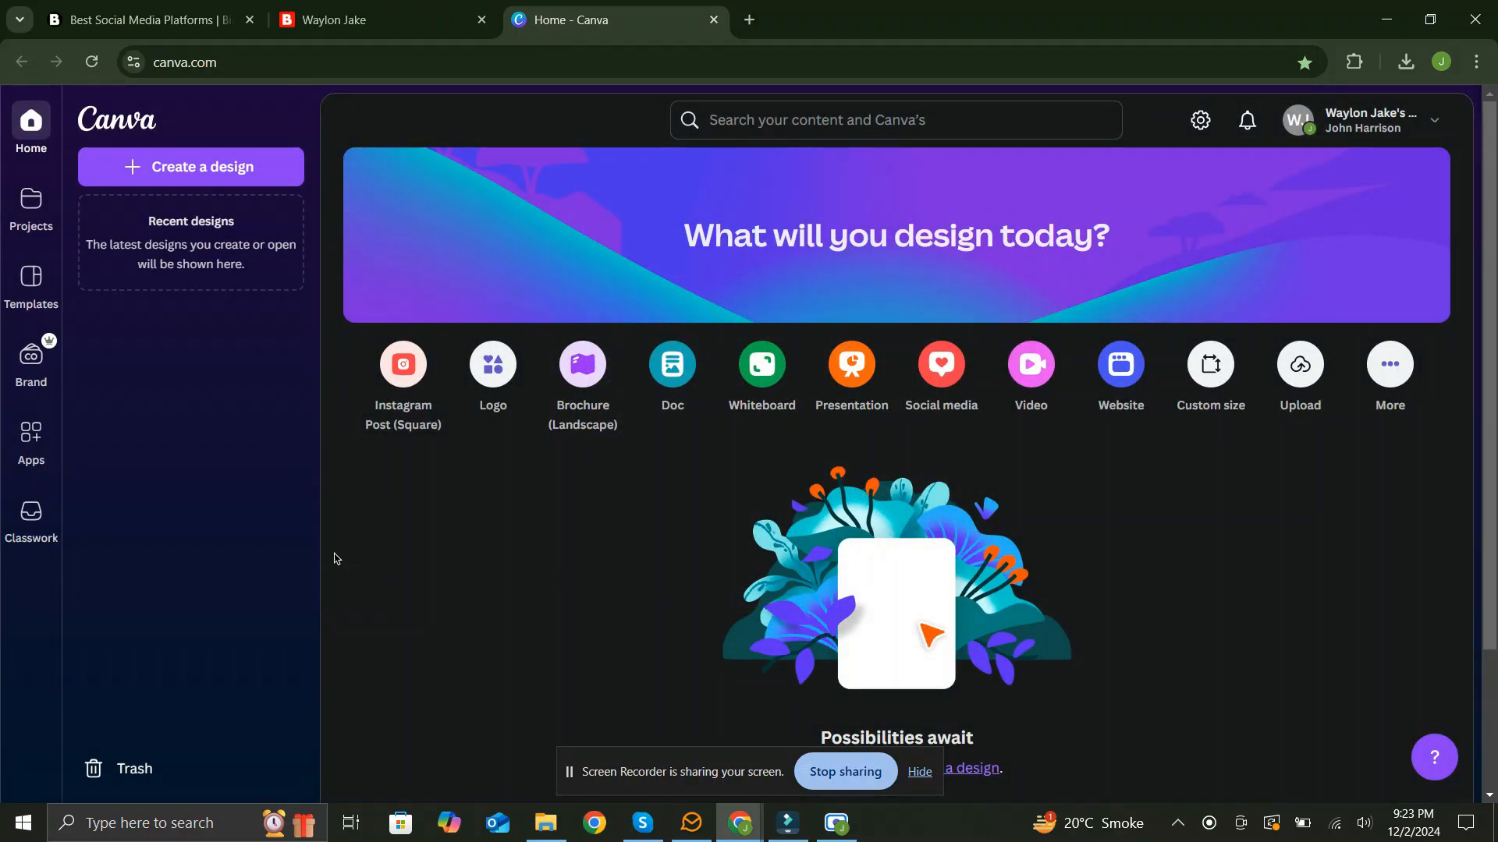